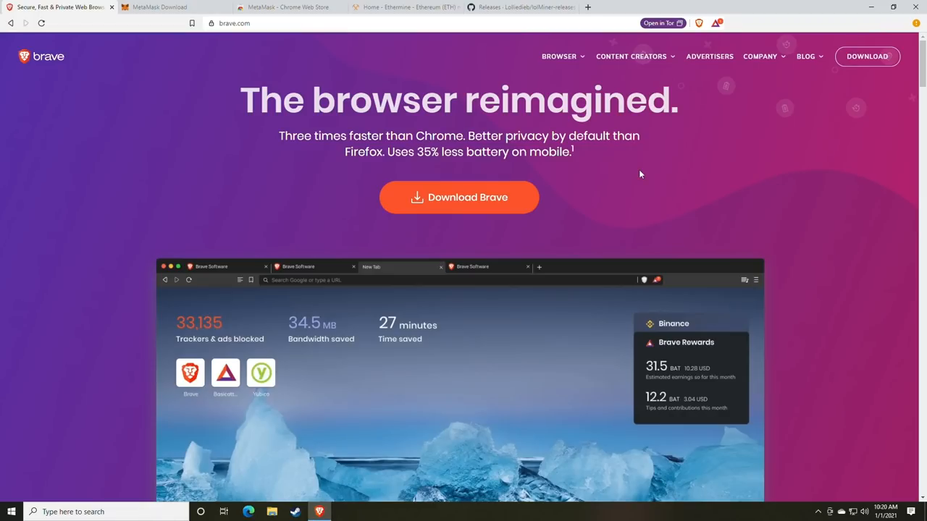
mouse_move(297, 81)
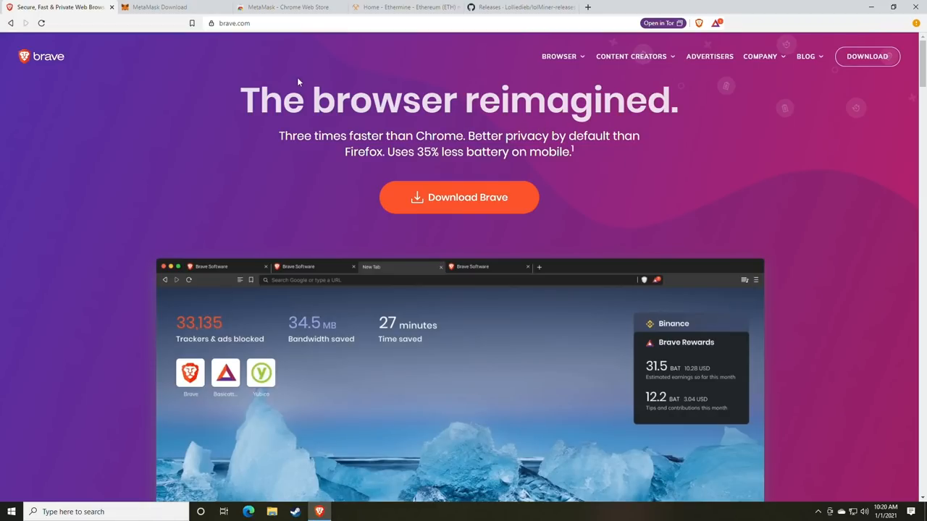
- Switch to the MetaMask Download page offering 'Install MetaMask for Chrome'
left_click(159, 7)
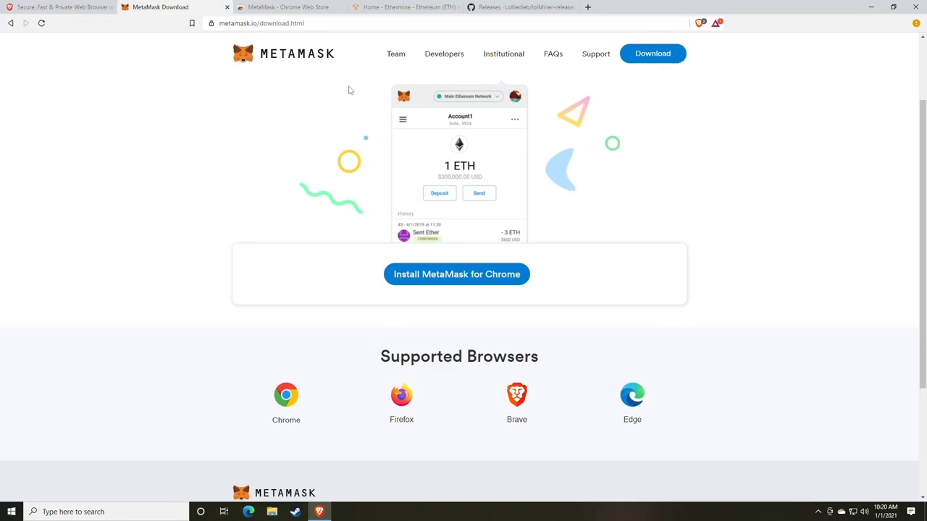
mouse_move(646, 90)
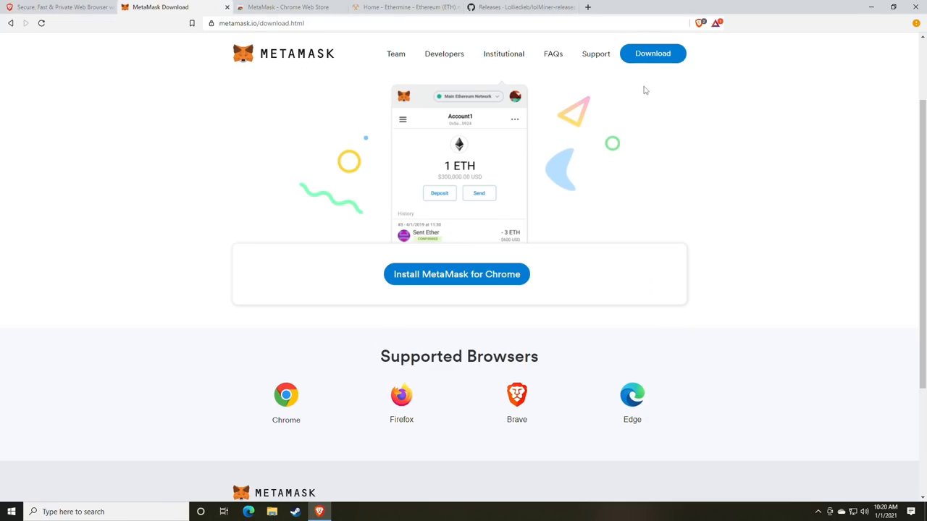
mouse_move(640, 101)
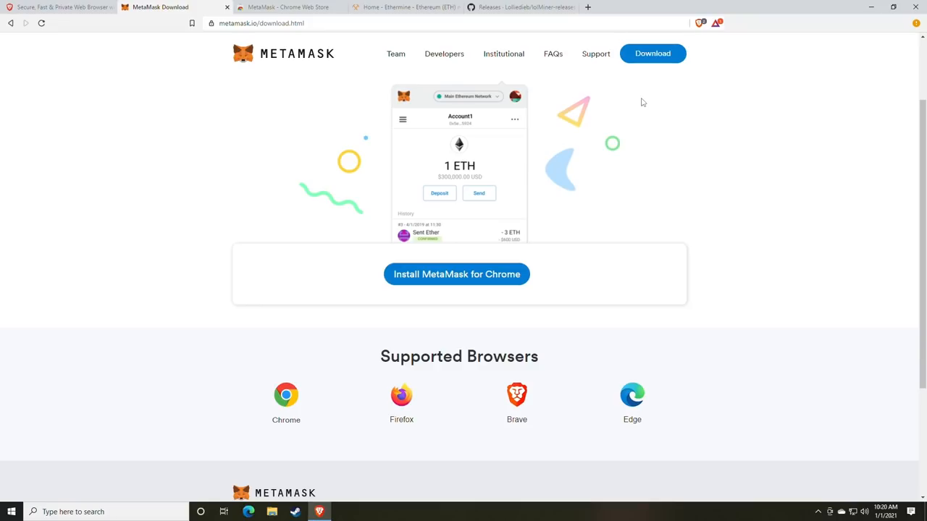
mouse_move(650, 110)
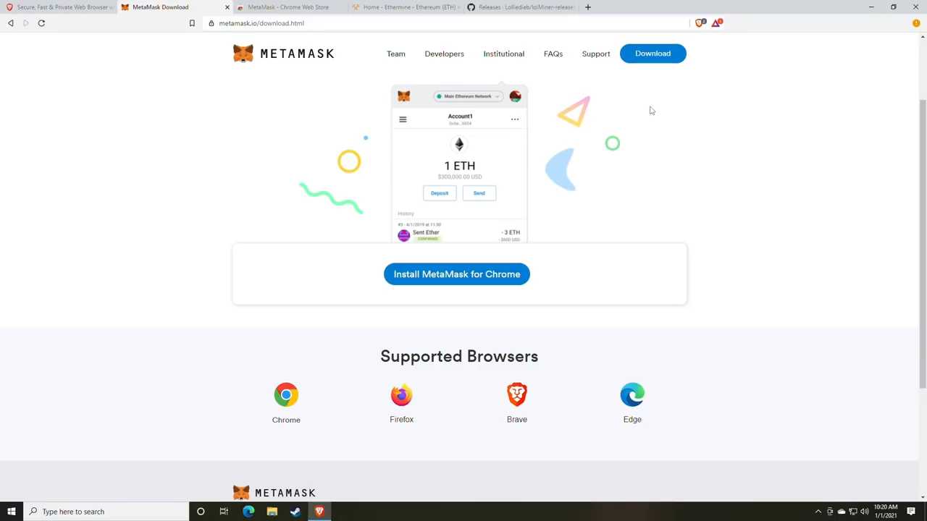
mouse_move(638, 116)
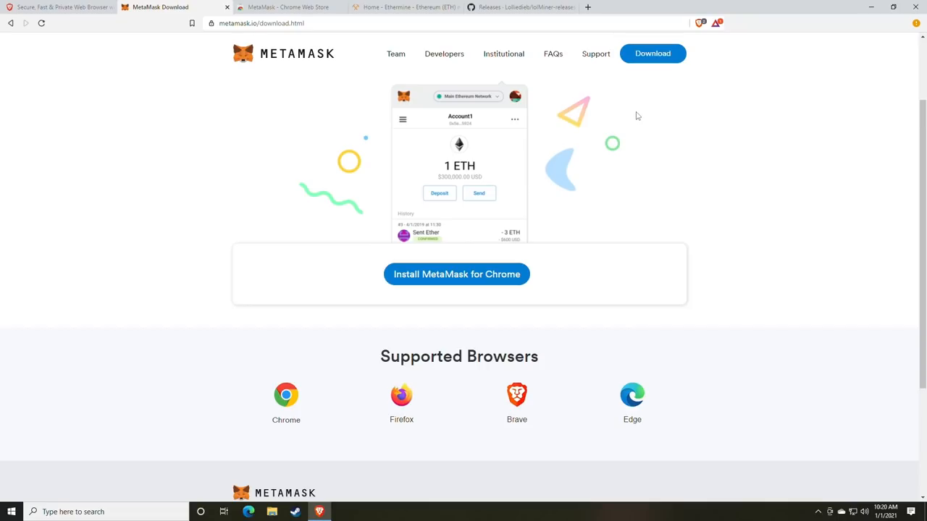
mouse_move(635, 143)
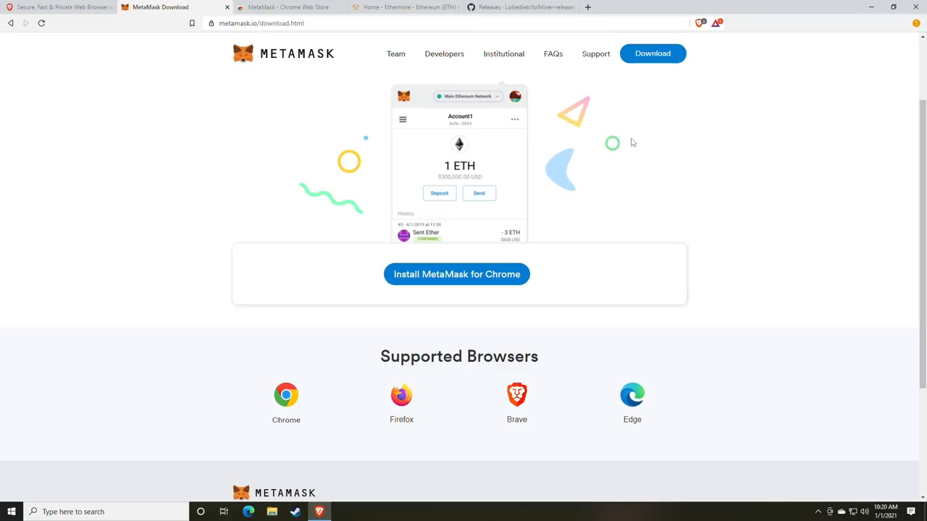
mouse_move(636, 124)
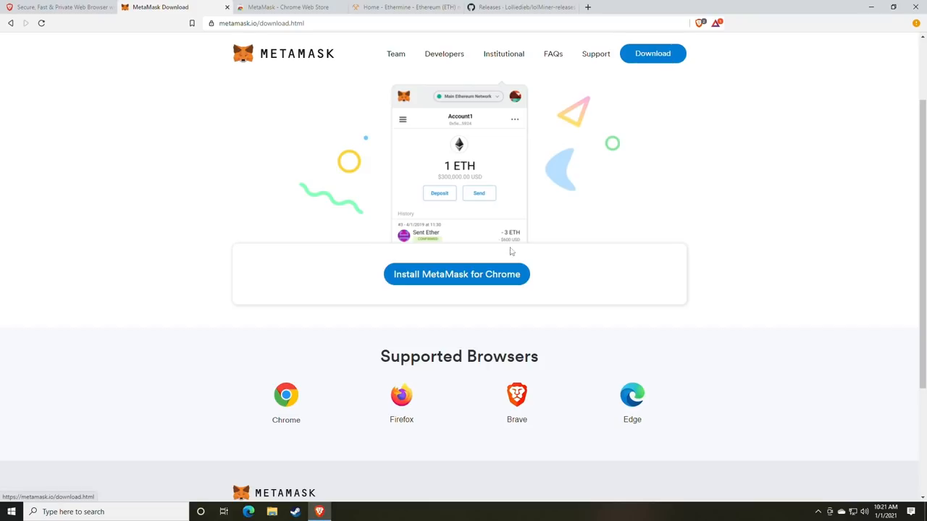
mouse_move(458, 275)
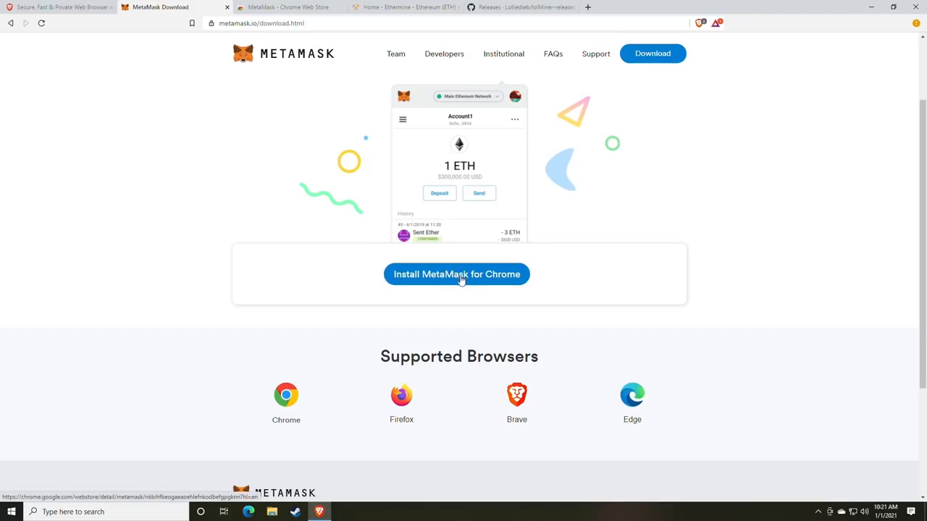
mouse_move(446, 284)
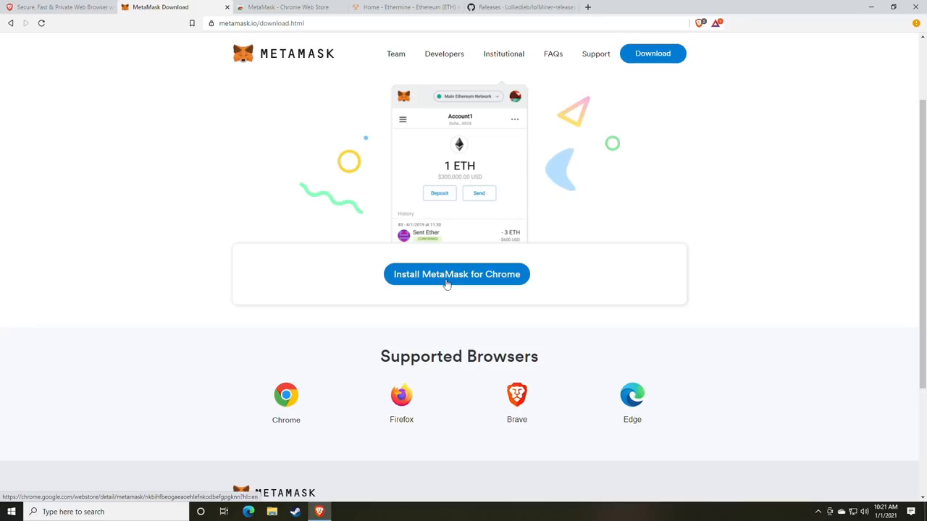
- Install MetaMask from its Chrome Web Store listing via 'Add to Brave' and 'Add extension'
left_click(456, 274)
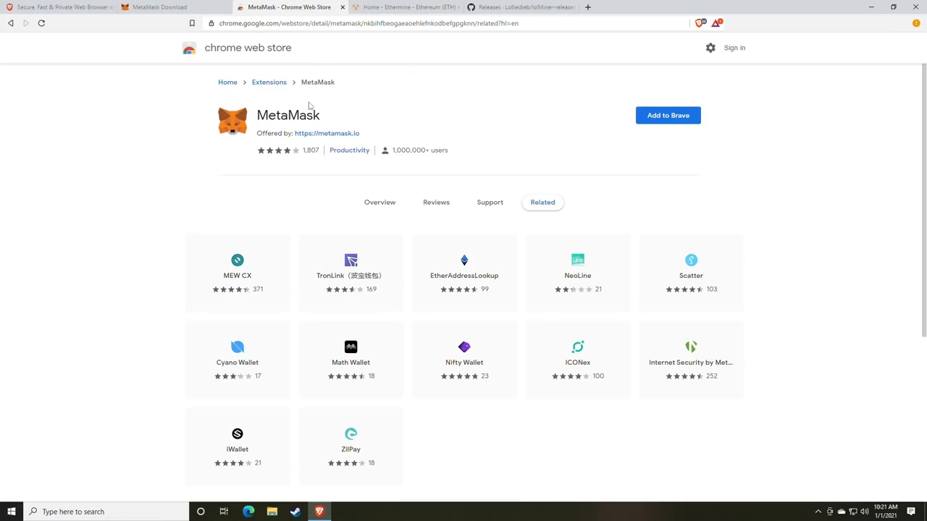
mouse_move(515, 120)
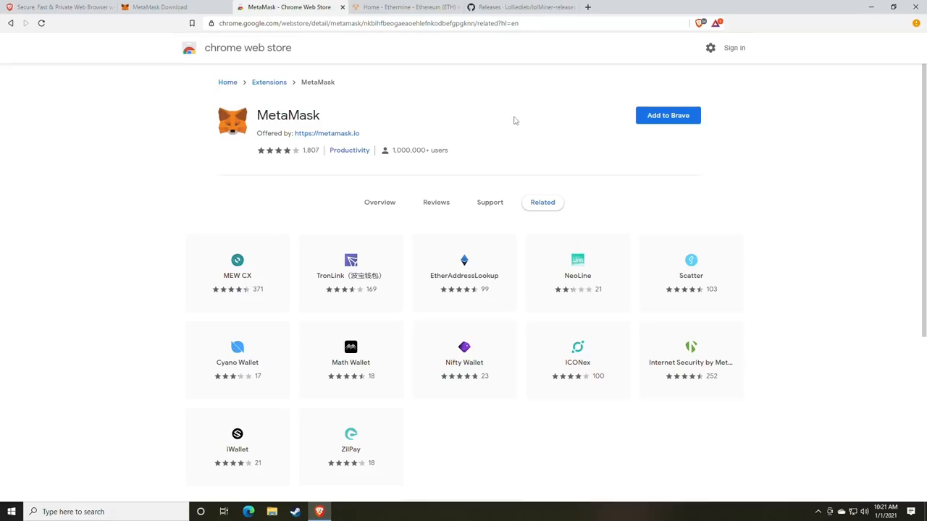
mouse_move(663, 128)
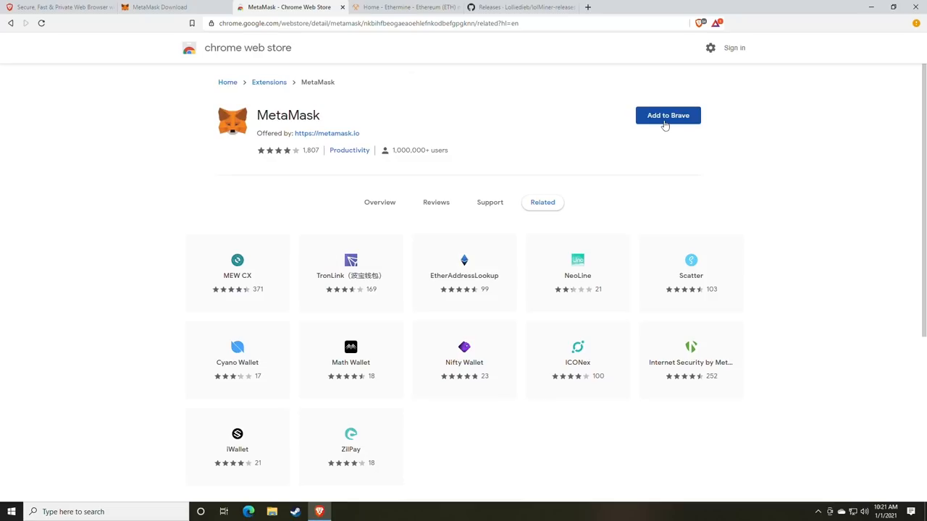
left_click(666, 116)
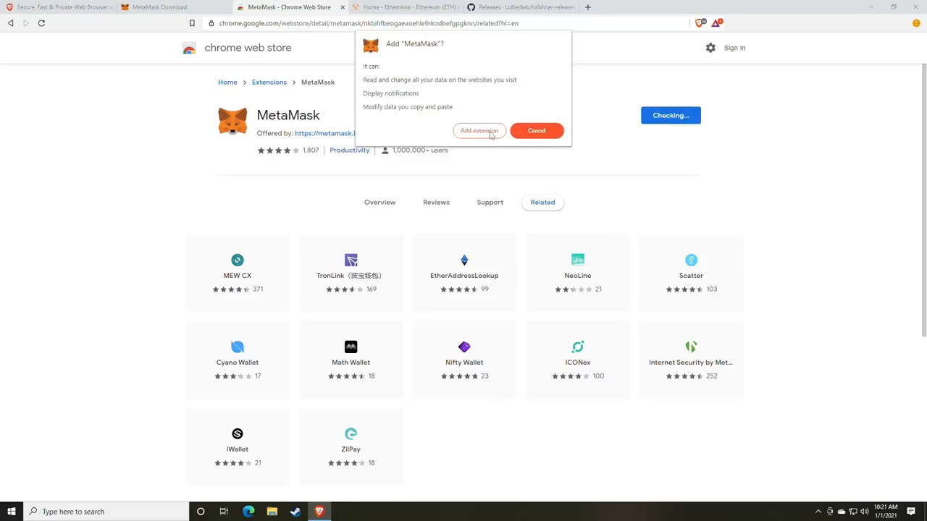
mouse_move(489, 134)
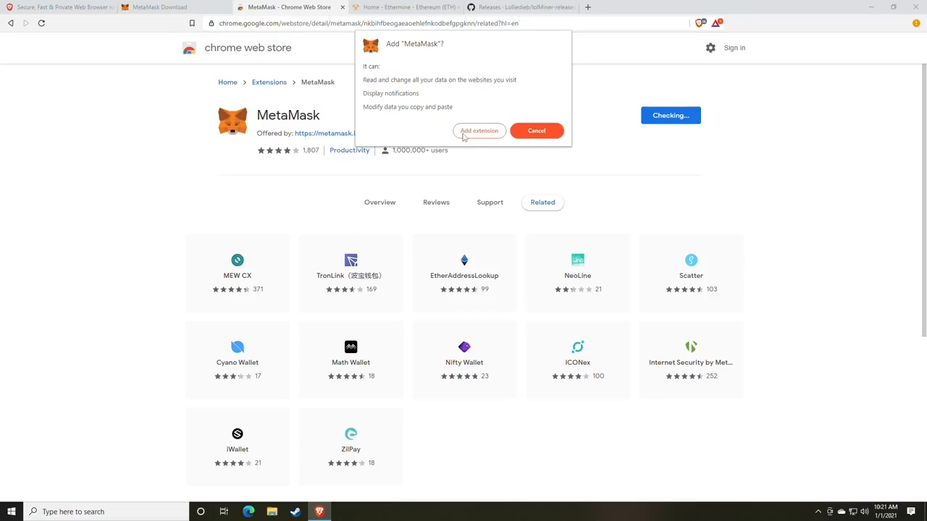
left_click(478, 131)
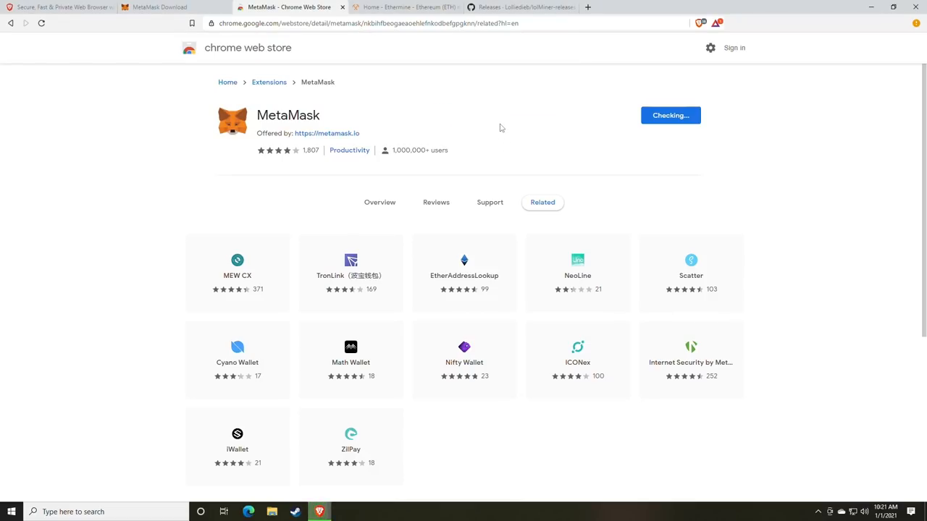
- Begin MetaMask setup, choose Create a Wallet and agree to usage data sharing
left_click(669, 116)
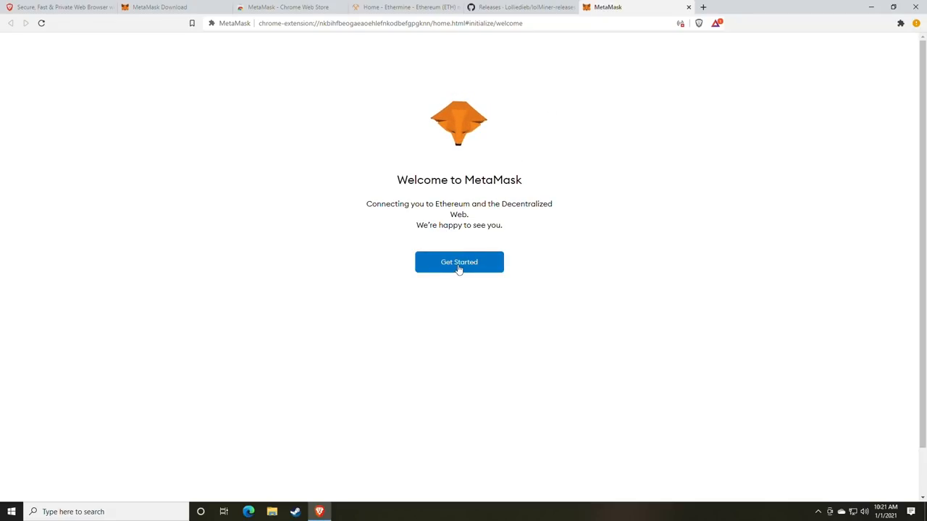
left_click(459, 261)
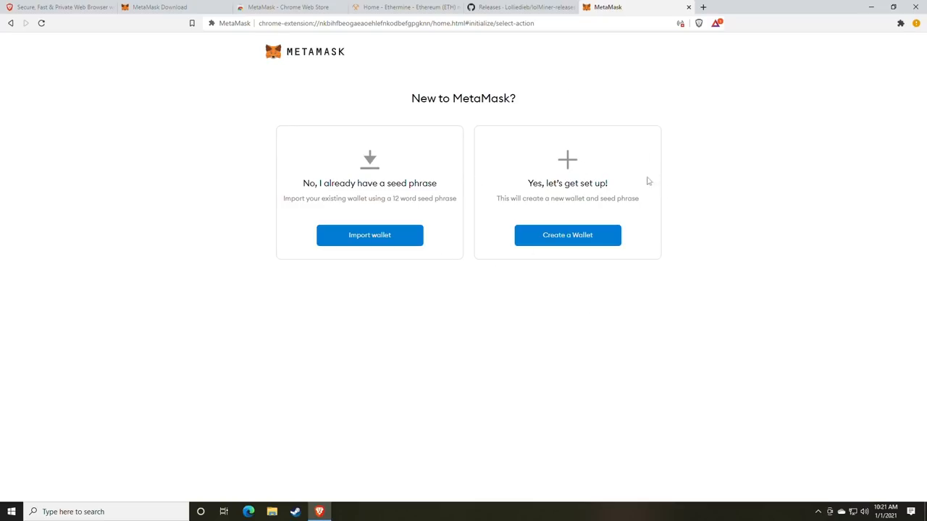
left_click(568, 234)
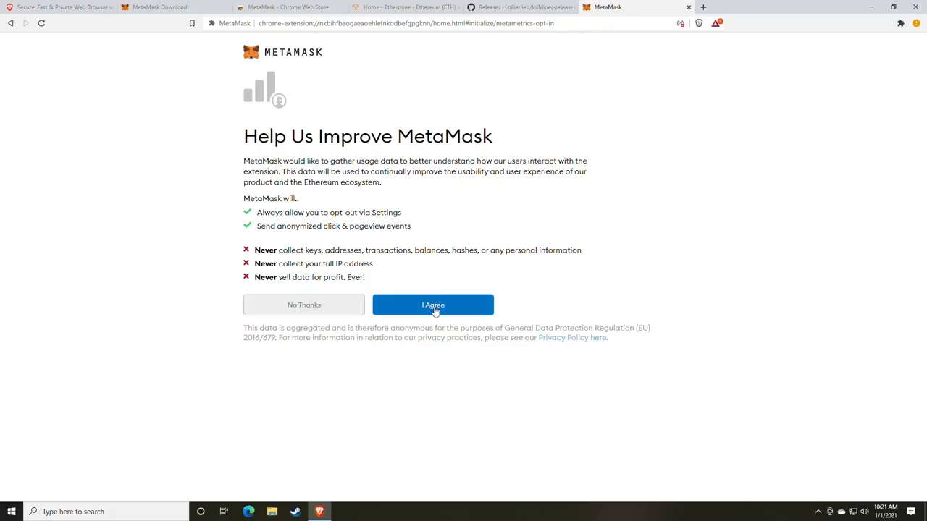
left_click(432, 304)
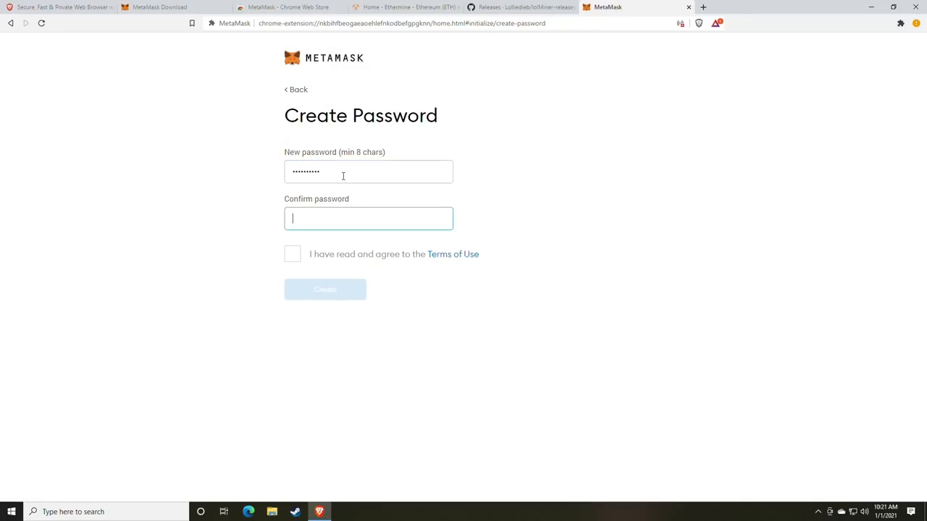
- Fill both wallet password fields, then start a new blank browser tab
type("•")
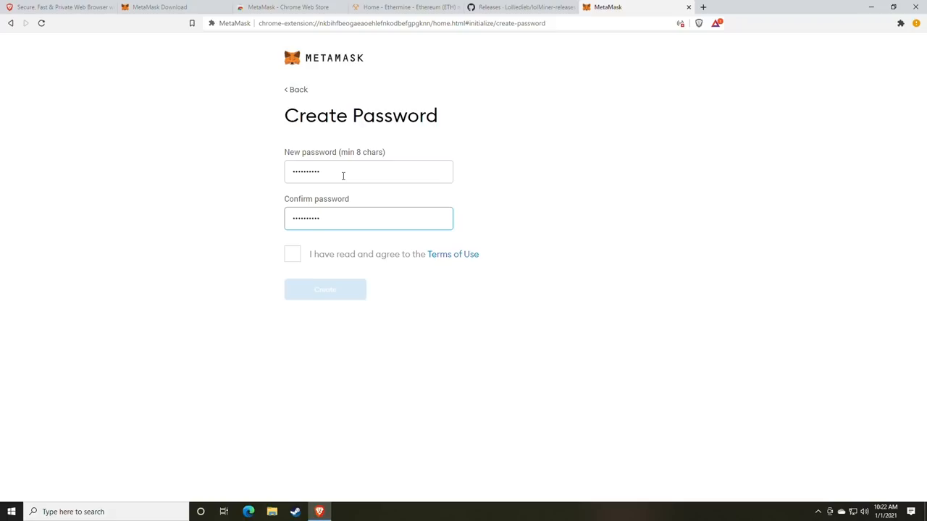
type("•")
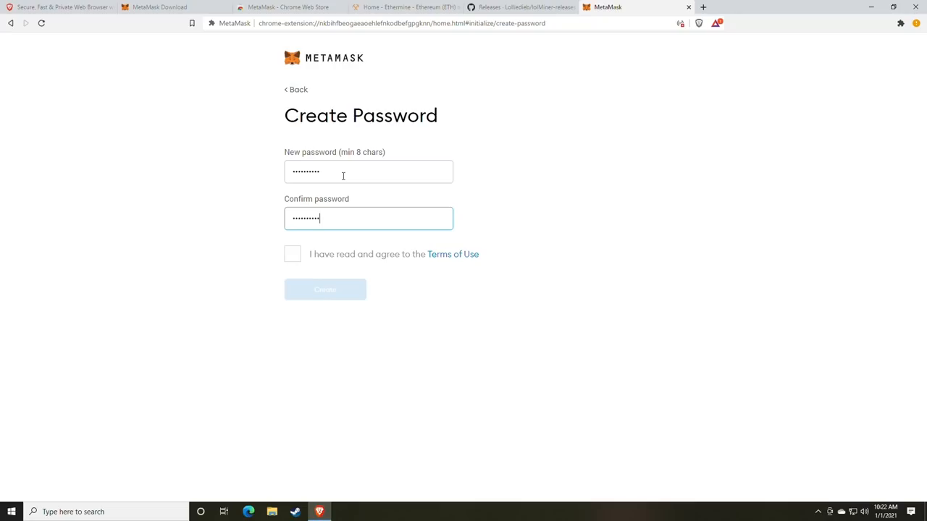
left_click(293, 255)
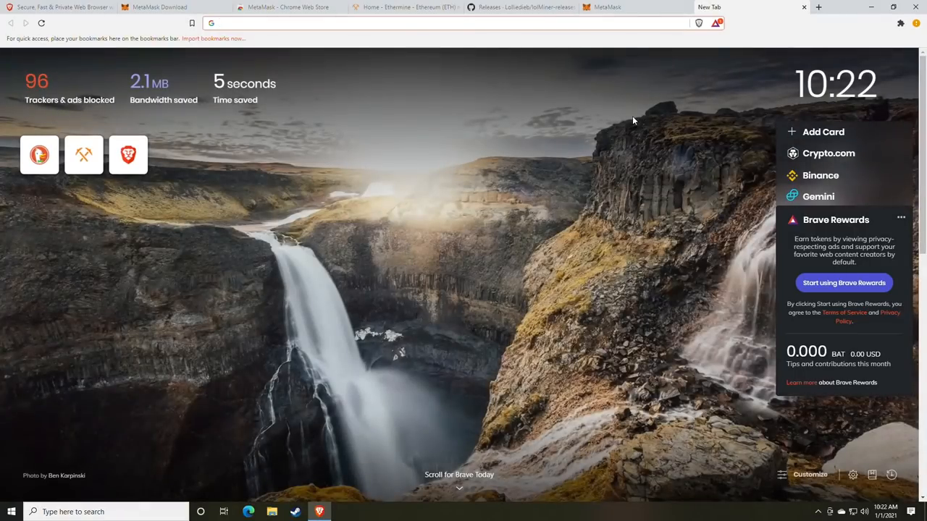
- Go to random.org/passwords and generate five random passwords with 'Get Passwords'
type("random.org/passwords/")
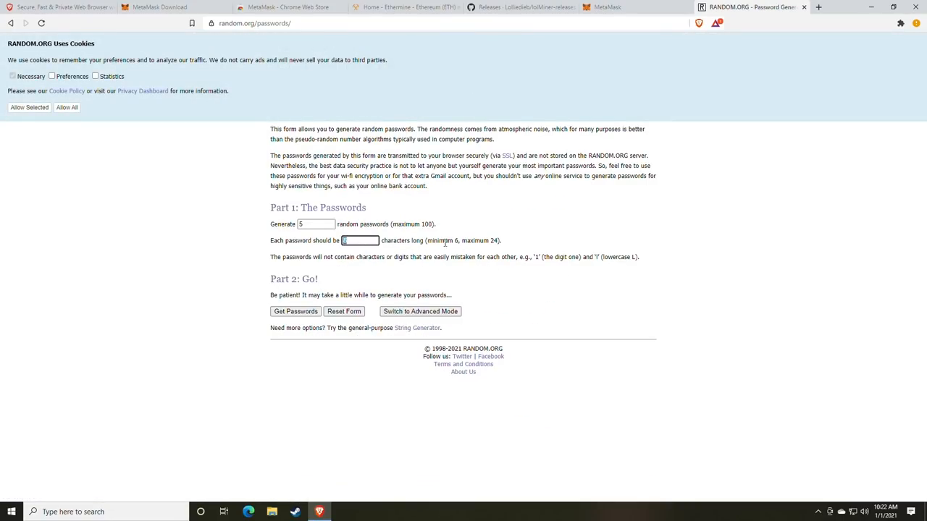
mouse_move(412, 197)
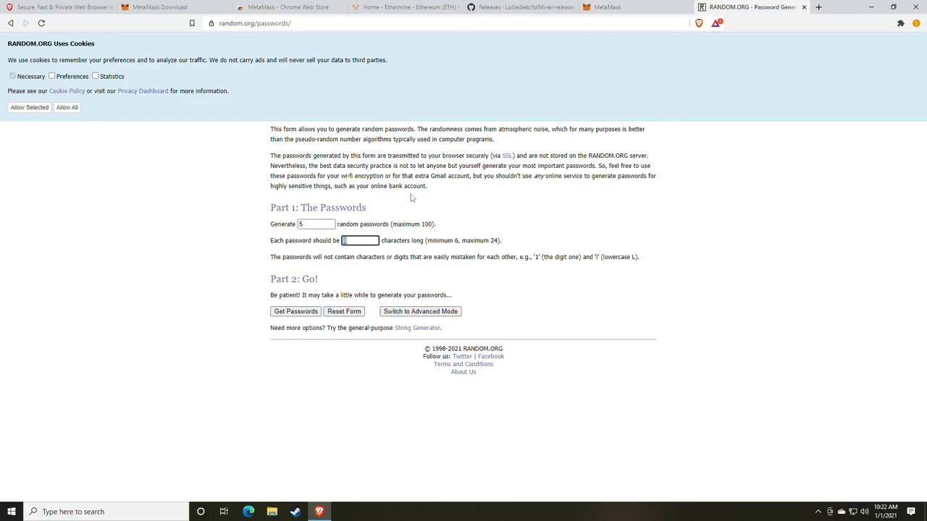
left_click(296, 312)
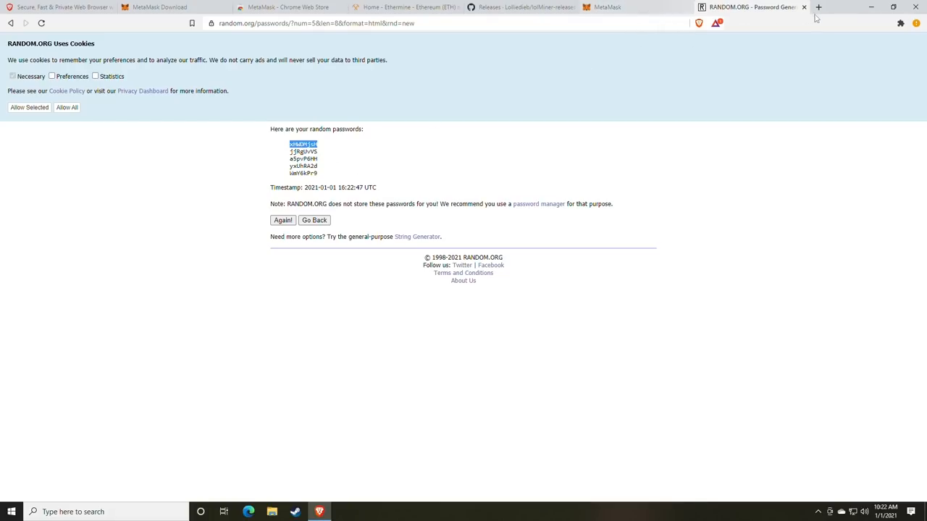
- Finish the wallet password step and reveal the twelve secret backup phrase words
left_click(607, 8)
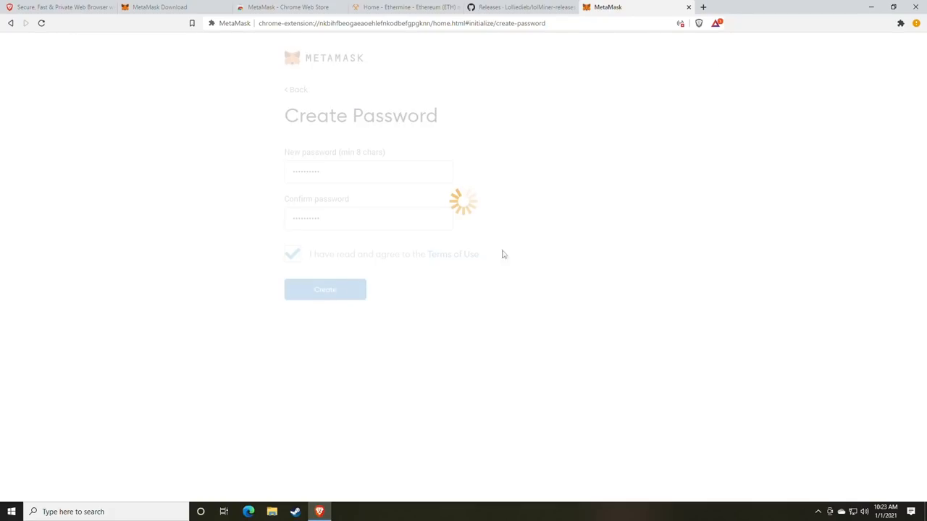
left_click(324, 290)
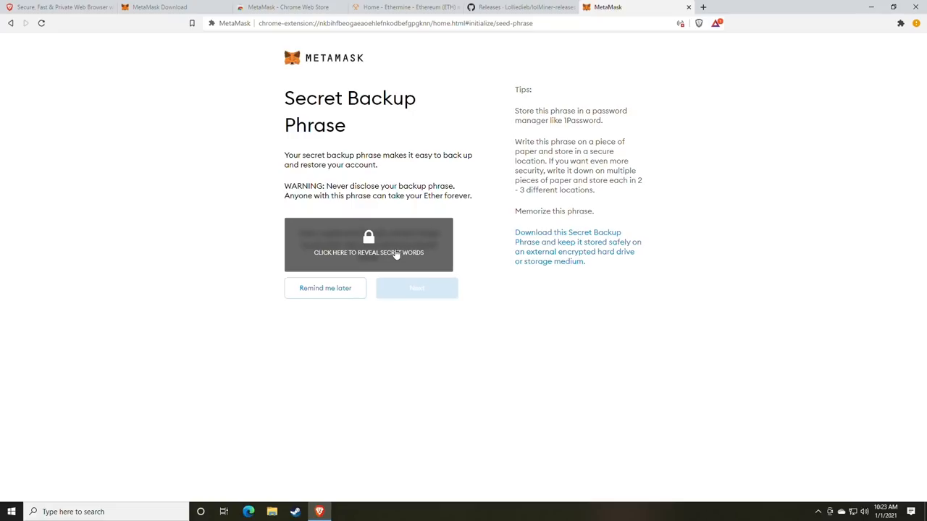
left_click(368, 245)
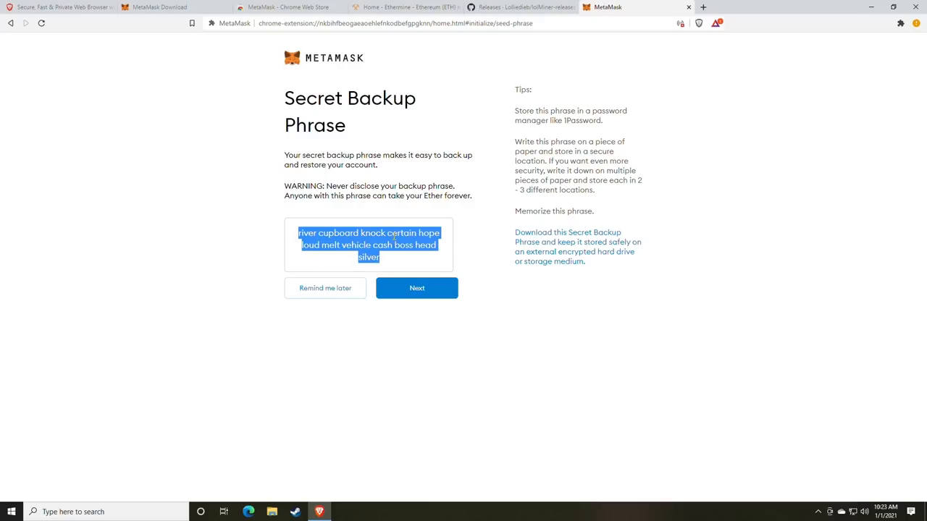
mouse_move(248, 400)
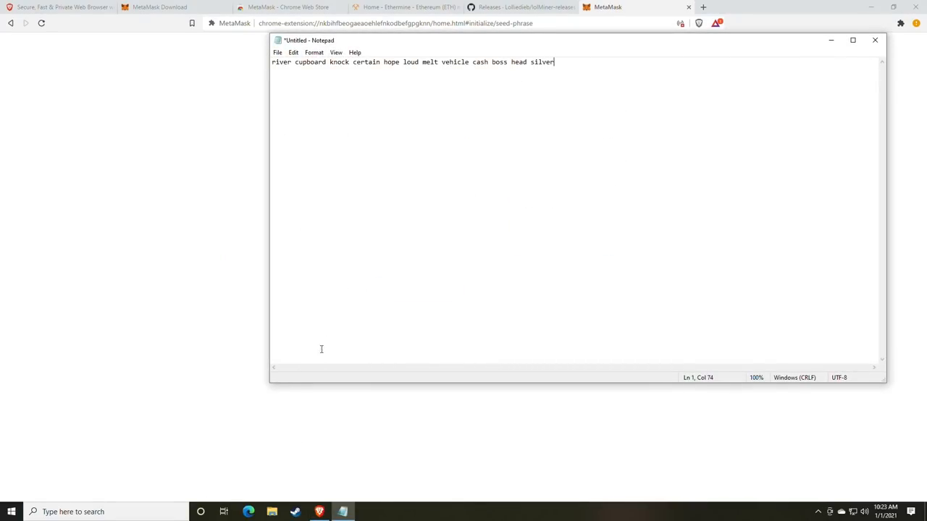
mouse_move(327, 298)
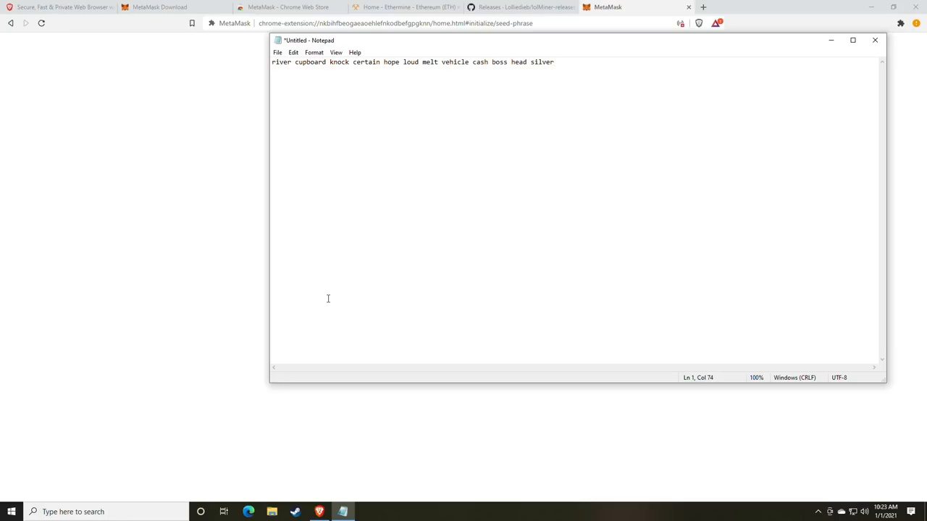
mouse_move(361, 114)
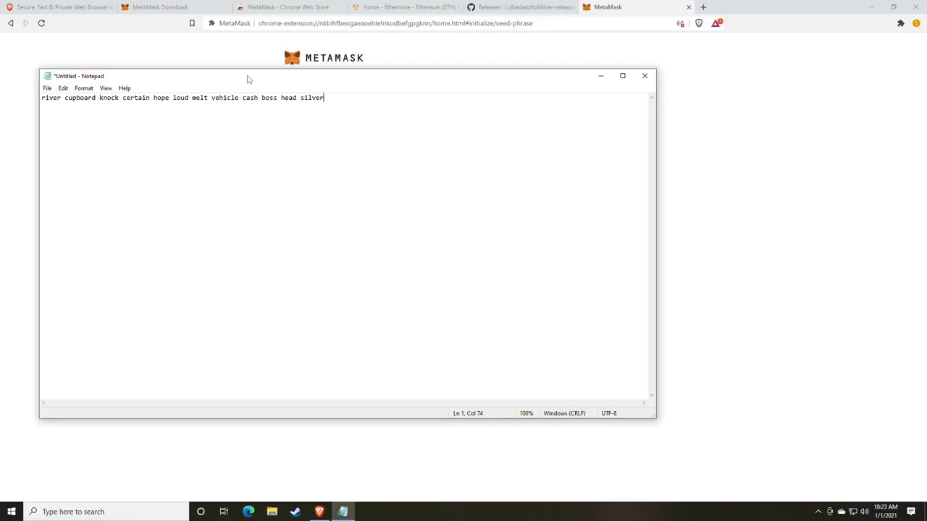
mouse_move(290, 153)
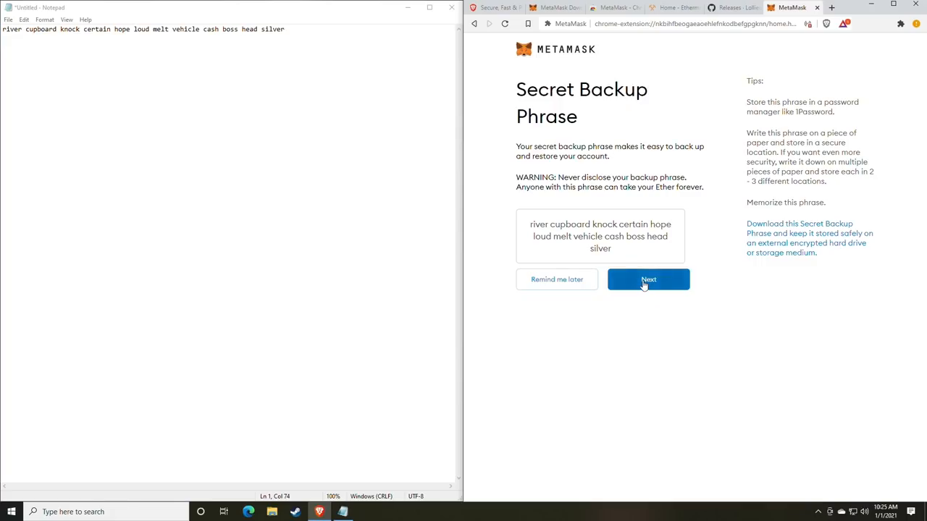
left_click(649, 279)
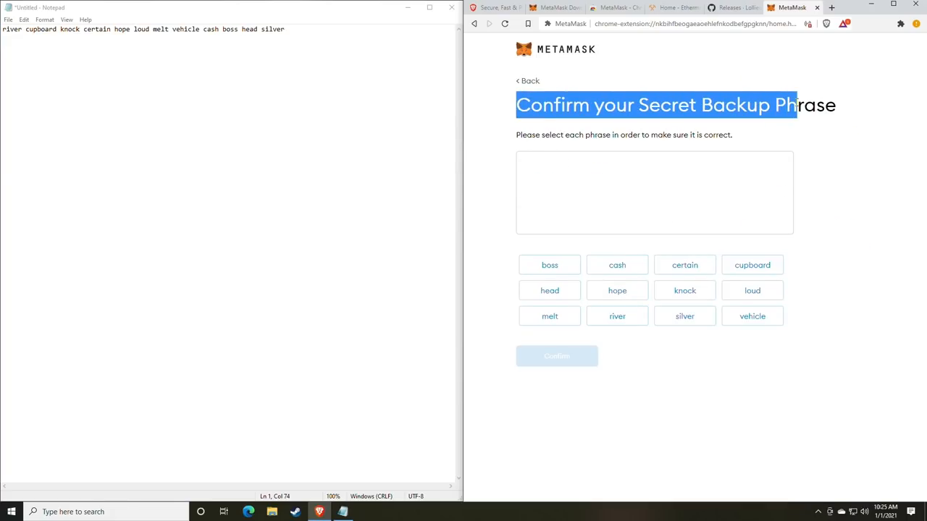
mouse_move(721, 271)
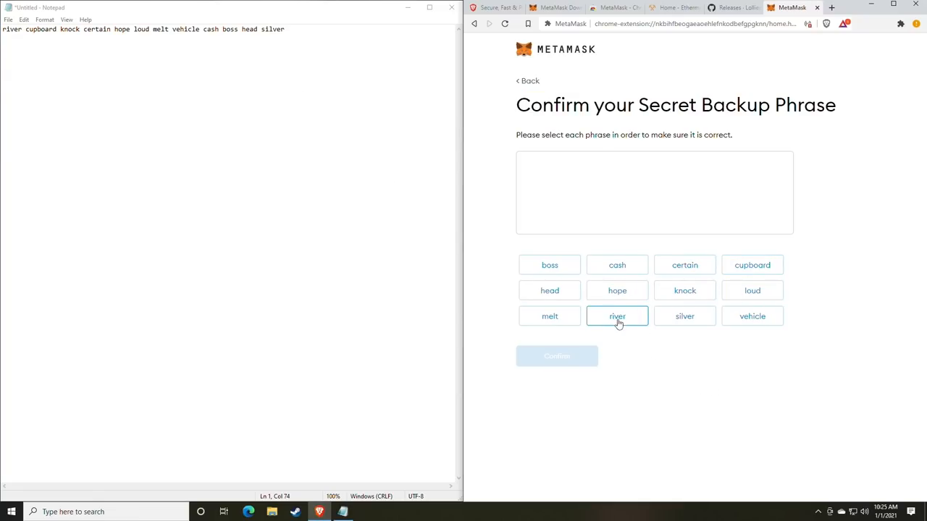
left_click(617, 316)
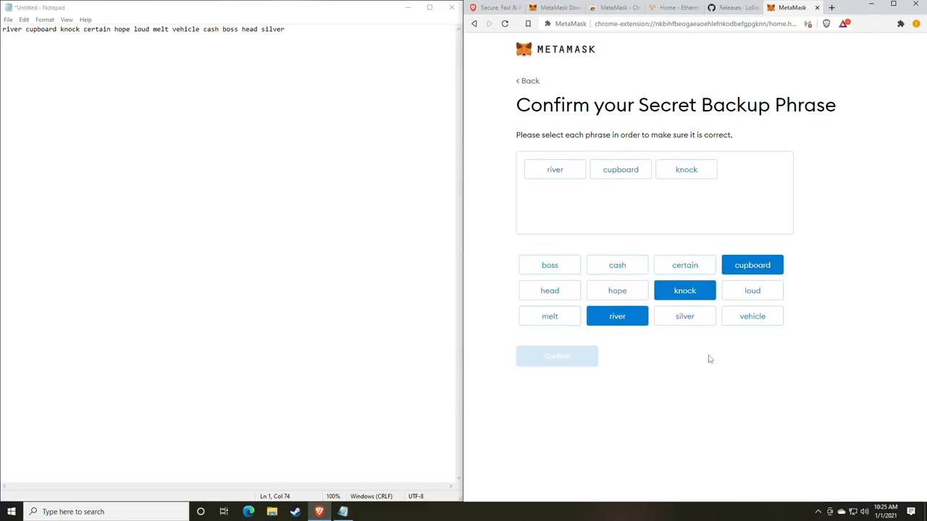
left_click(617, 289)
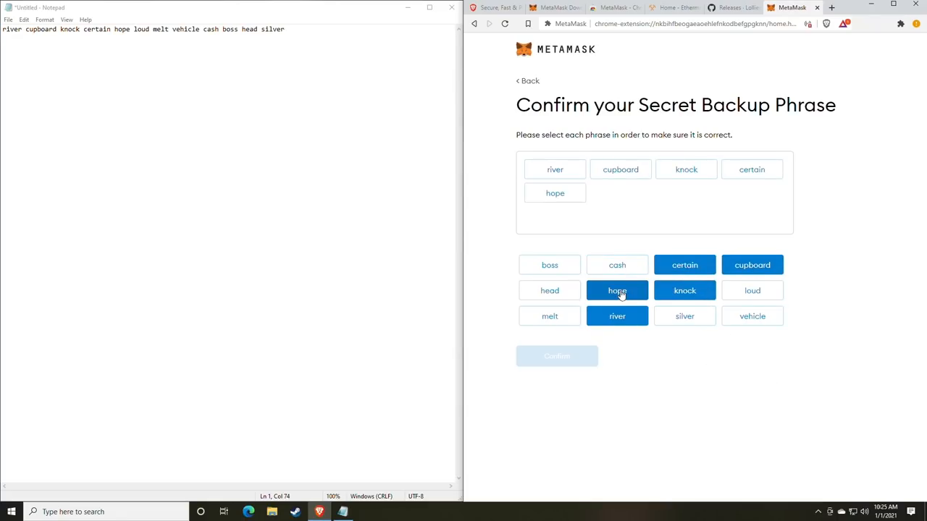
left_click(752, 289)
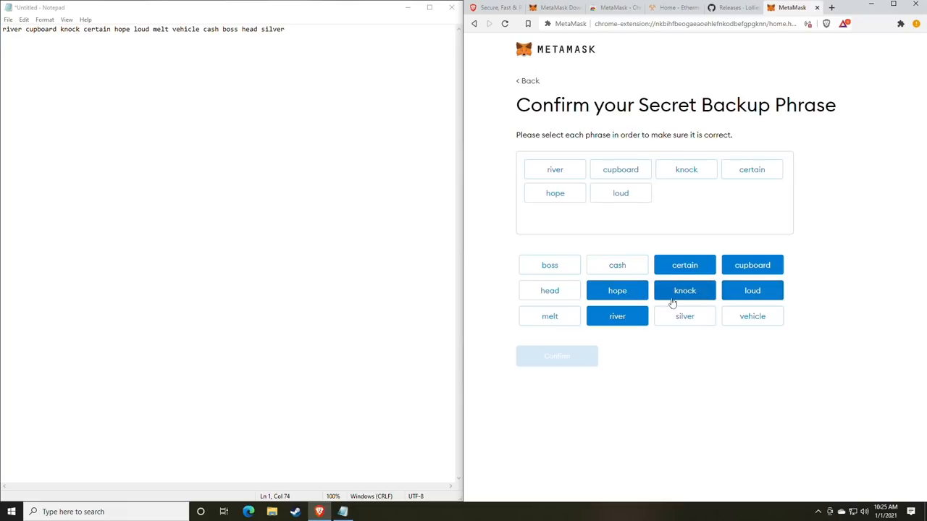
left_click(551, 316)
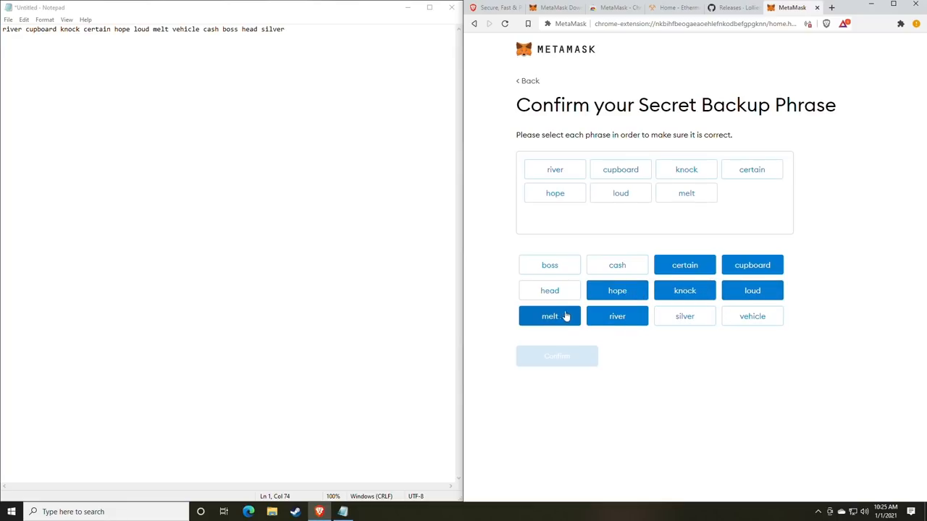
left_click(752, 316)
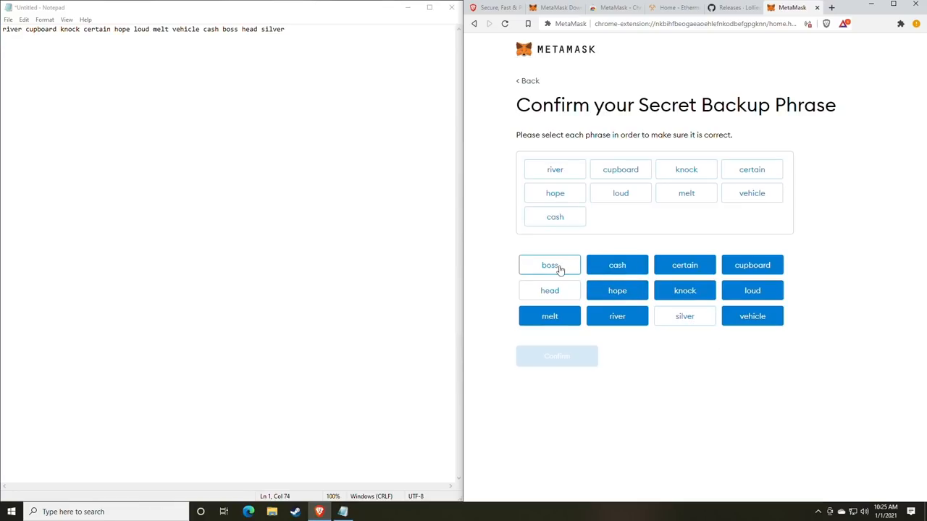
left_click(551, 263)
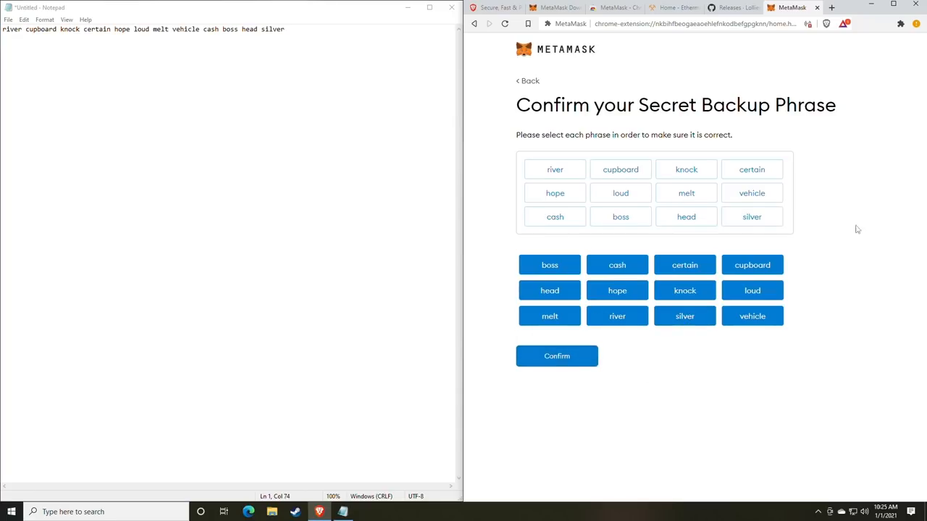
left_click(557, 357)
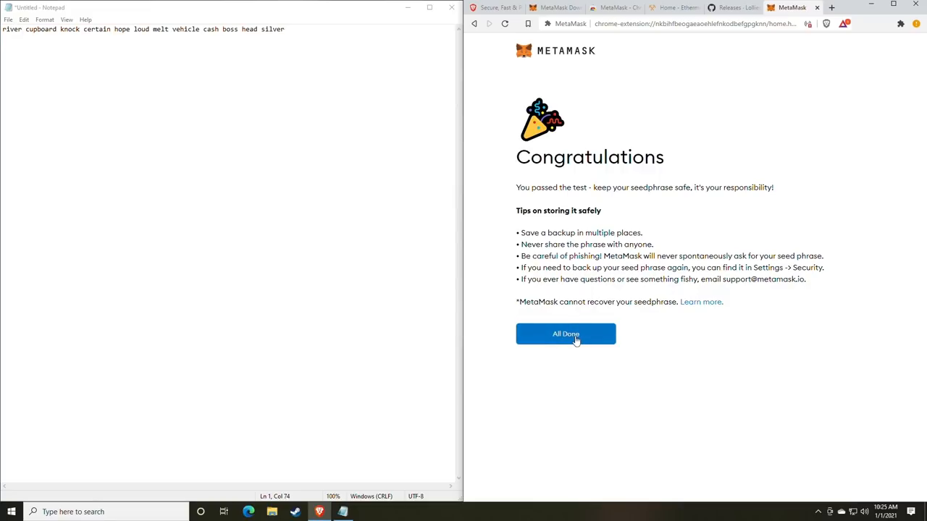
- Choose All Done to reach the wallet home with the 'Token swapping is here!' popup
left_click(564, 333)
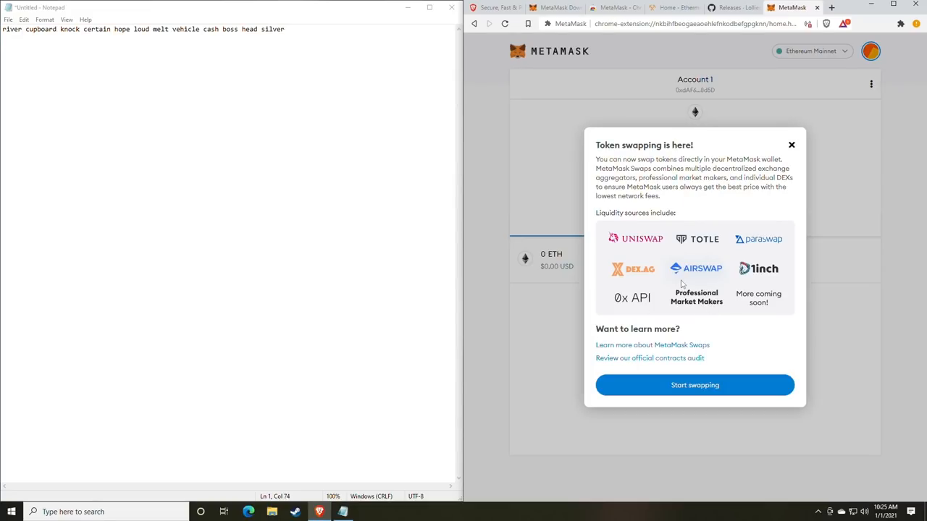
mouse_move(620, 157)
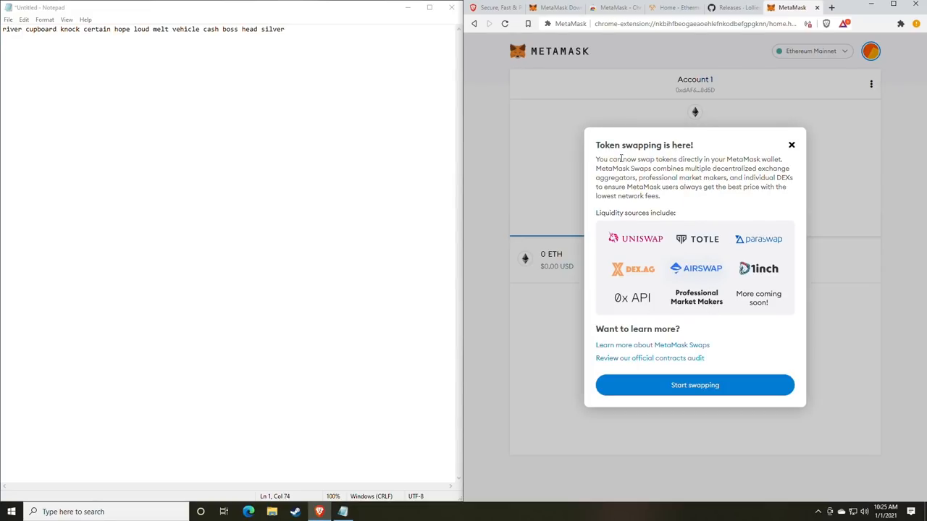
mouse_move(650, 178)
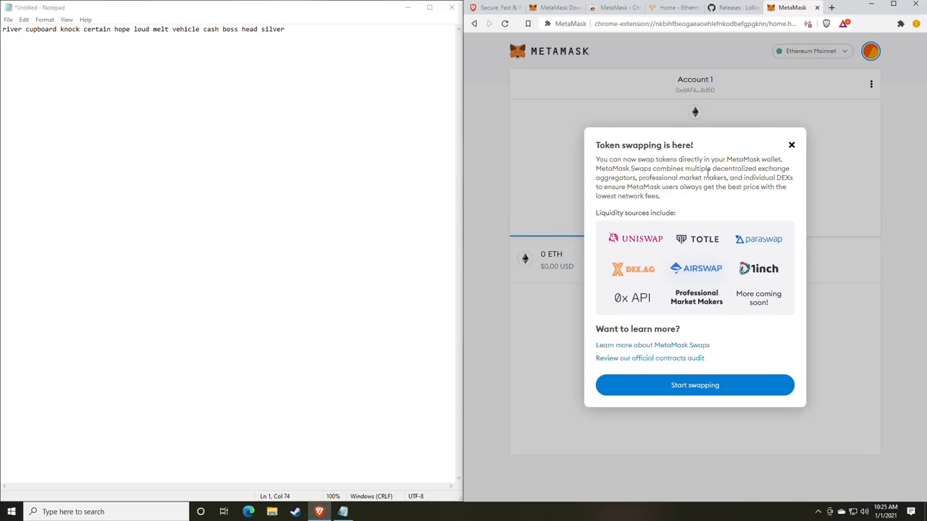
mouse_move(464, 261)
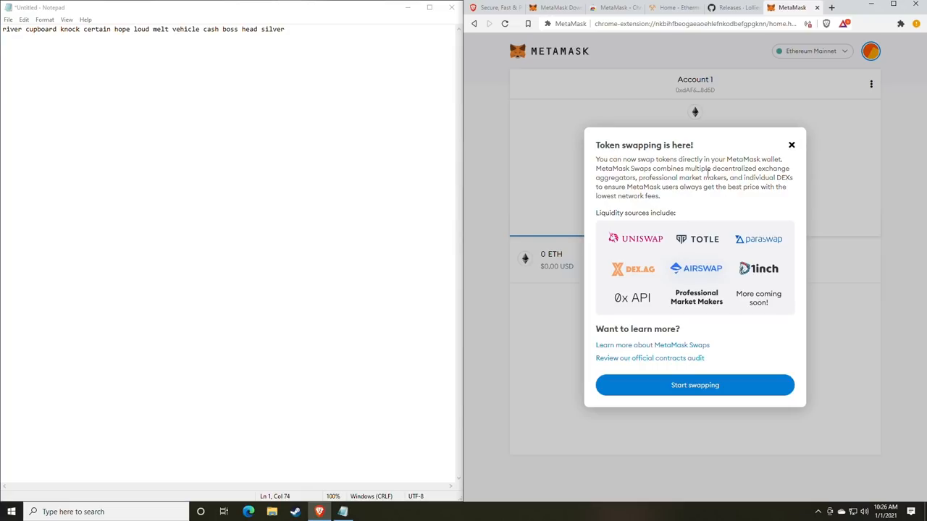
mouse_move(791, 155)
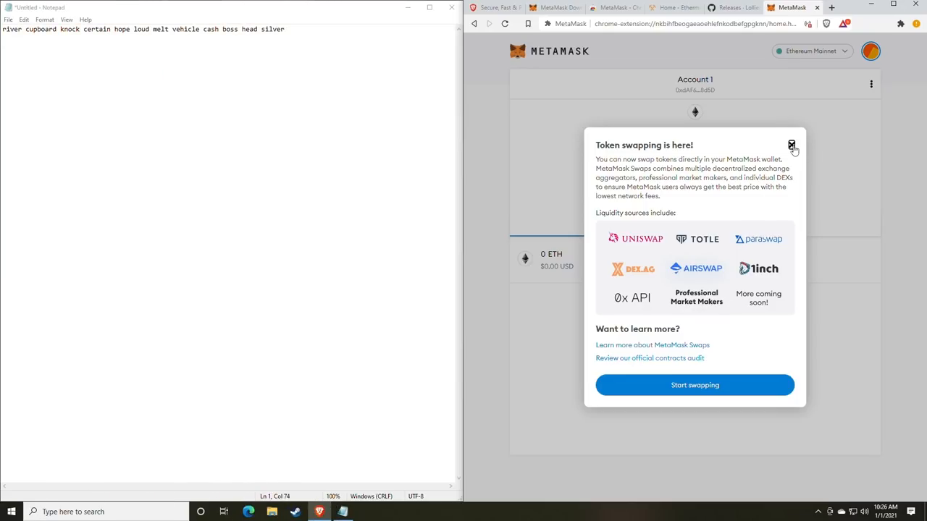
- Close the token swapping announcement over the Account 1 home
left_click(871, 50)
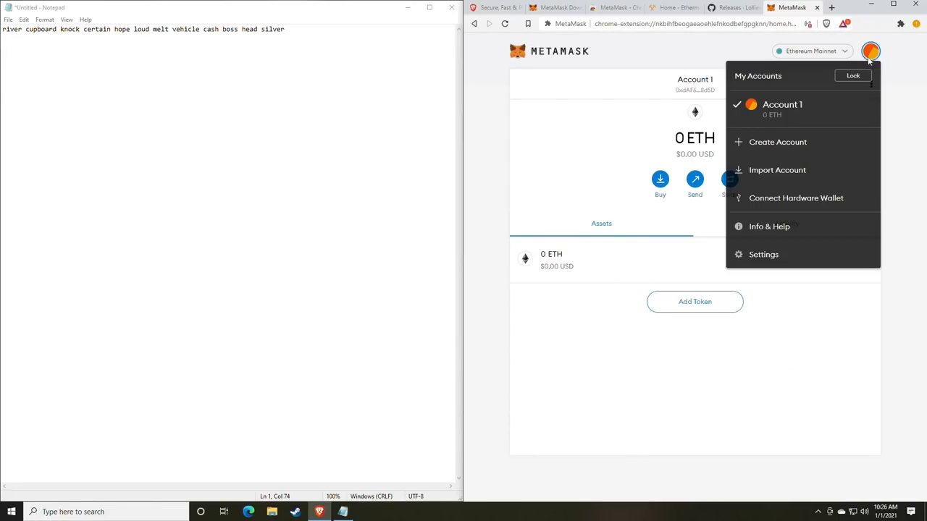
mouse_move(818, 129)
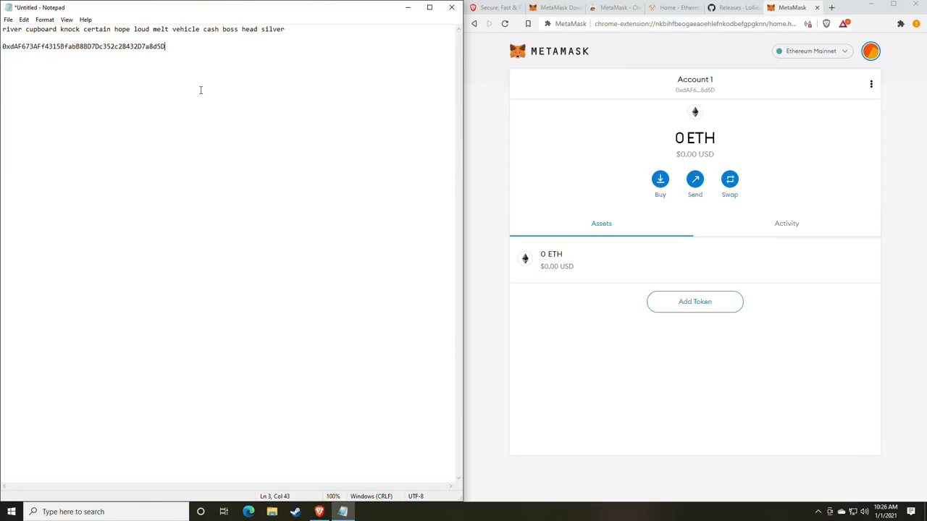
mouse_move(208, 124)
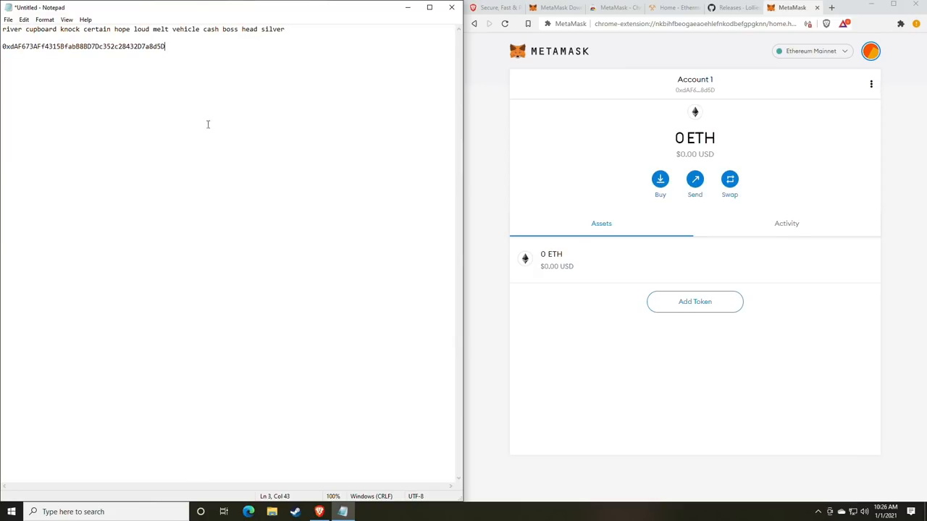
mouse_move(301, 242)
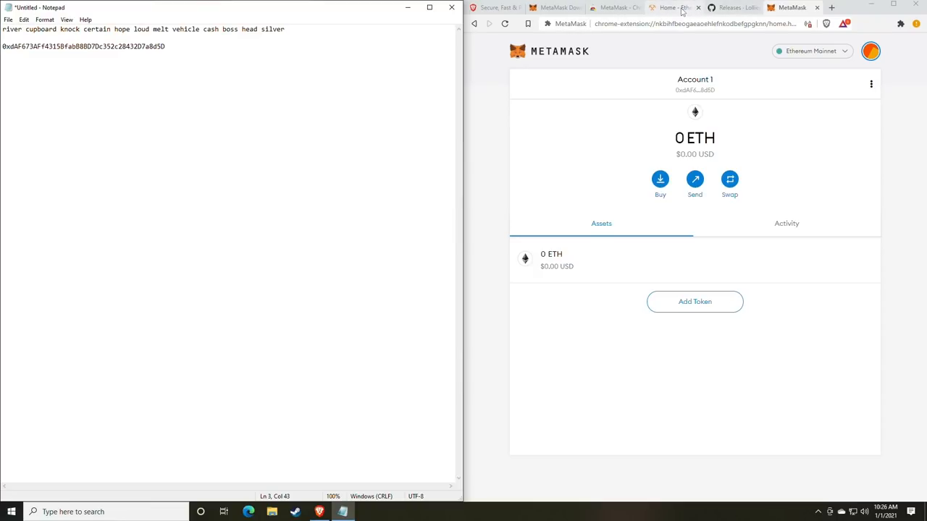
- Bring up the lolMiner 1.17 GitHub release and scroll down to its Assets list
left_click(732, 7)
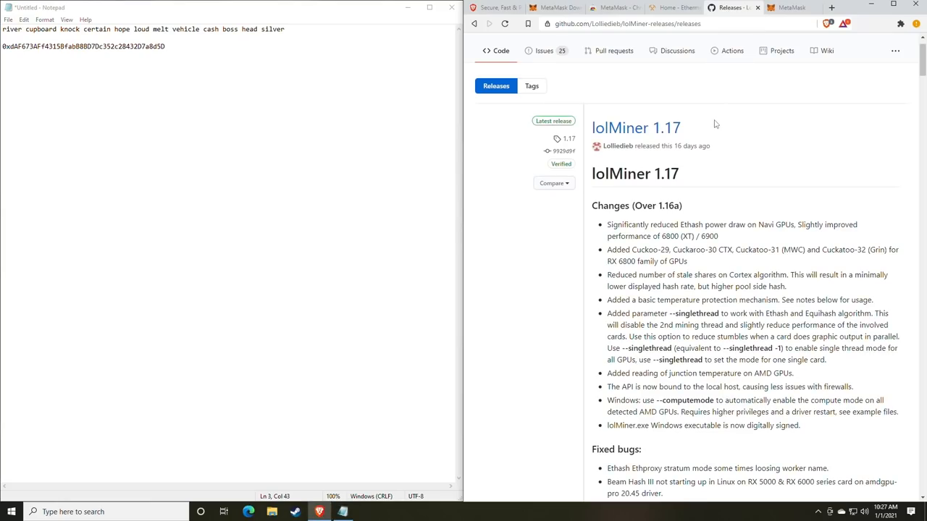
mouse_move(710, 162)
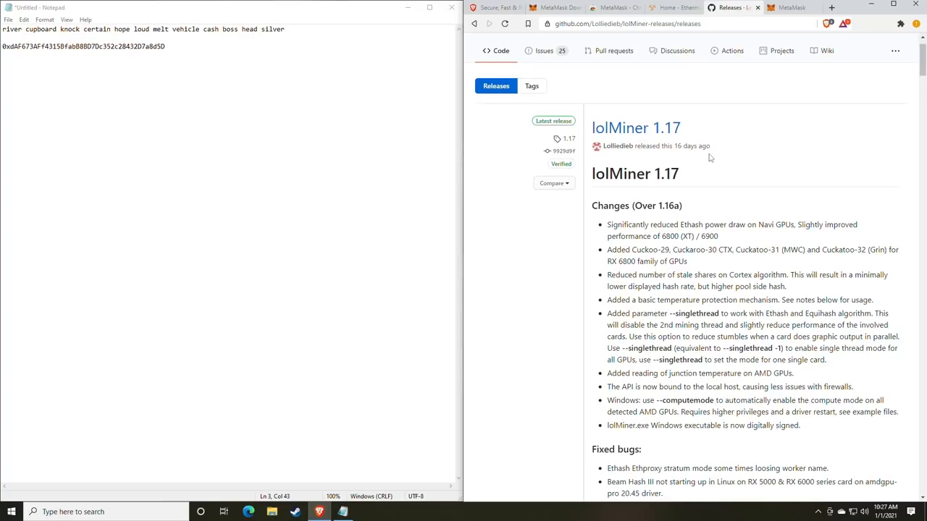
mouse_move(683, 154)
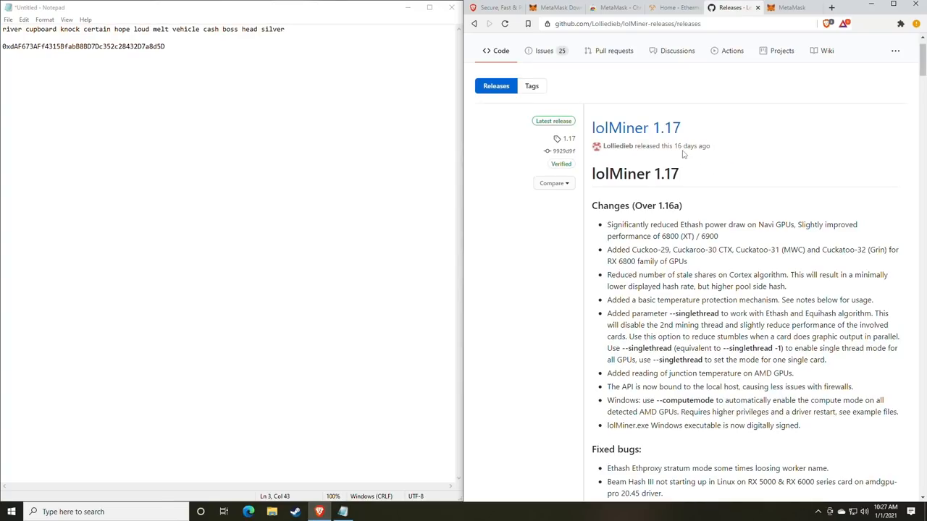
scroll("down", 3)
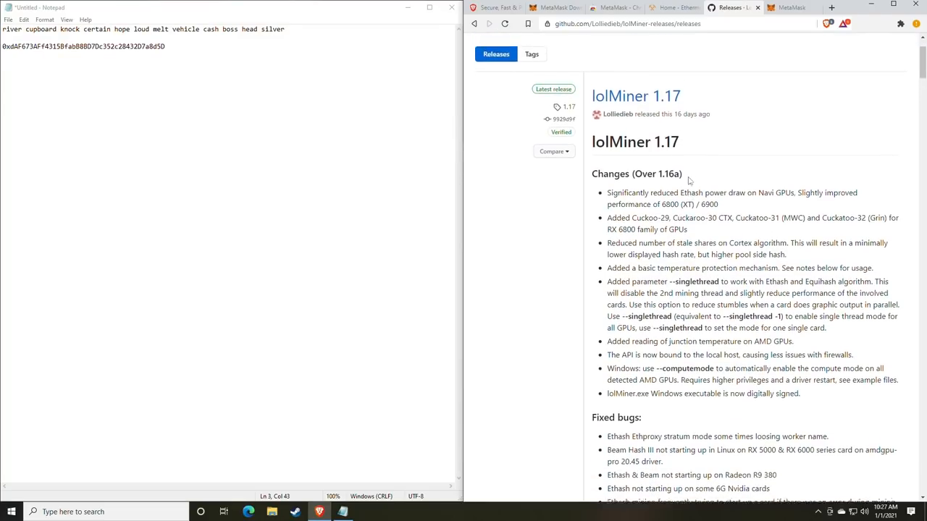
scroll("down", 3)
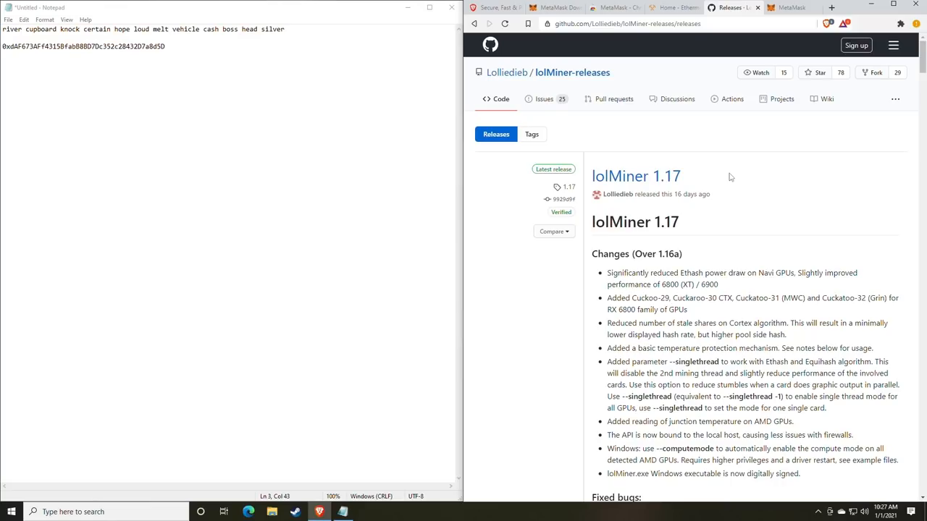
scroll("down", 3)
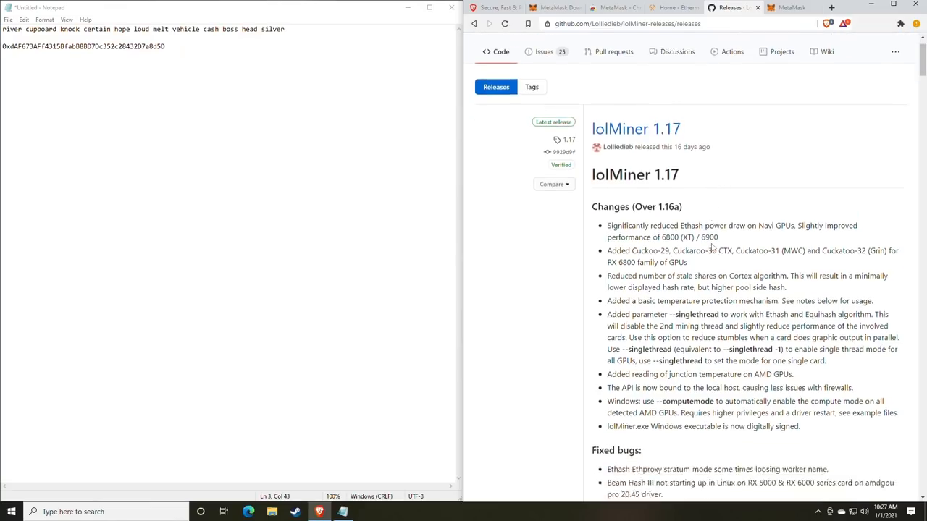
scroll("down", 3)
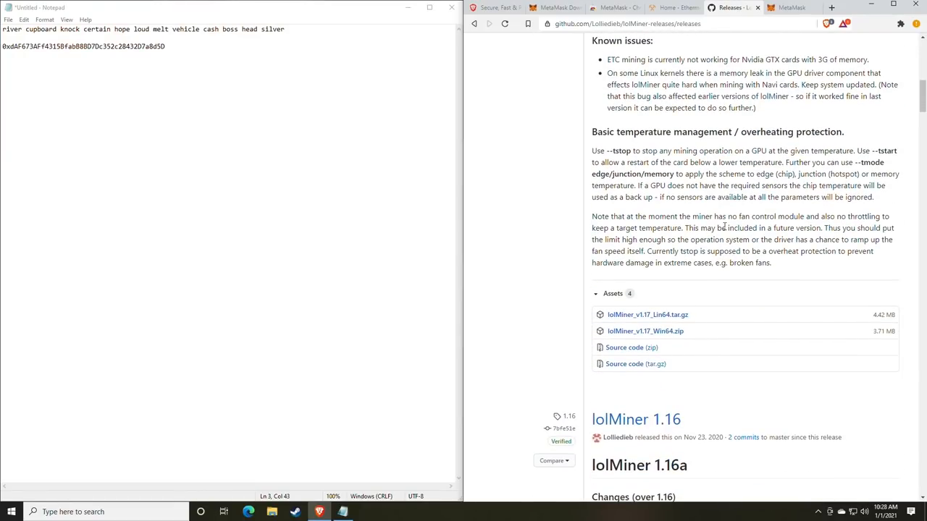
mouse_move(721, 227)
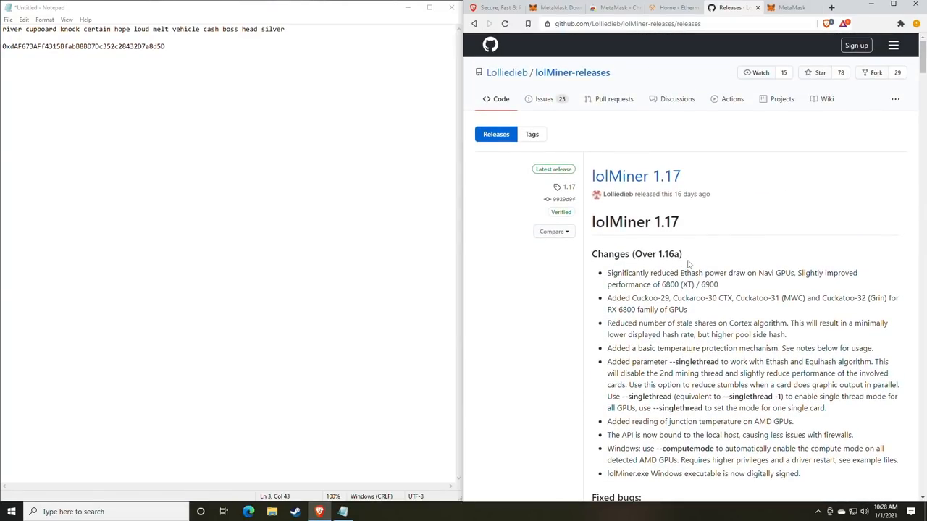
scroll("down", 3)
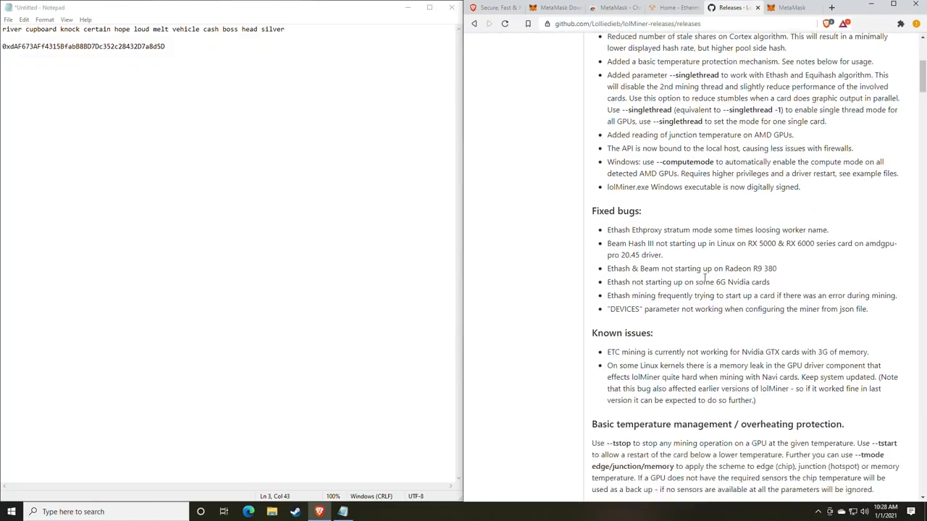
scroll("down", 3)
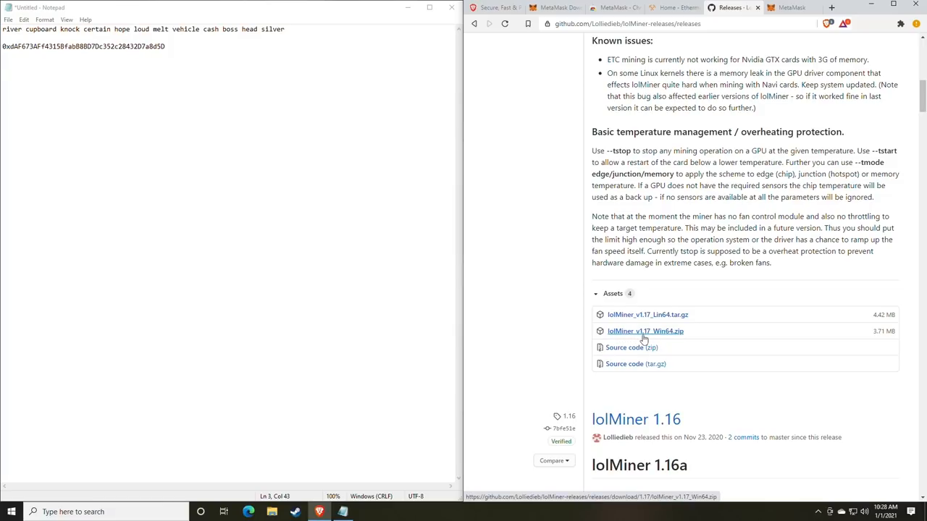
mouse_move(668, 340)
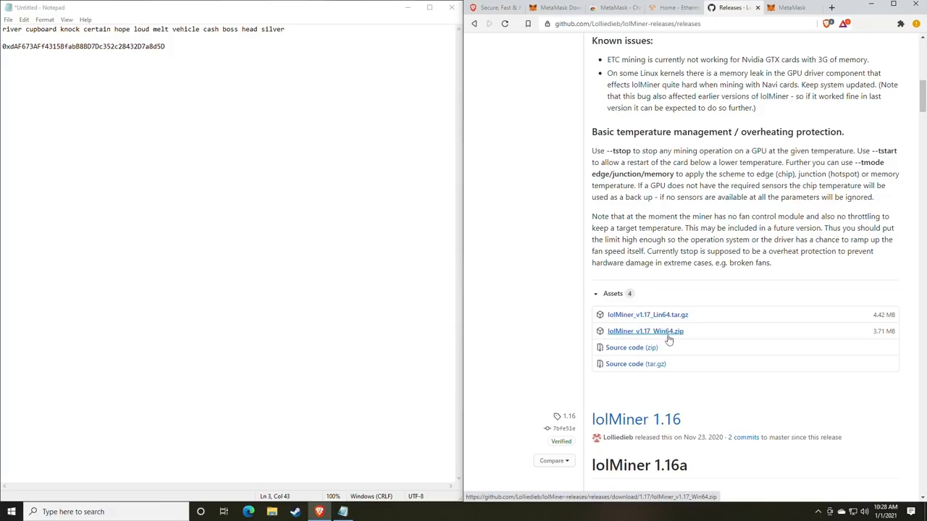
- Download lolMiner_v1.17_Win64.zip and save it into Downloads
left_click(645, 330)
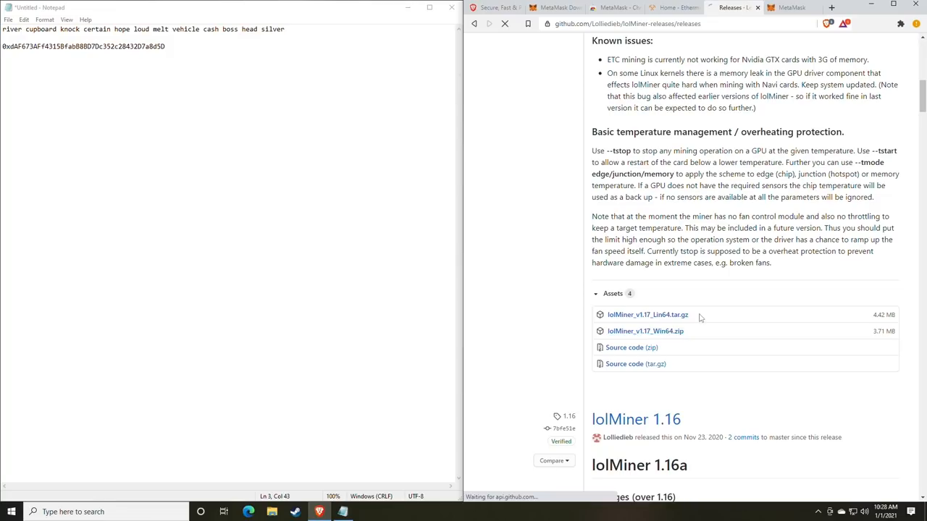
left_click(646, 330)
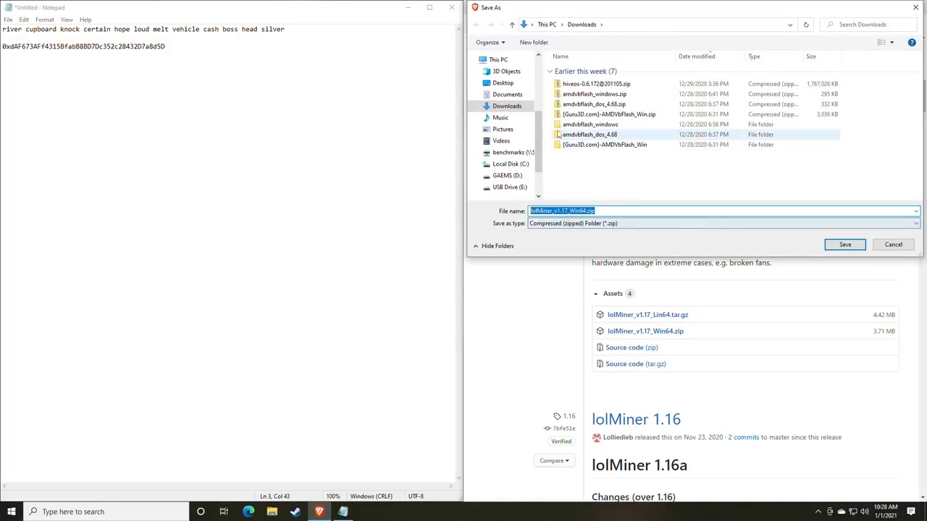
left_click(844, 243)
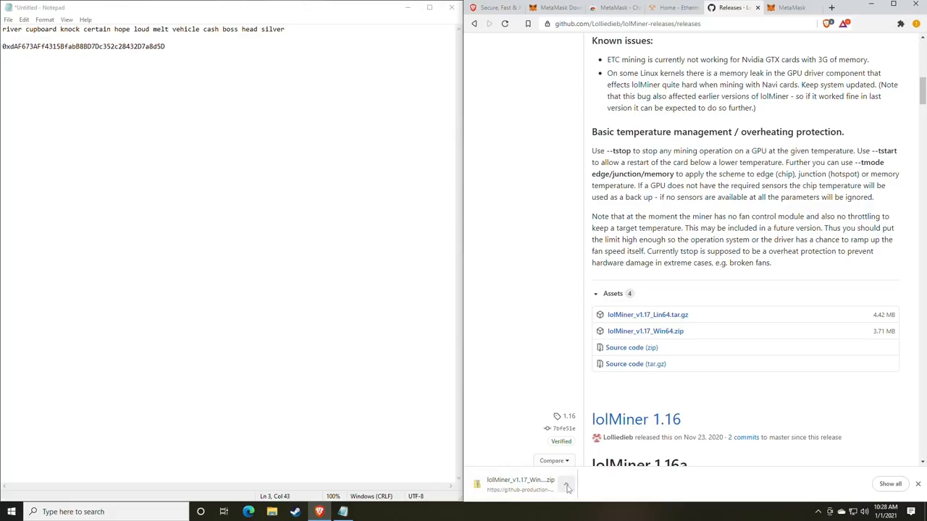
- Show the zip in Downloads, visit the Miners folder on GAEMS (D:), and bring up the zip's context menu
left_click(566, 485)
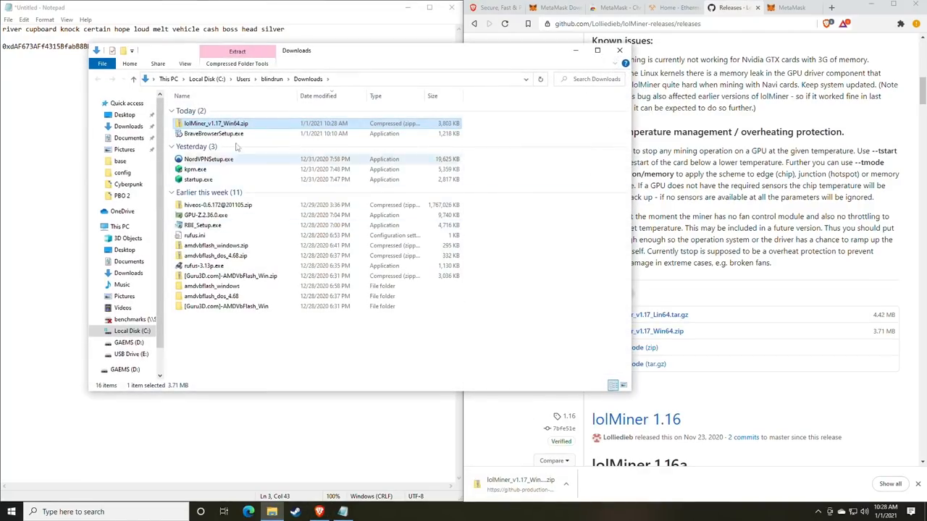
mouse_move(216, 123)
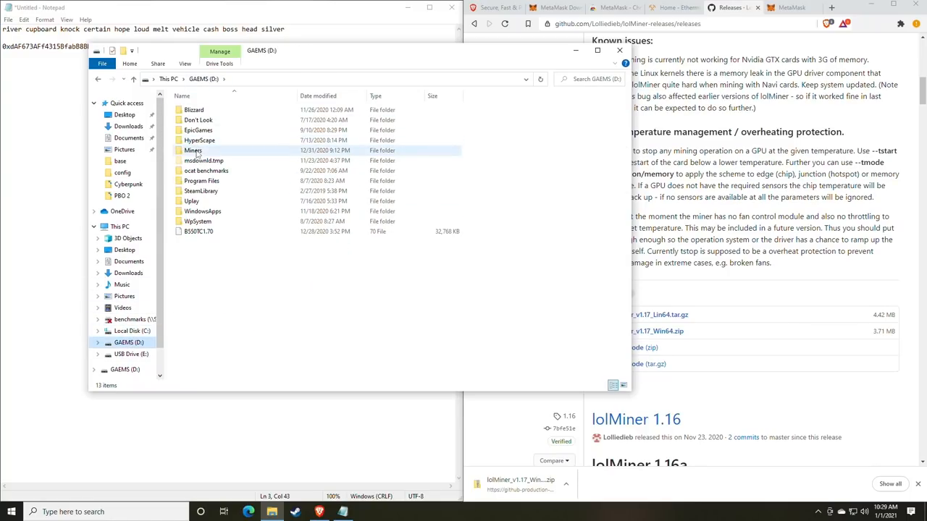
double_click(193, 149)
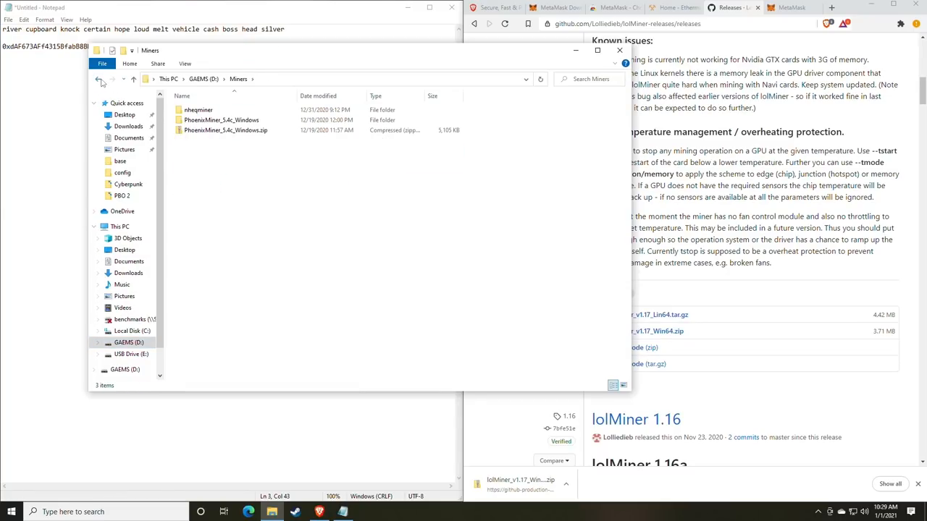
right_click(216, 123)
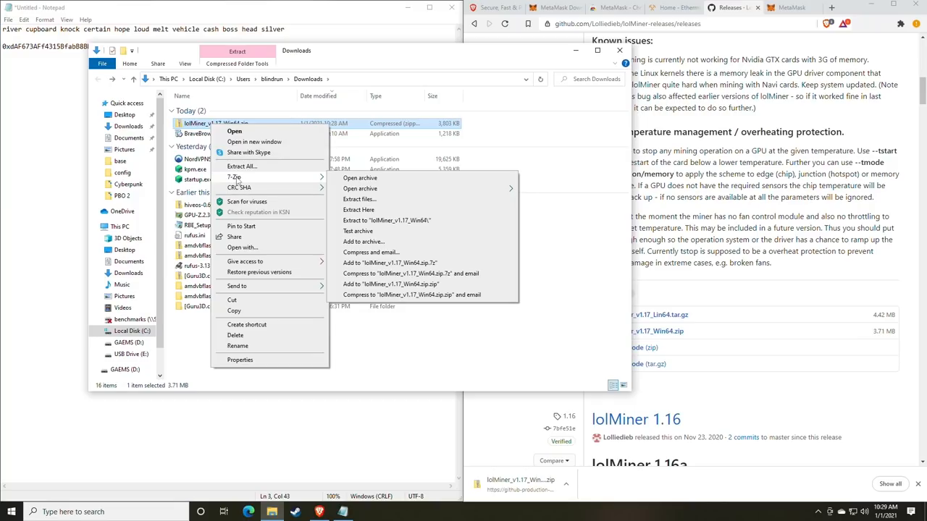
mouse_move(253, 186)
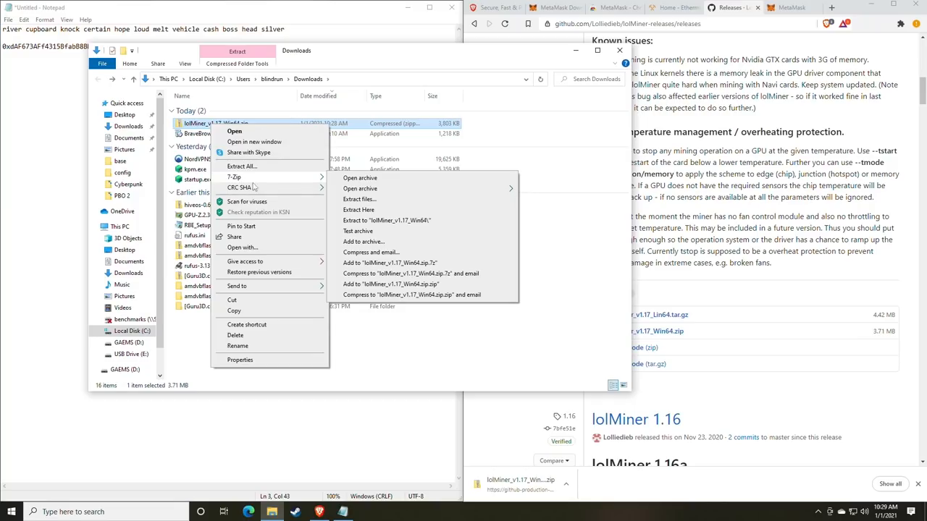
mouse_move(360, 208)
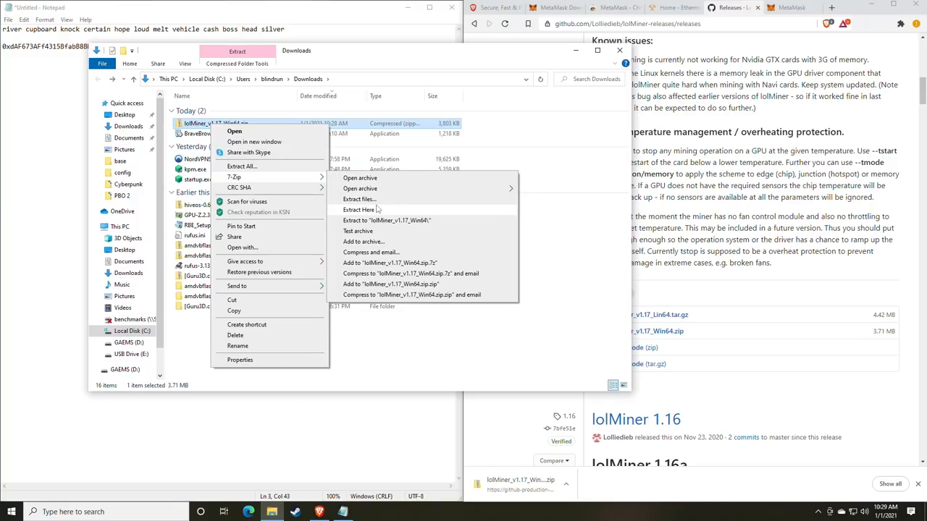
mouse_move(359, 210)
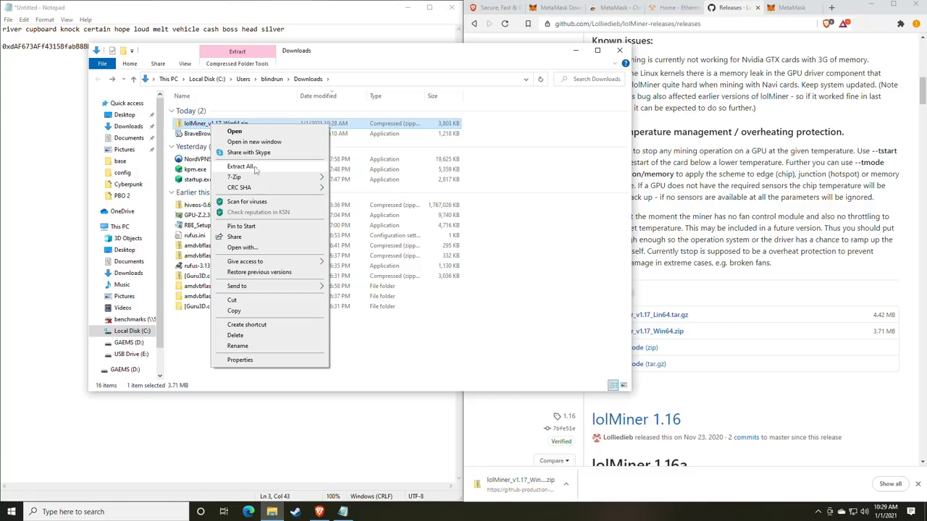
- Extract the lolMiner zip to the suggested folder and select a mining .bat file in 1.17
left_click(240, 165)
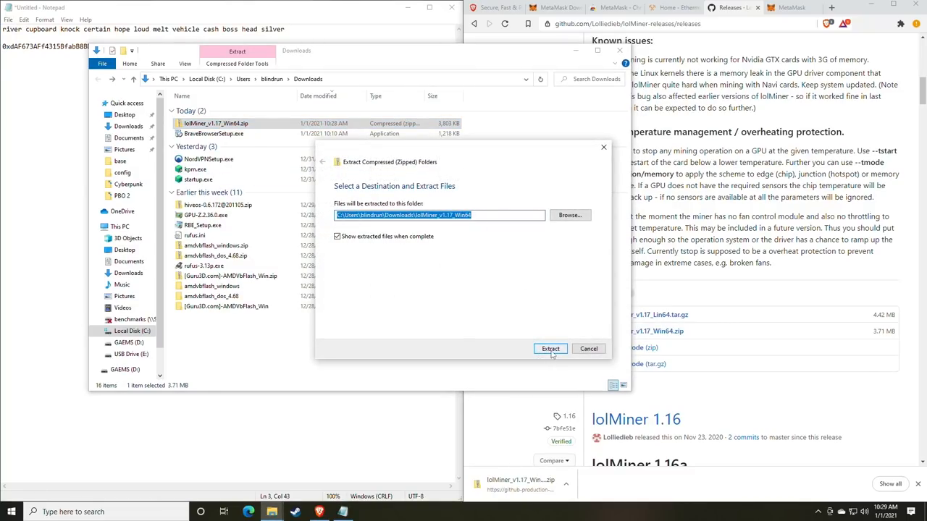
left_click(550, 348)
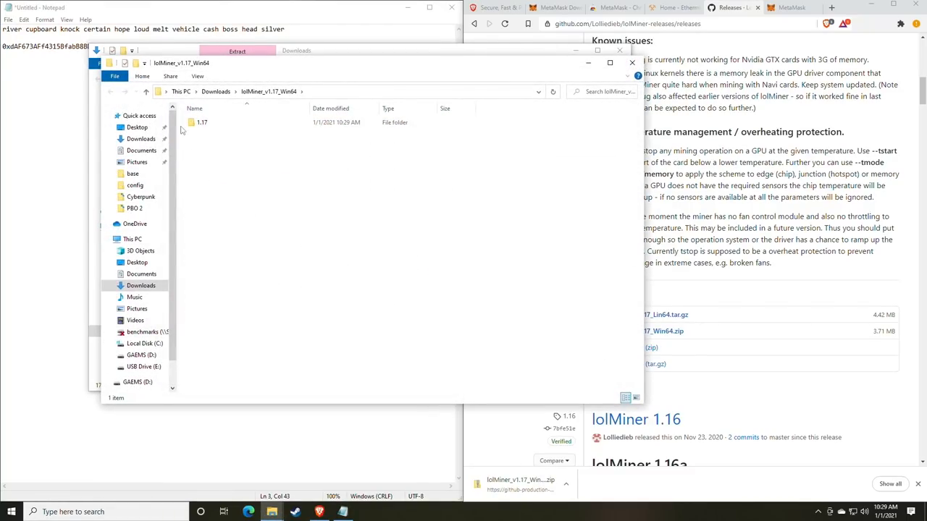
double_click(202, 122)
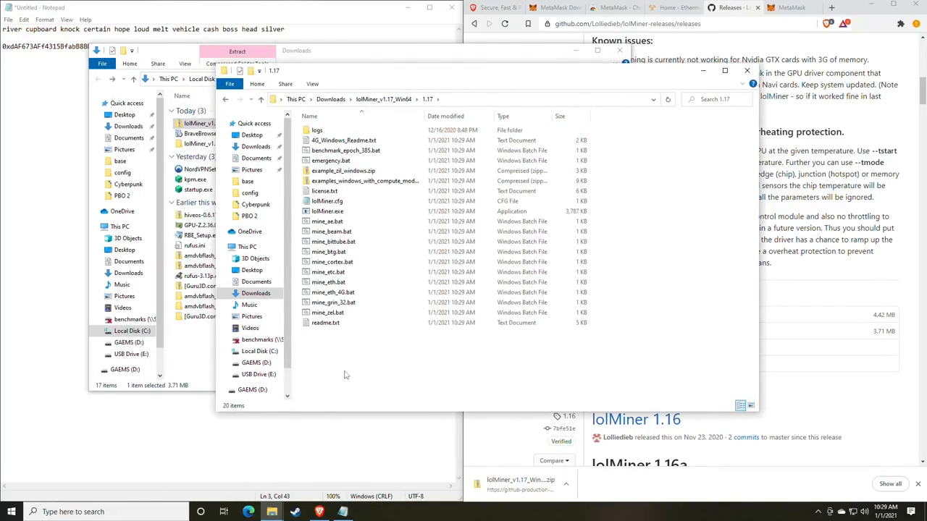
left_click(333, 293)
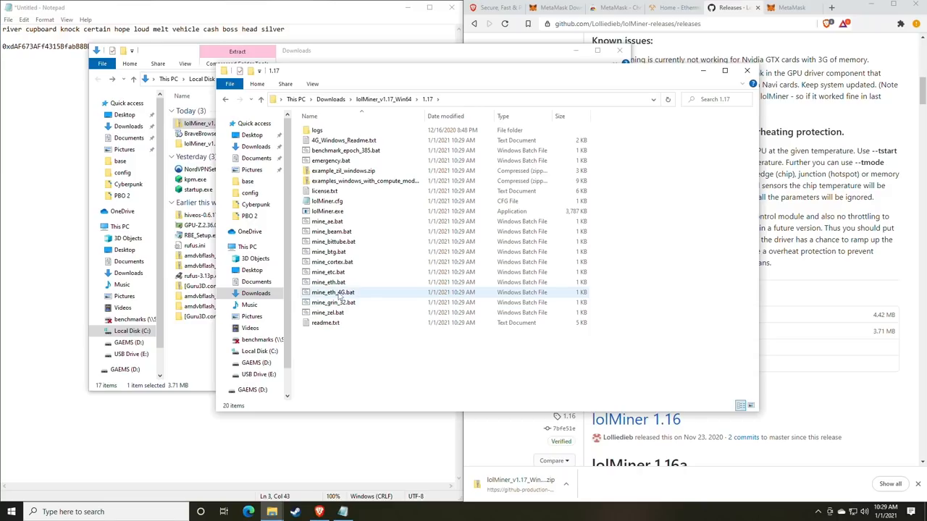
mouse_move(333, 281)
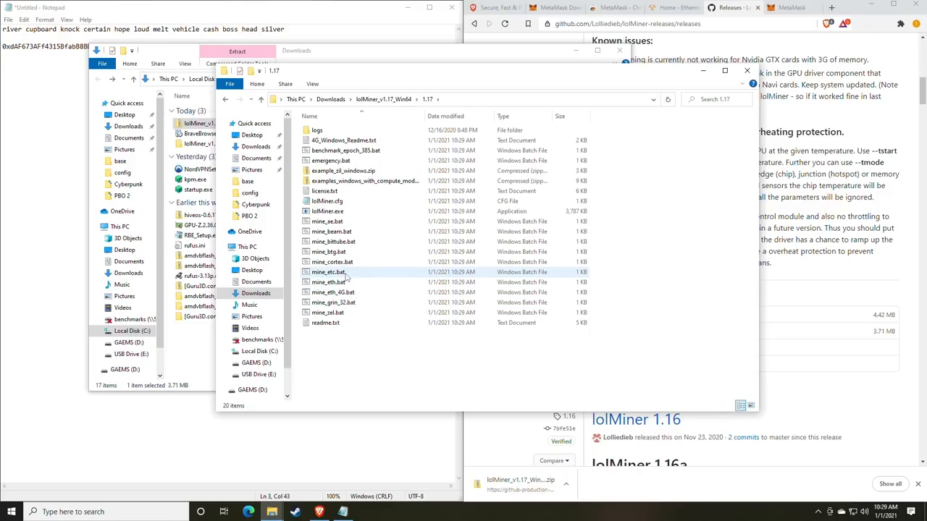
mouse_move(327, 273)
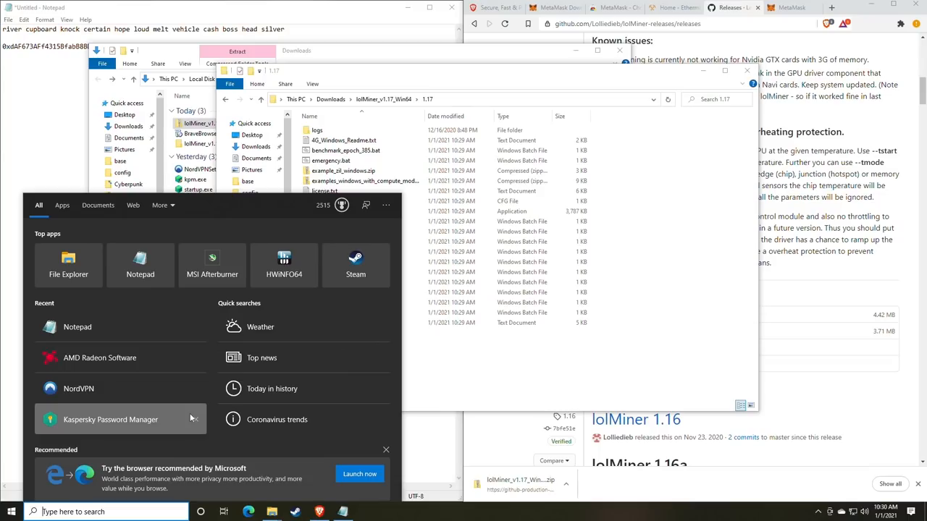
- Bring up the folder view options and move the window aside
type("file")
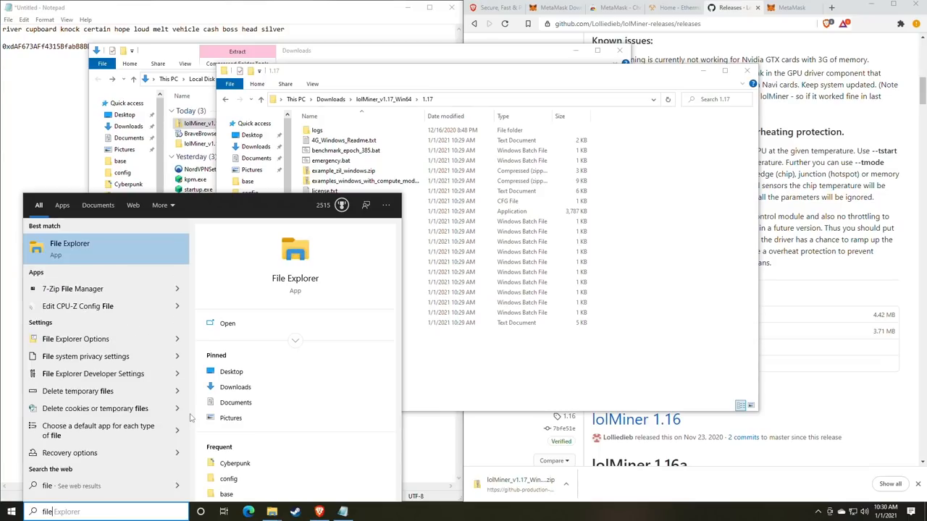
left_click(75, 339)
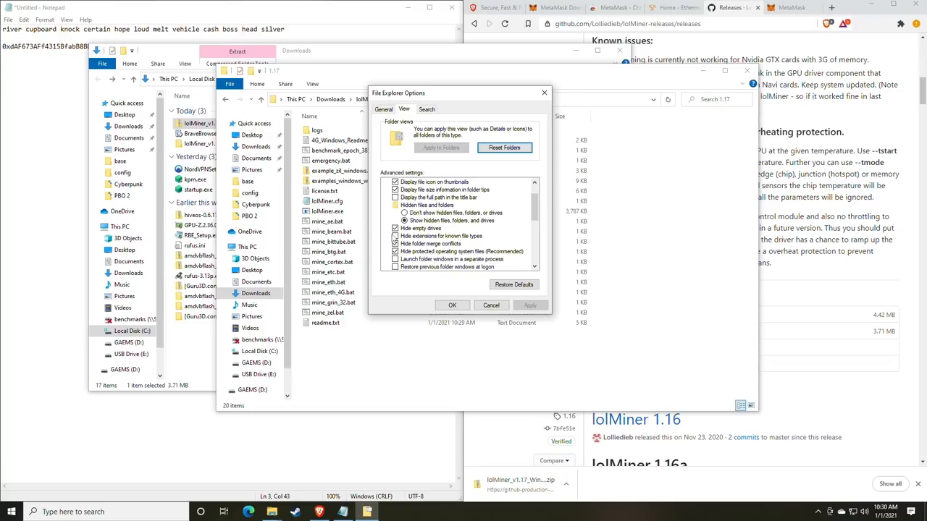
mouse_move(452, 240)
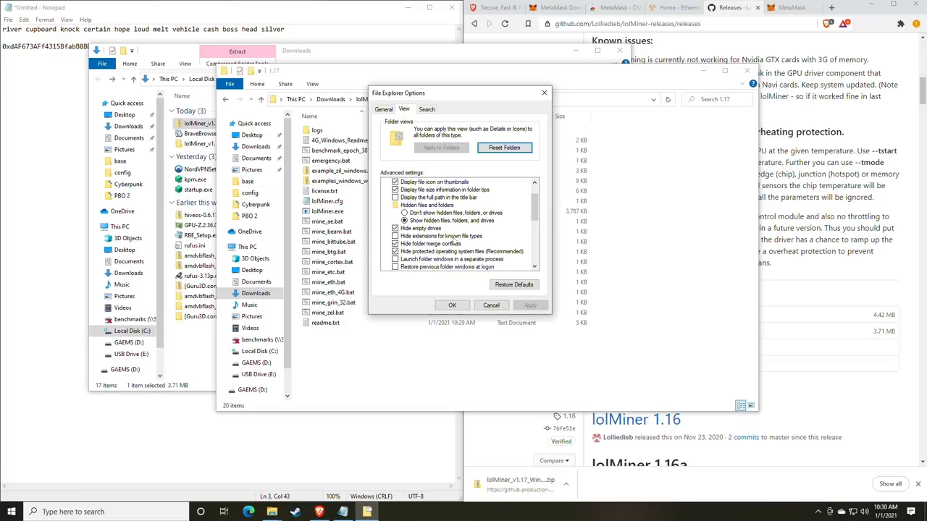
mouse_move(455, 241)
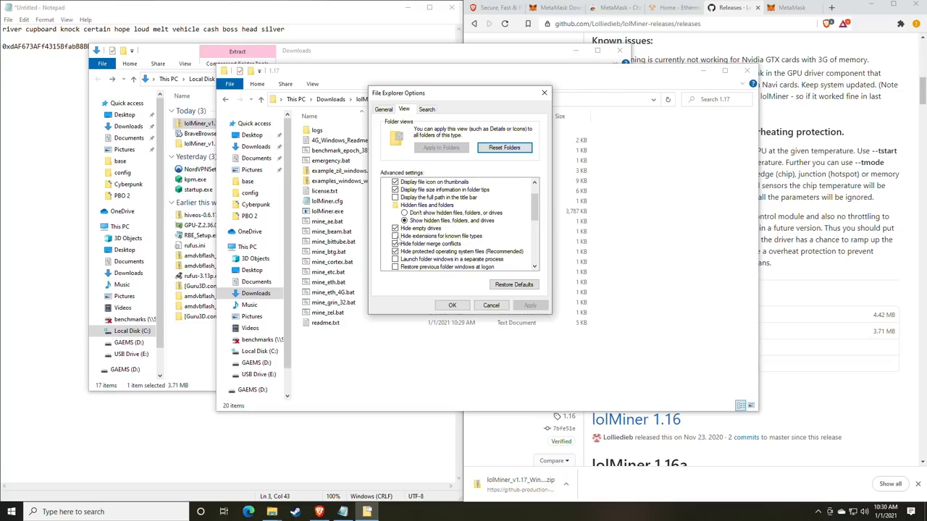
left_click_drag(460, 93, 485, 96)
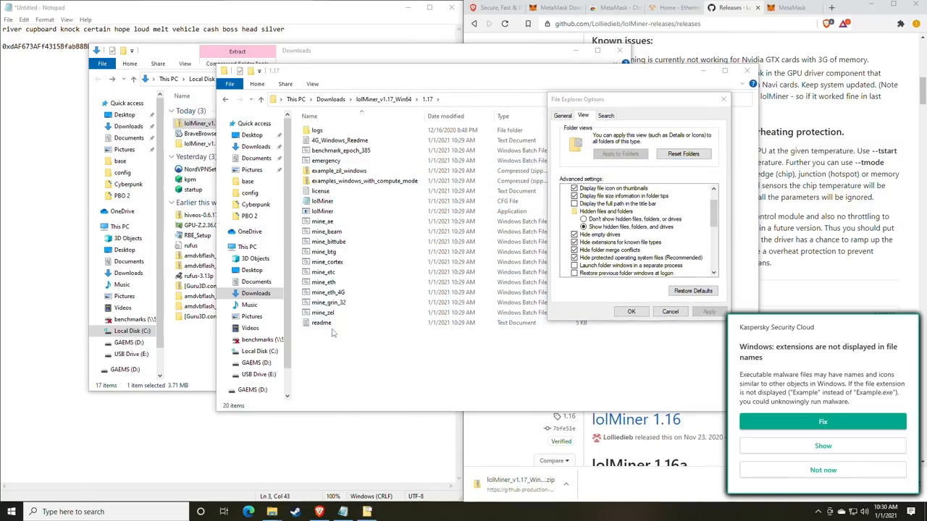
mouse_move(861, 491)
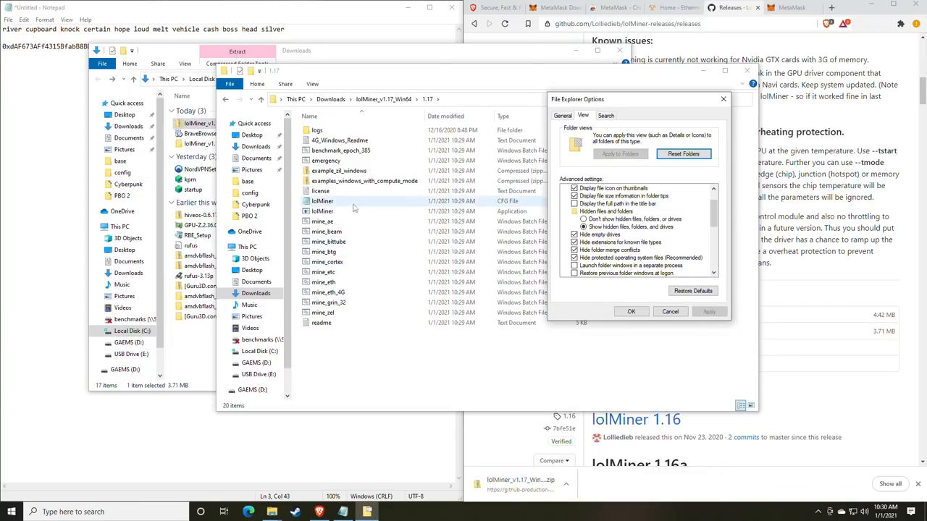
- Show hidden files, uncheck Hide extensions for known file types, and apply
left_click(322, 211)
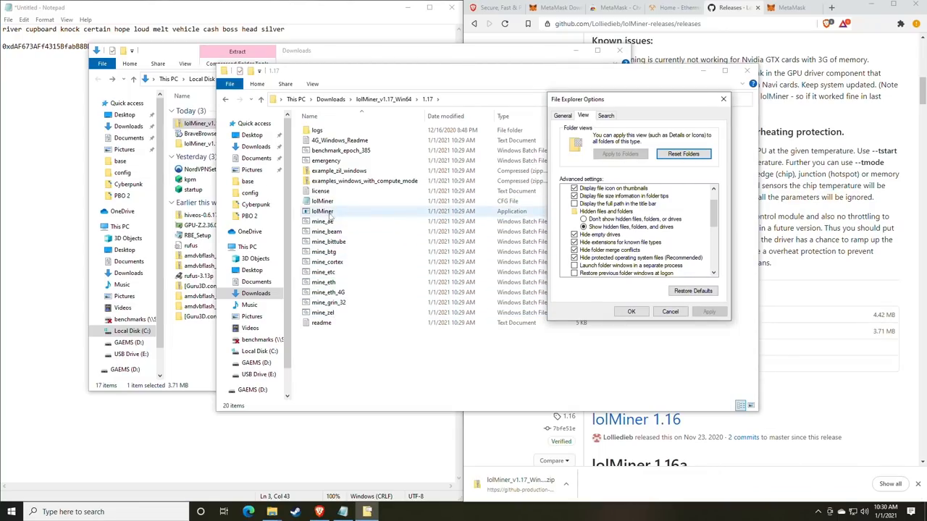
left_click(321, 220)
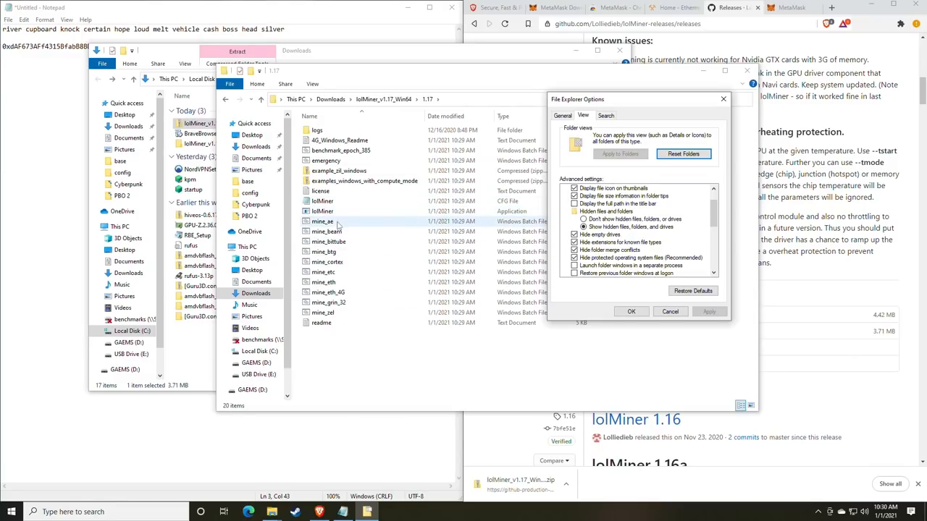
left_click(325, 293)
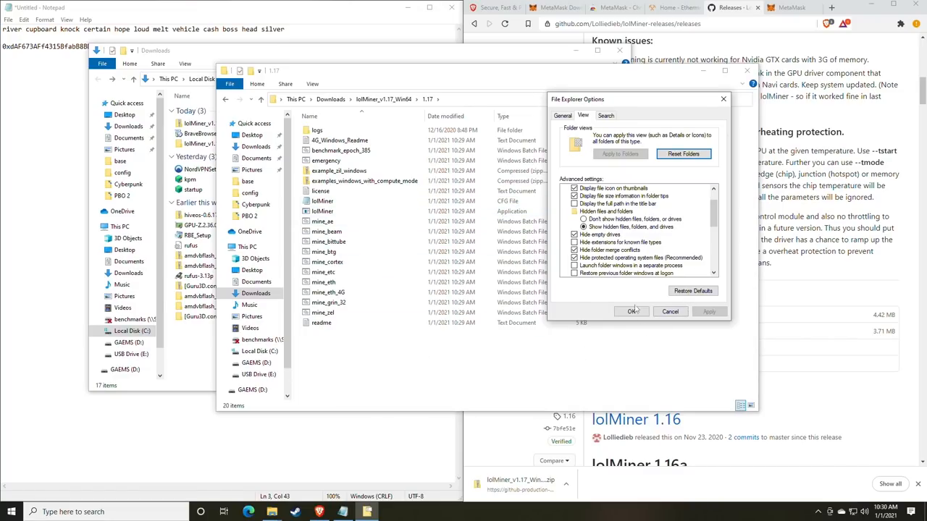
left_click(632, 312)
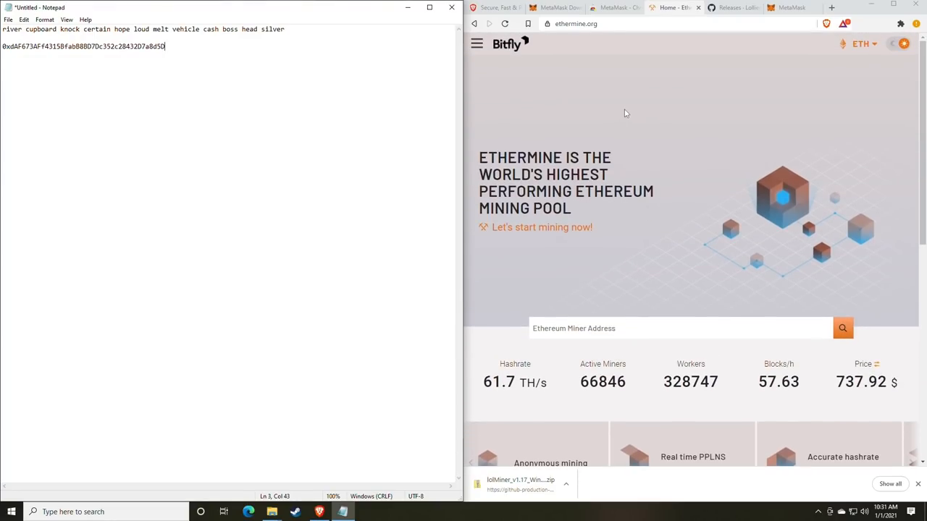
mouse_move(617, 97)
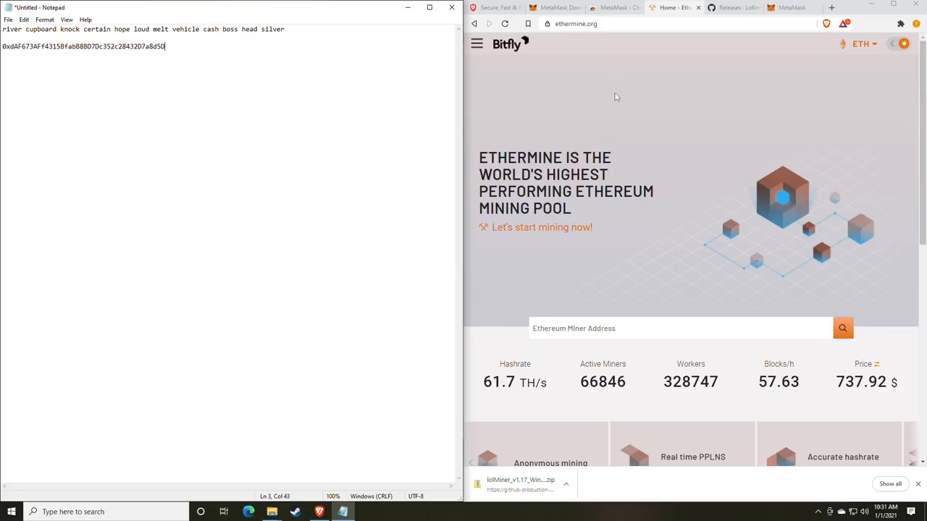
mouse_move(478, 44)
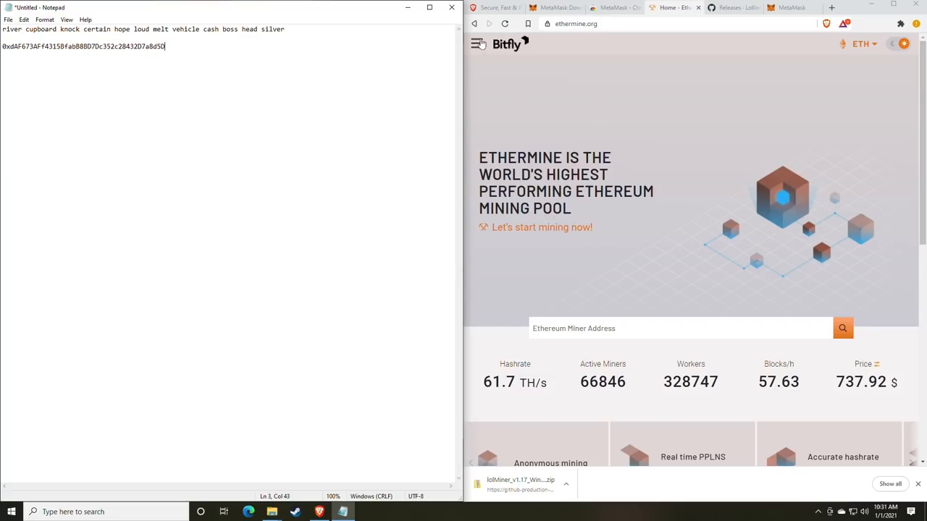
- From the ethermine.org navigation menu, go to the Start Mining connection guide
left_click(477, 44)
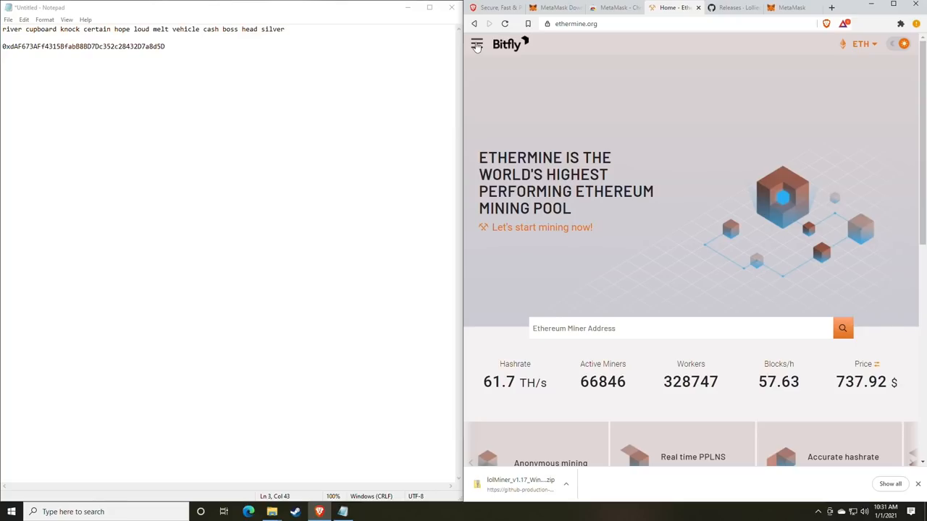
mouse_move(478, 47)
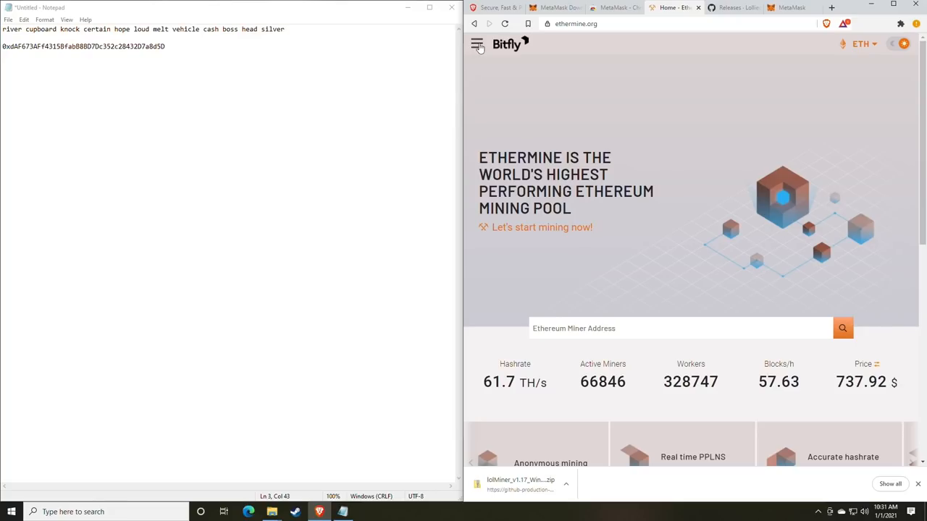
left_click(478, 43)
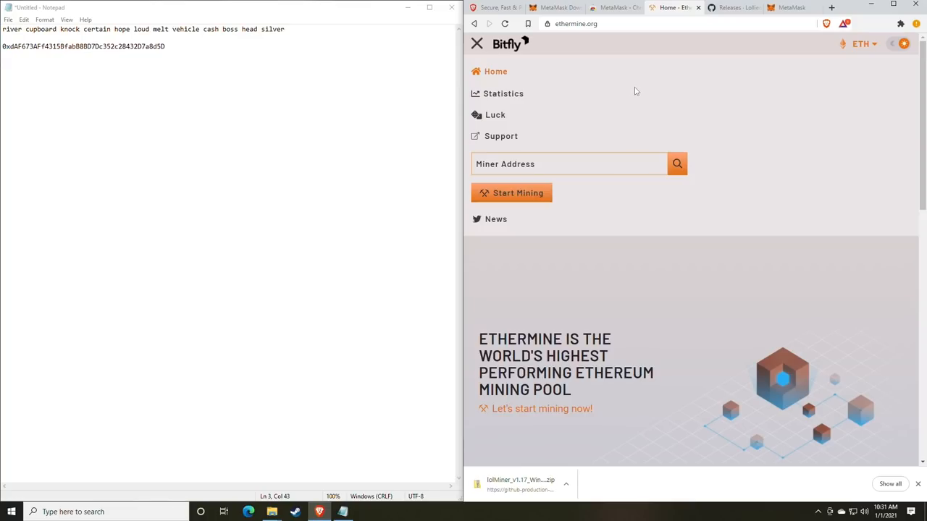
mouse_move(625, 98)
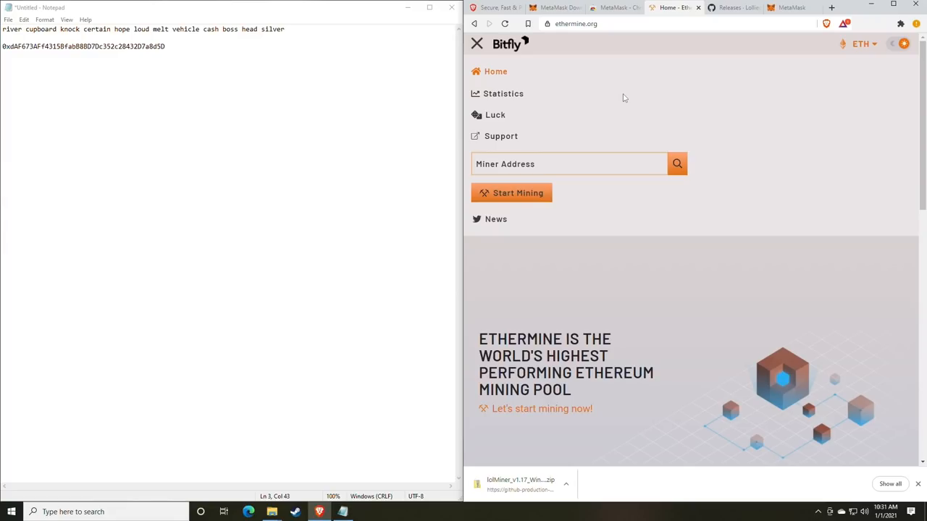
mouse_move(601, 113)
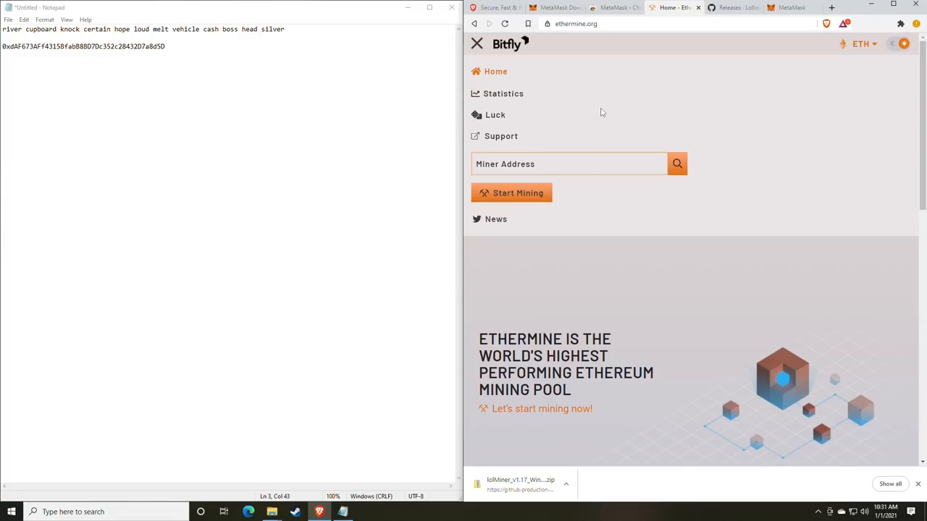
mouse_move(613, 216)
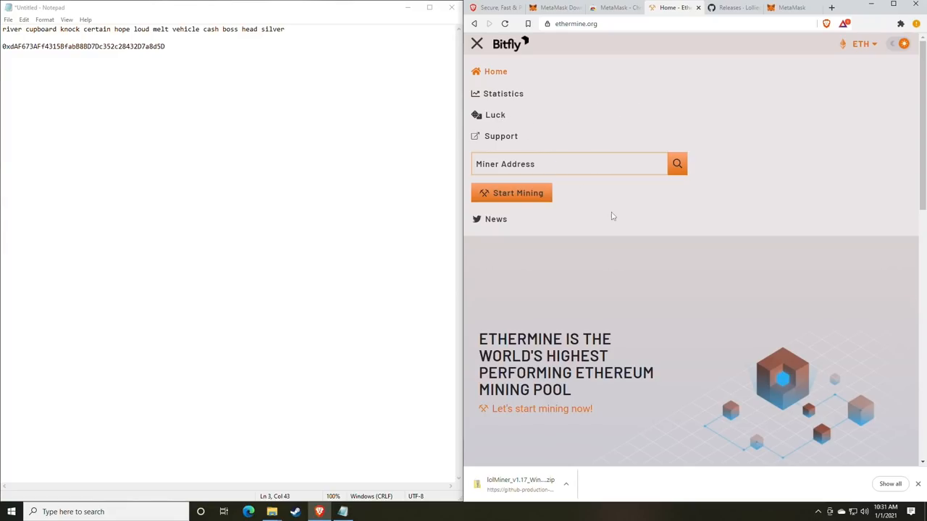
left_click(476, 44)
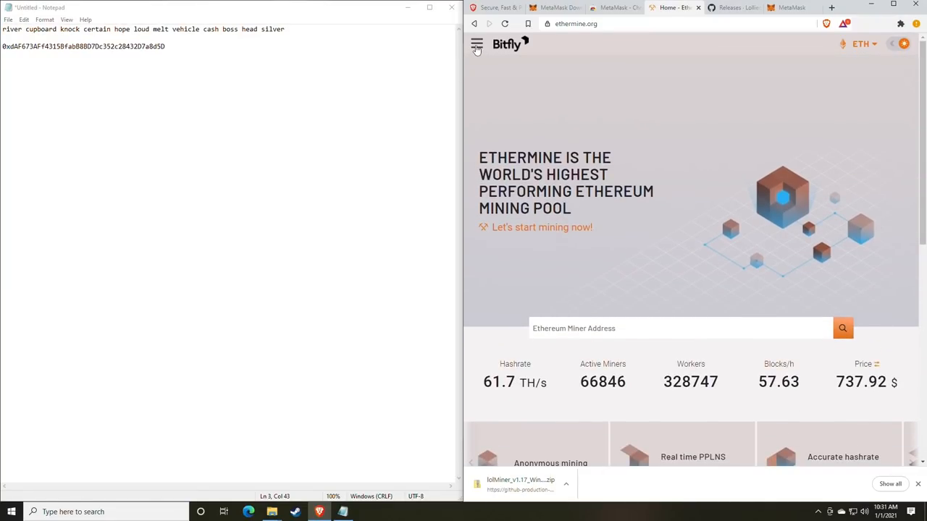
left_click(476, 43)
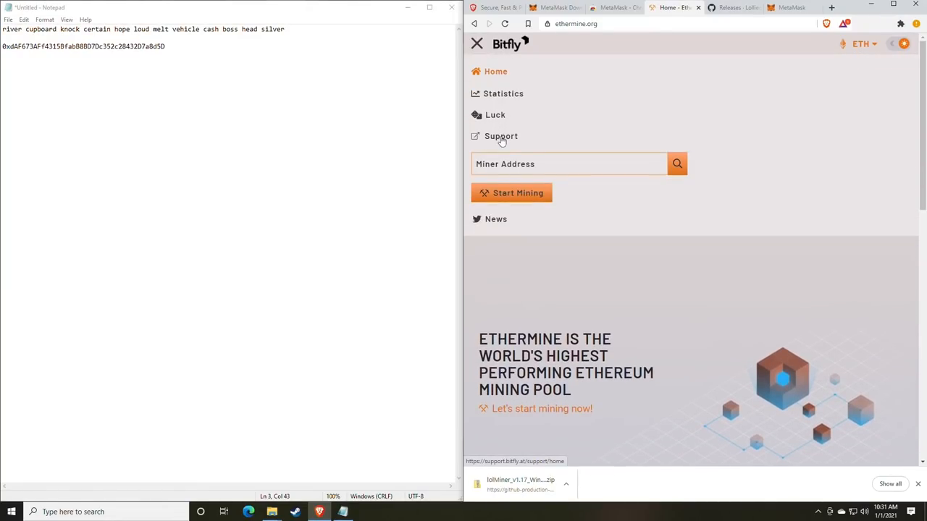
left_click(542, 409)
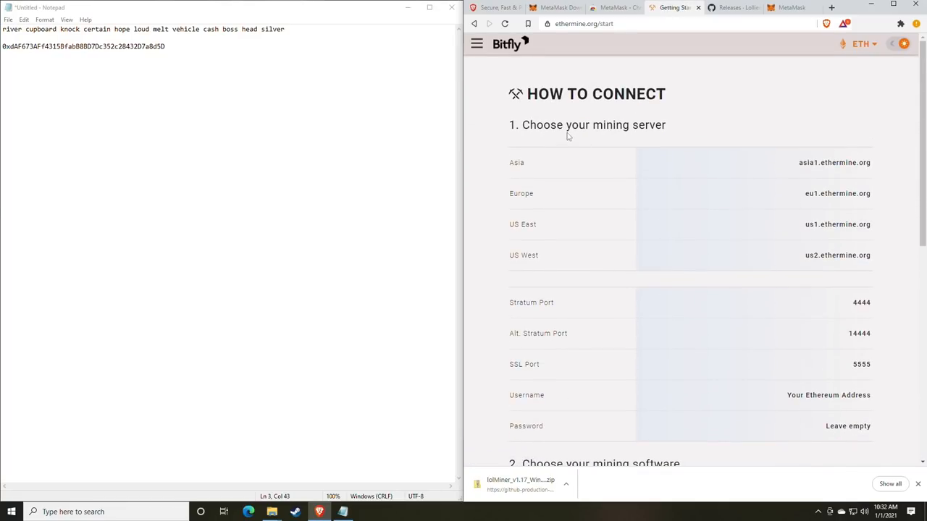
mouse_move(536, 130)
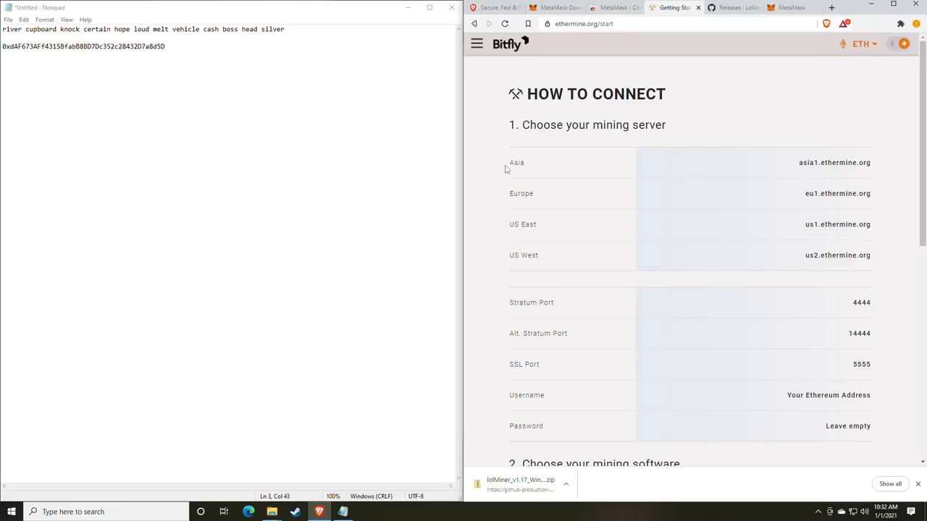
- Mark the US East server entry, review the mining software section, and return to the lolMiner folder
double_click(527, 223)
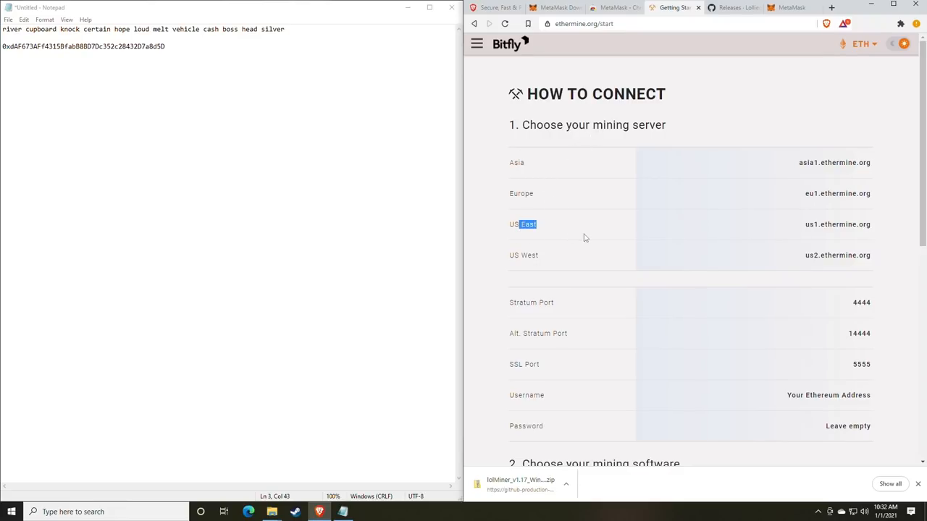
scroll("down", 3)
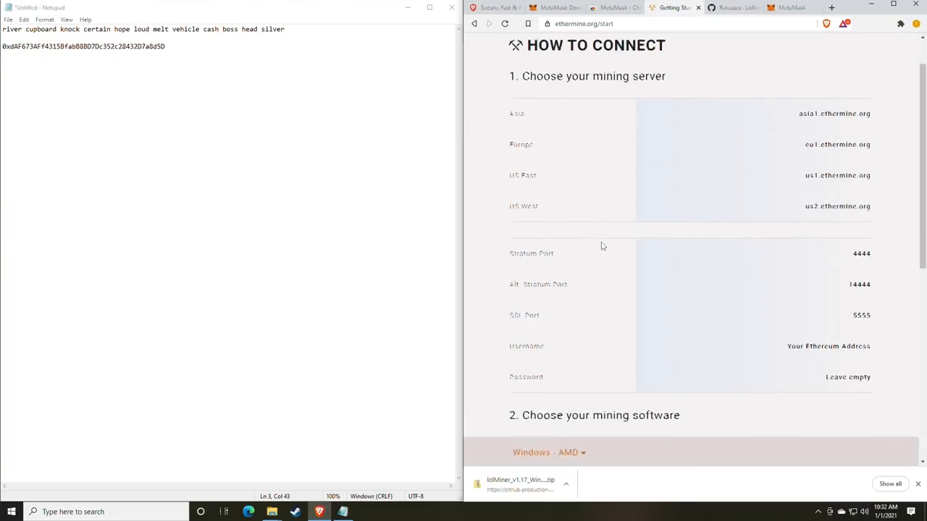
scroll("down", 3)
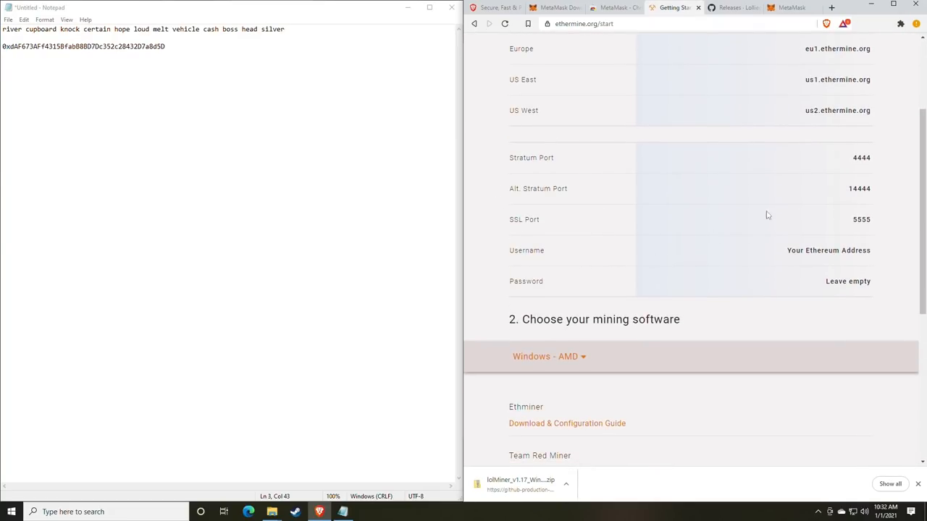
mouse_move(669, 192)
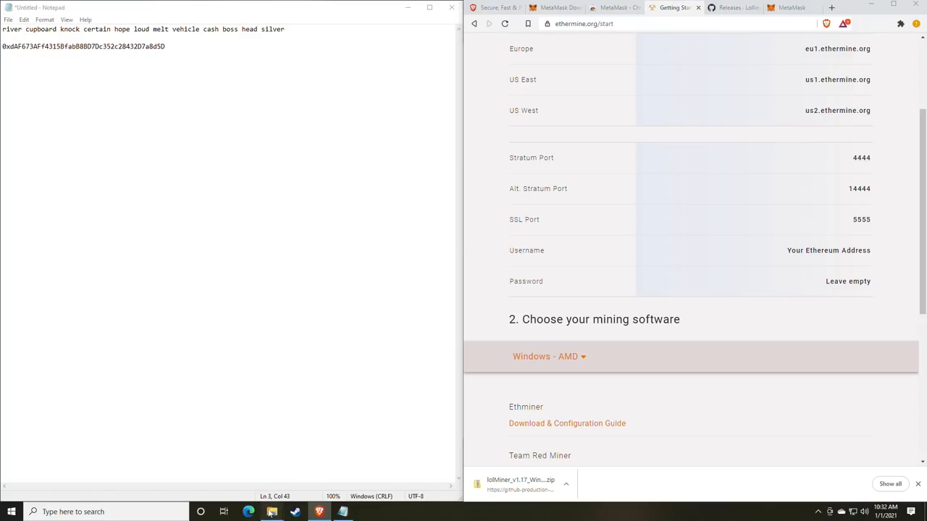
left_click(272, 513)
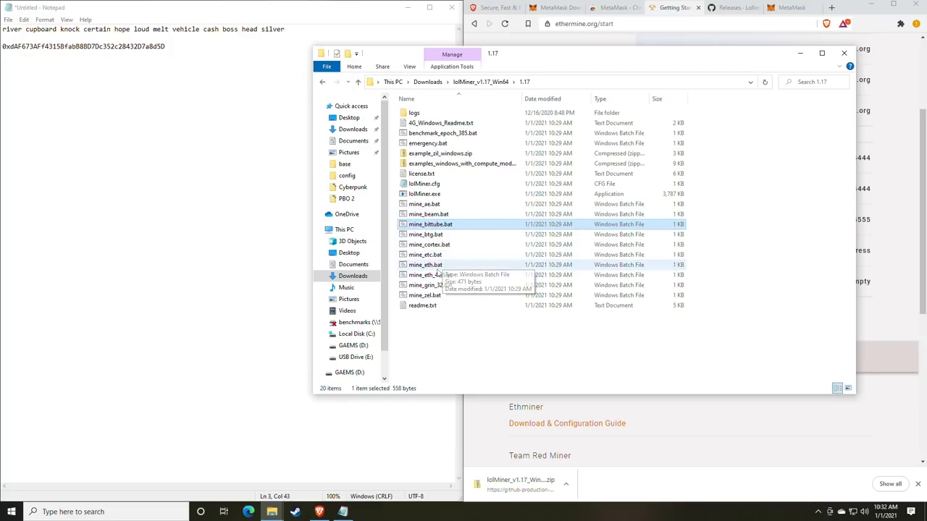
- Select mine_eth.bat in the 1.17 folder and bring up its context menu
left_click(426, 263)
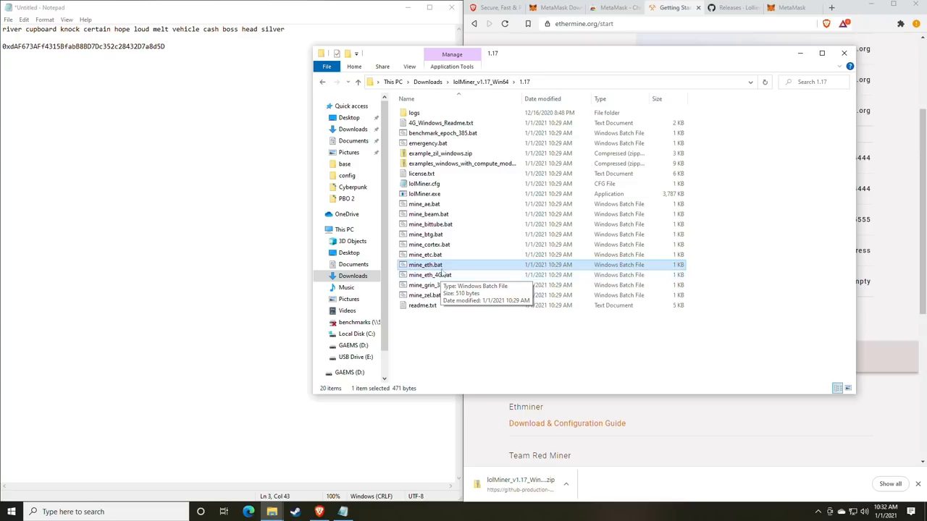
left_click(430, 275)
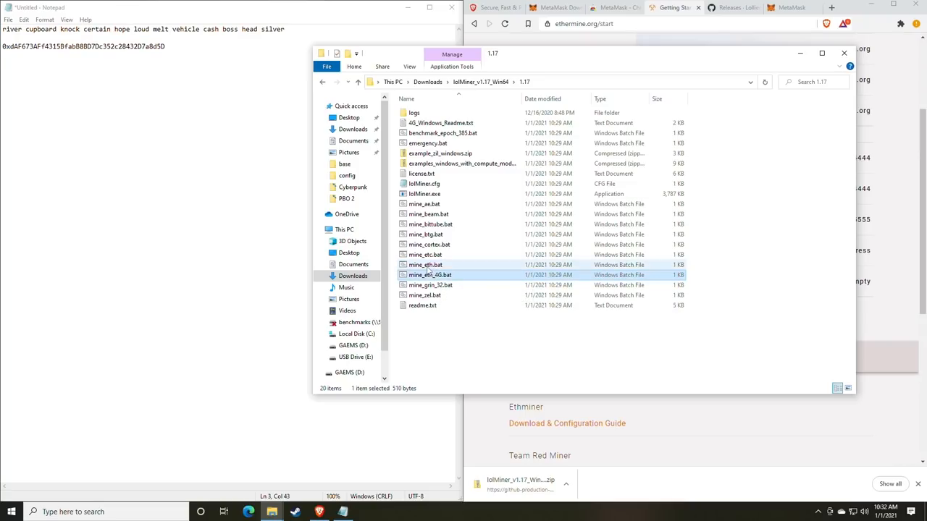
left_click(425, 264)
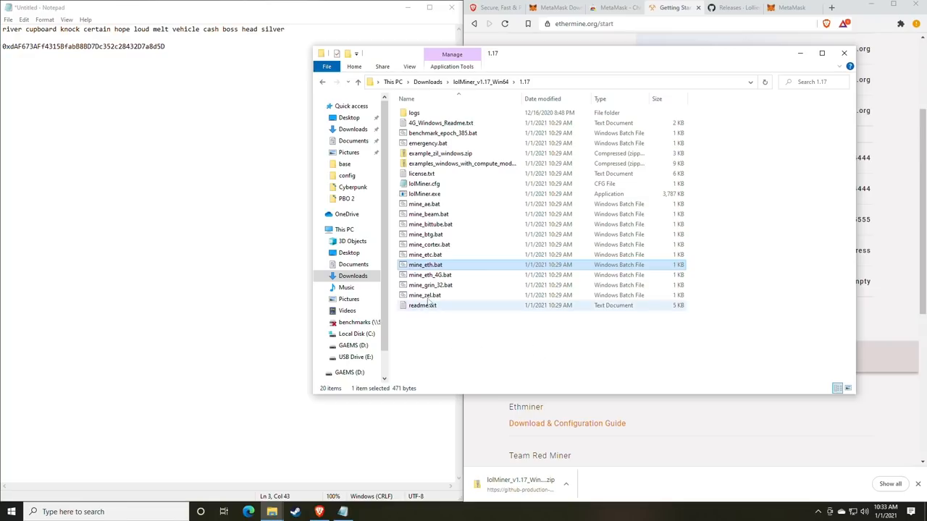
right_click(426, 264)
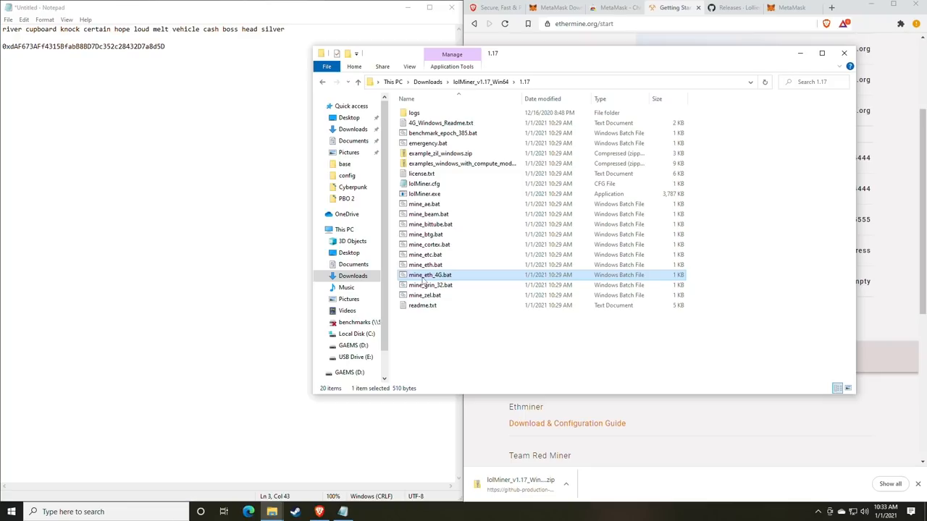
mouse_move(441, 282)
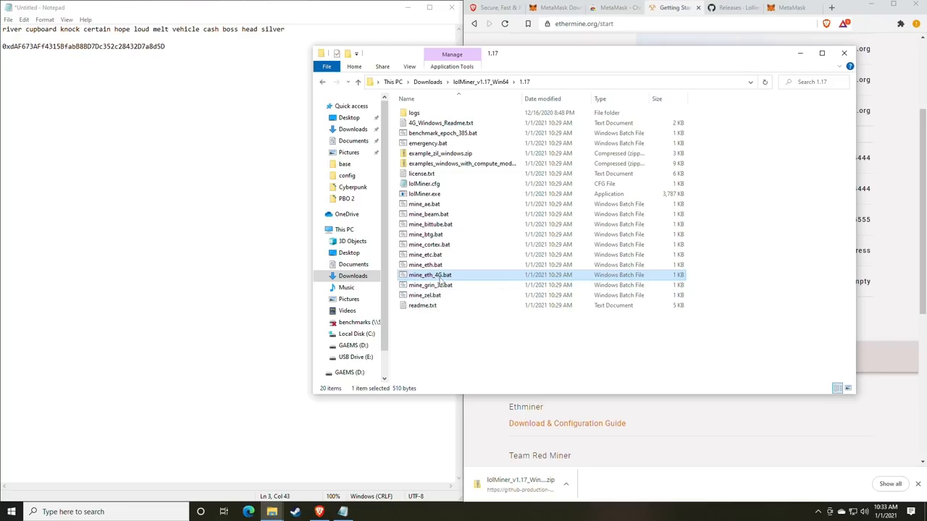
mouse_move(429, 275)
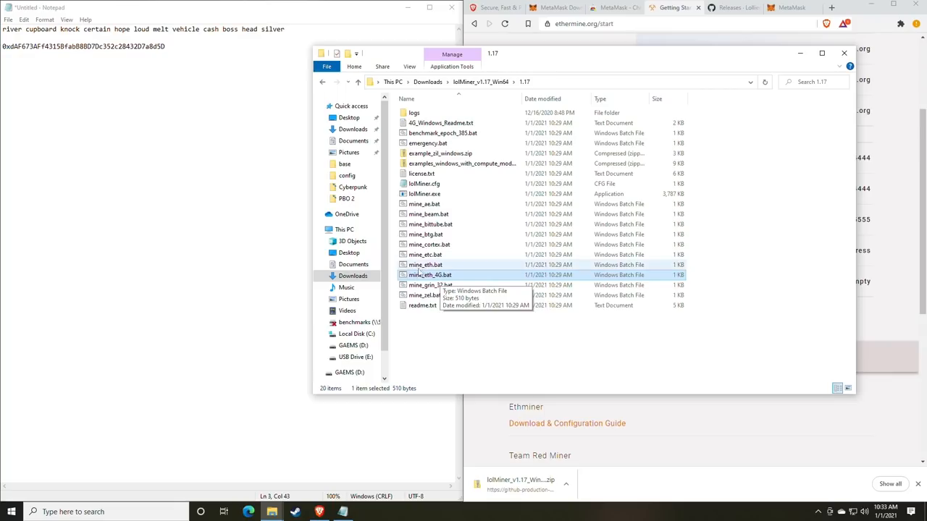
left_click(426, 264)
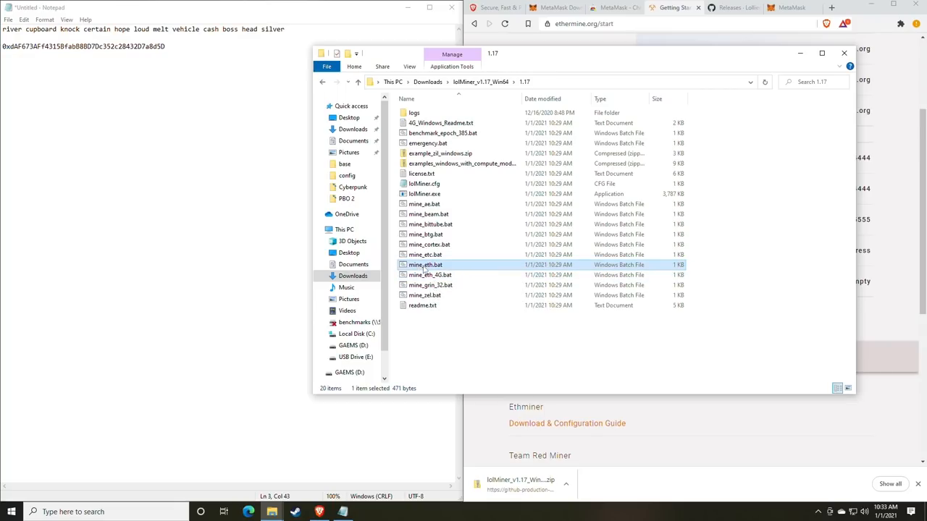
mouse_move(426, 268)
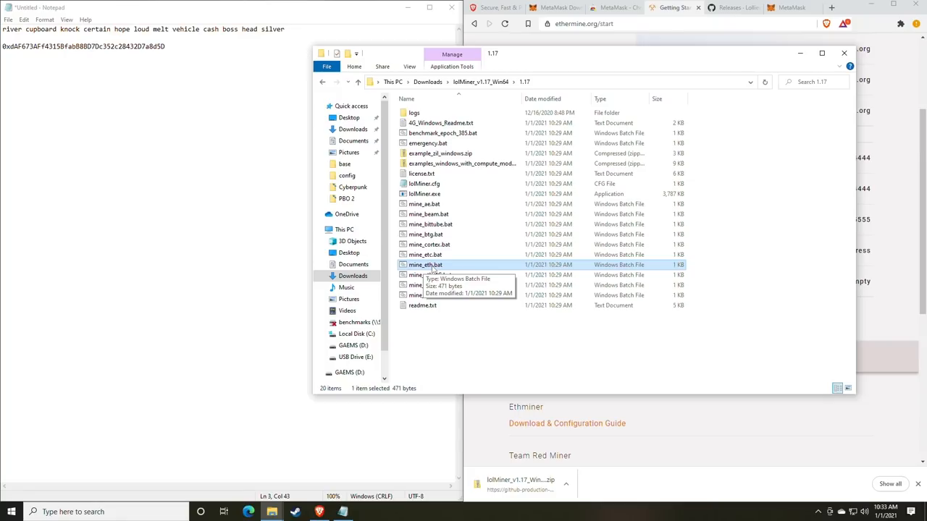
mouse_move(442, 268)
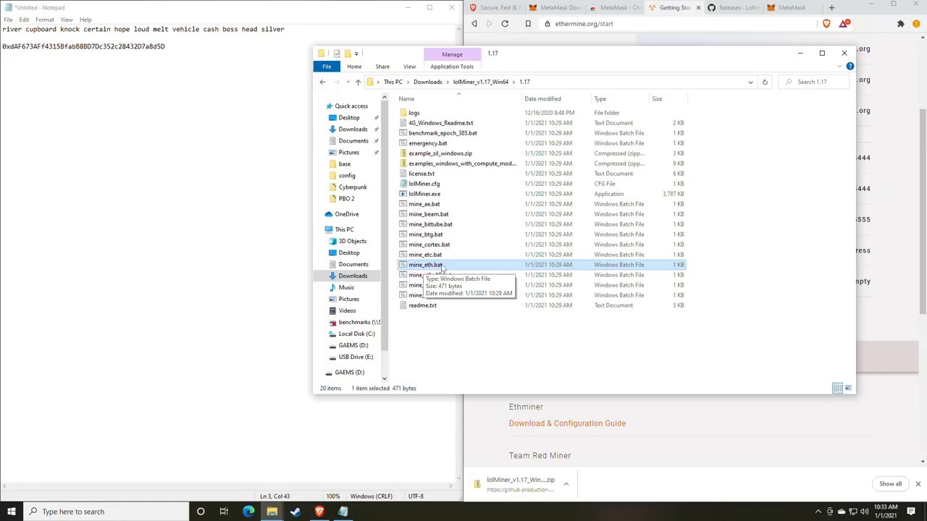
right_click(426, 264)
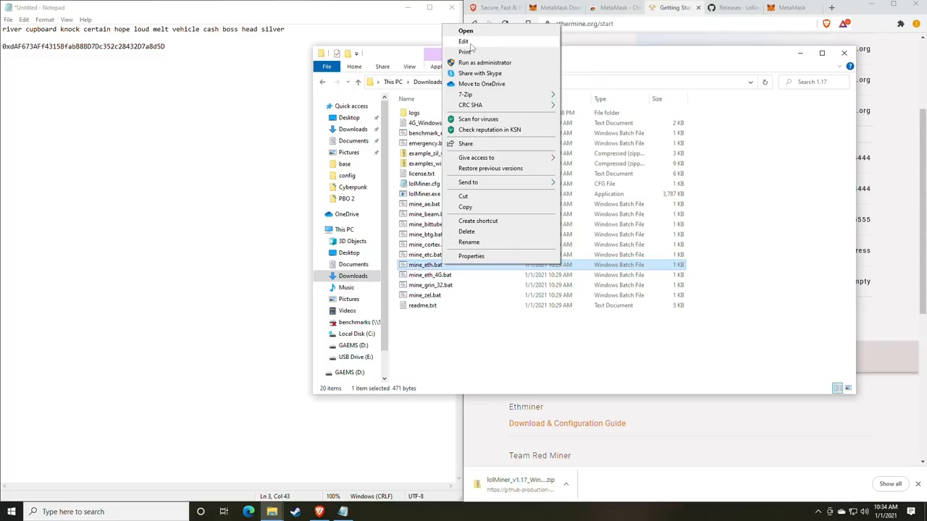
- Launch mine_eth.bat and show More info on the SmartScreen warning
left_click(466, 32)
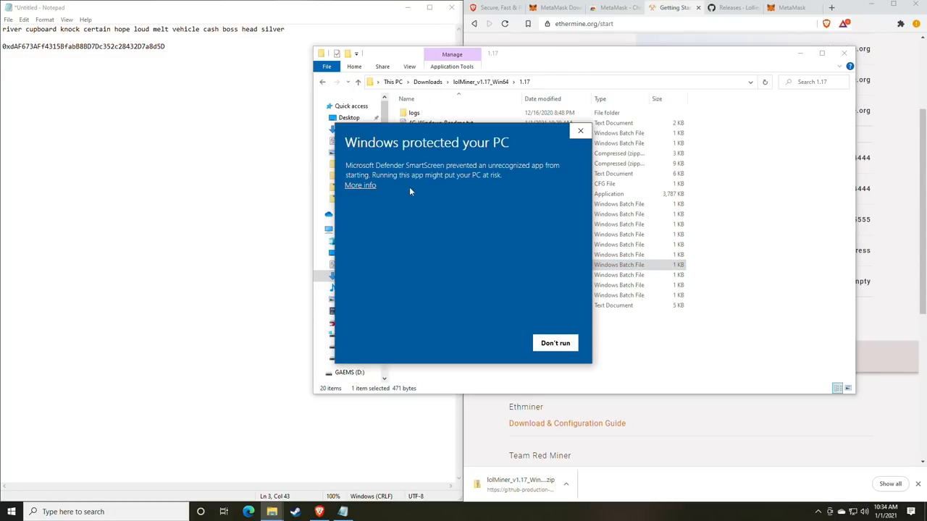
mouse_move(466, 173)
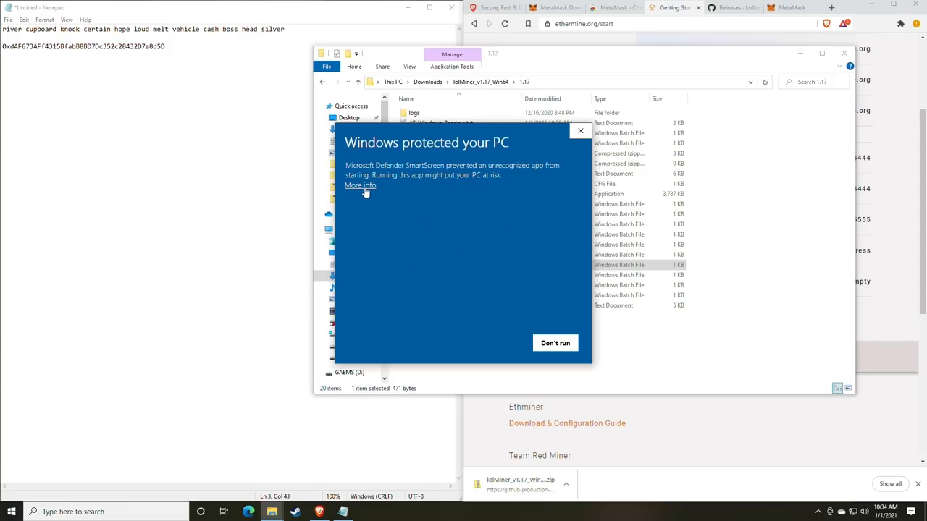
left_click(360, 186)
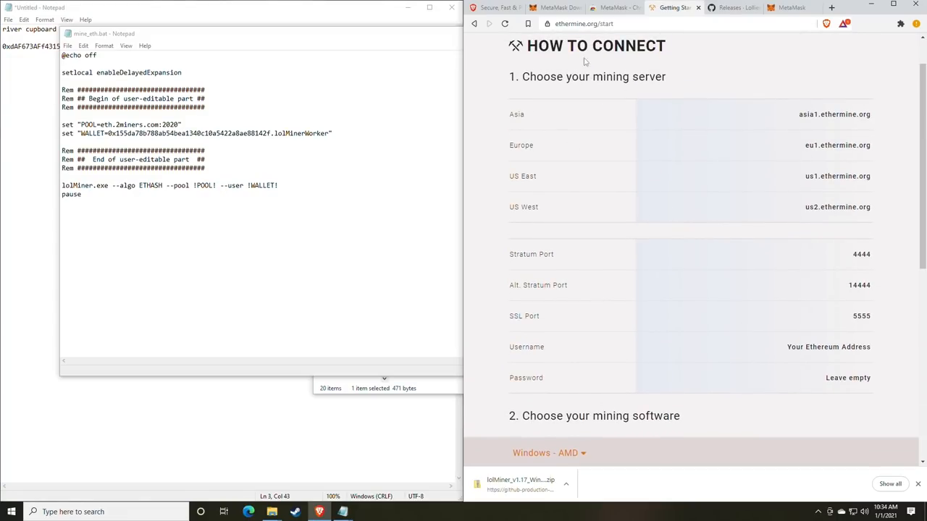
mouse_move(787, 200)
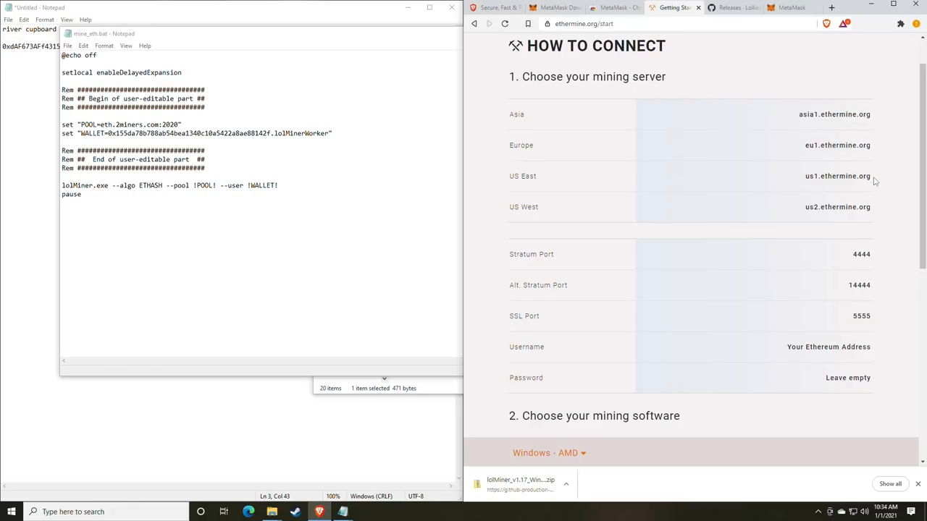
- Set the POOL line to us1.ethermine.org:4444 and select the saved wallet address to copy
double_click(837, 177)
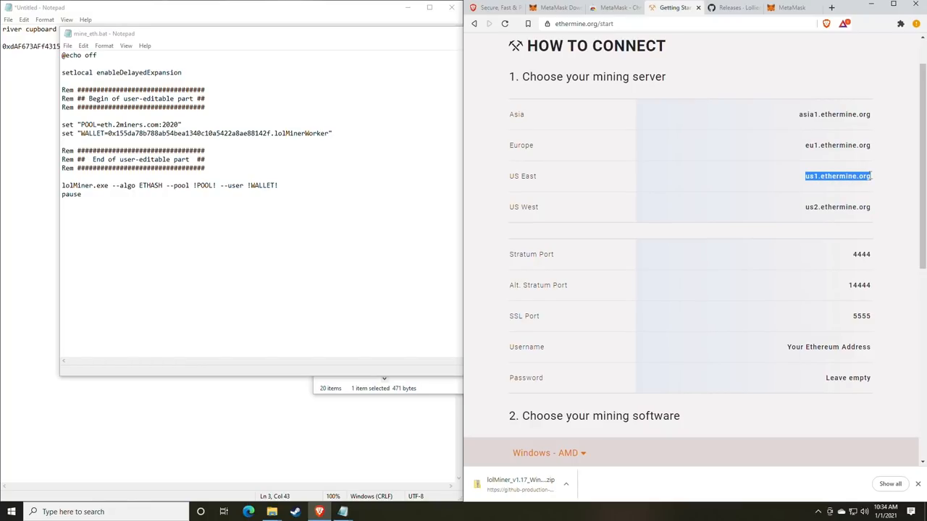
mouse_move(527, 154)
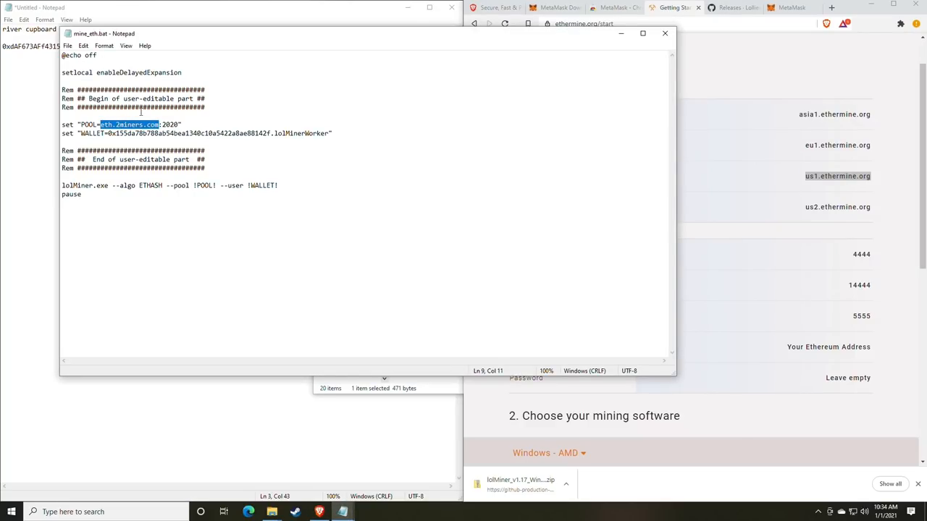
type("us1.ethermine.org")
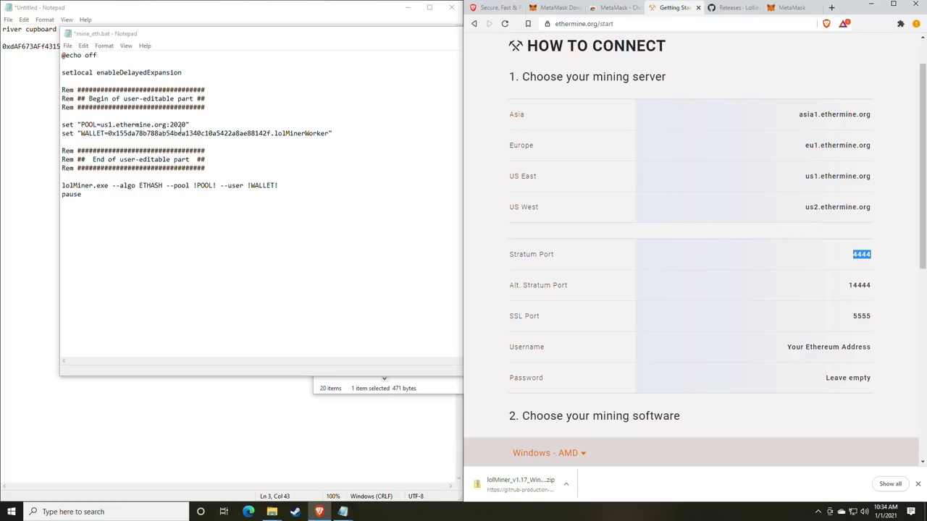
double_click(177, 124)
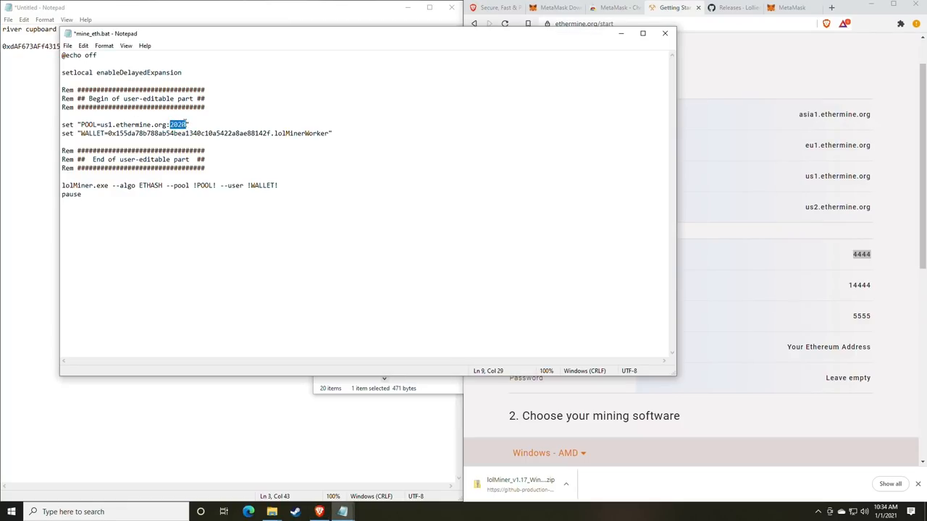
type("4444")
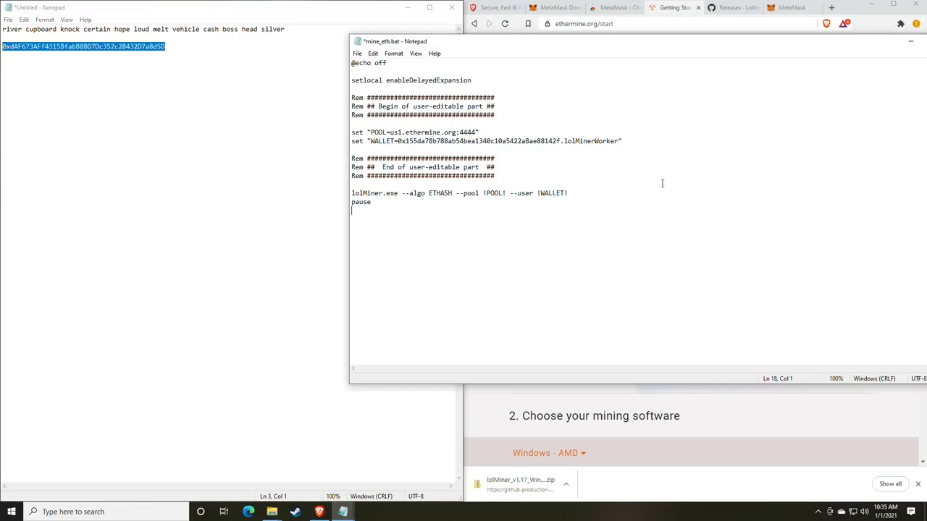
left_click_drag(447, 141, 561, 140)
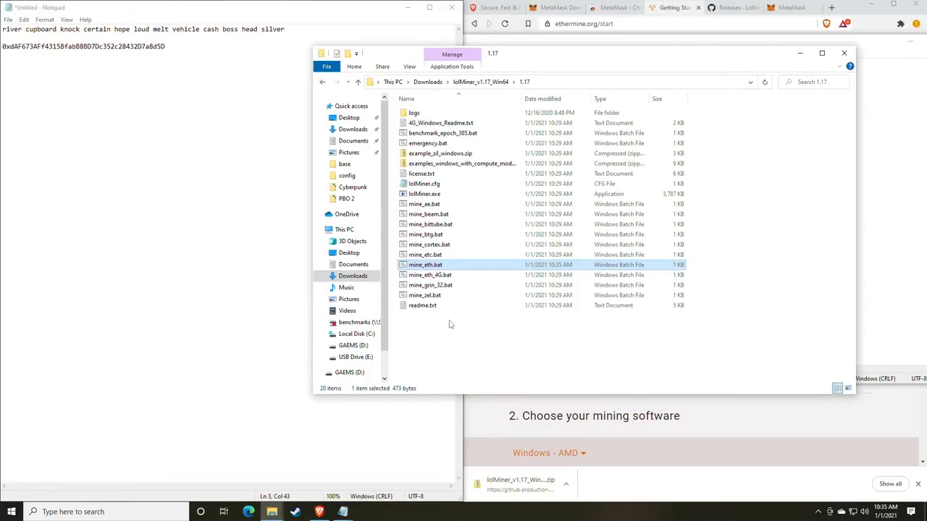
mouse_move(435, 269)
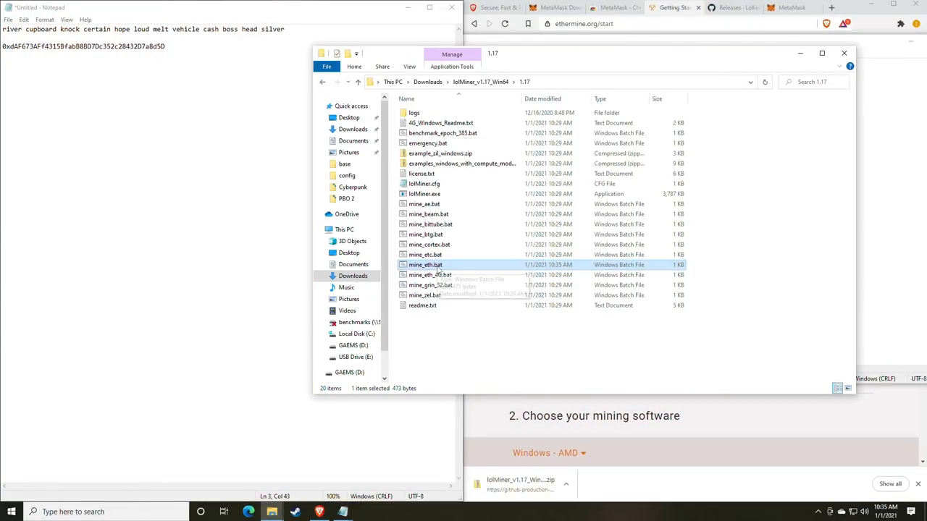
mouse_move(432, 275)
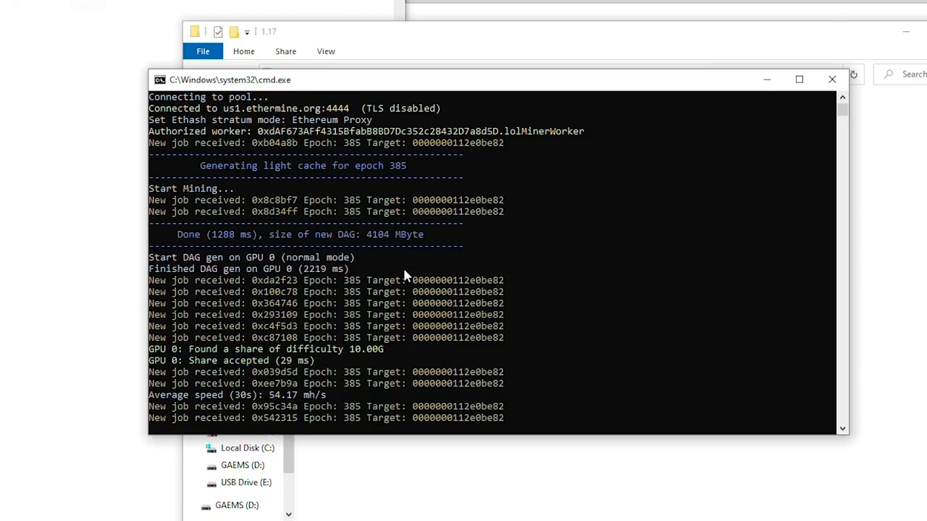
- Scroll lolMiner's output to the average speed line showing 54.17 mh/s
scroll("down", 3)
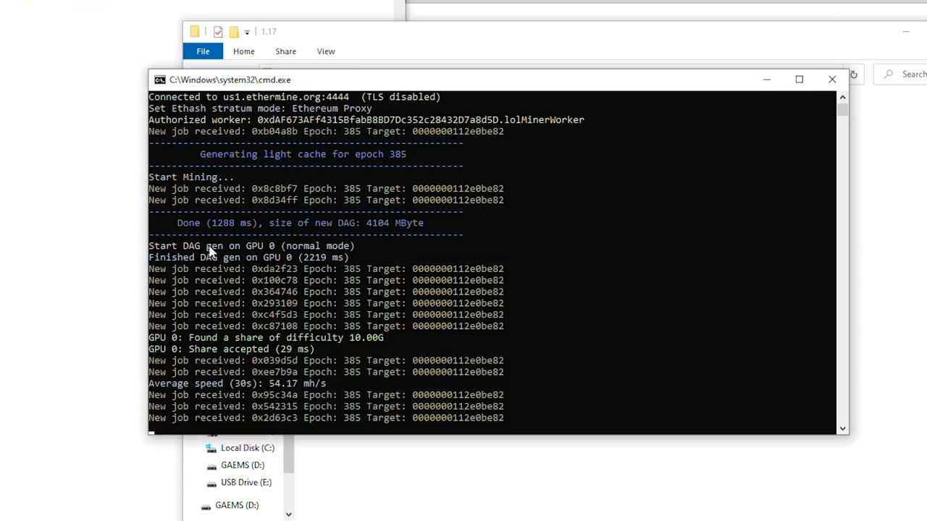
mouse_move(307, 253)
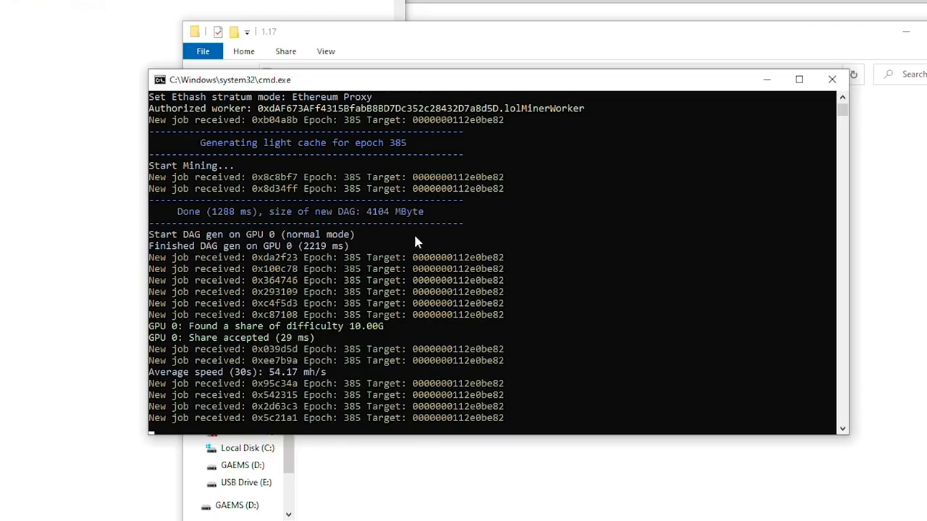
mouse_move(326, 248)
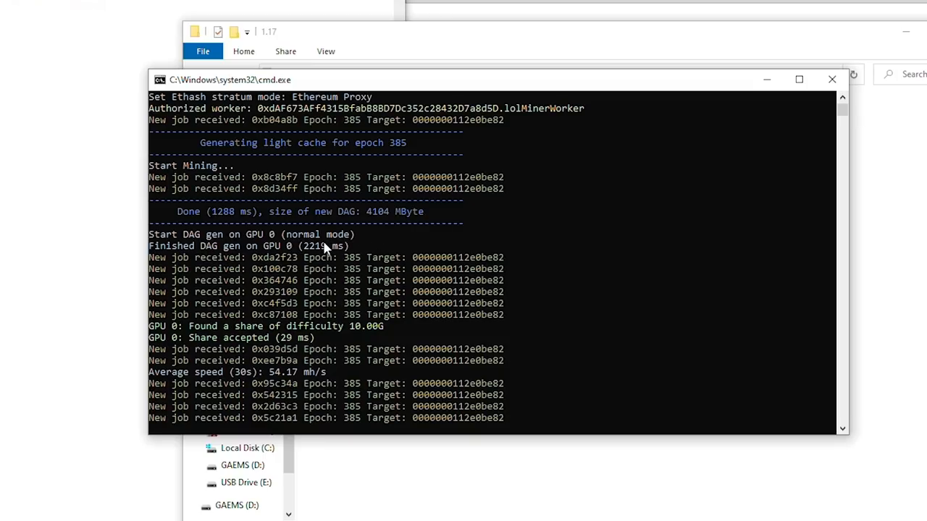
scroll("down", 3)
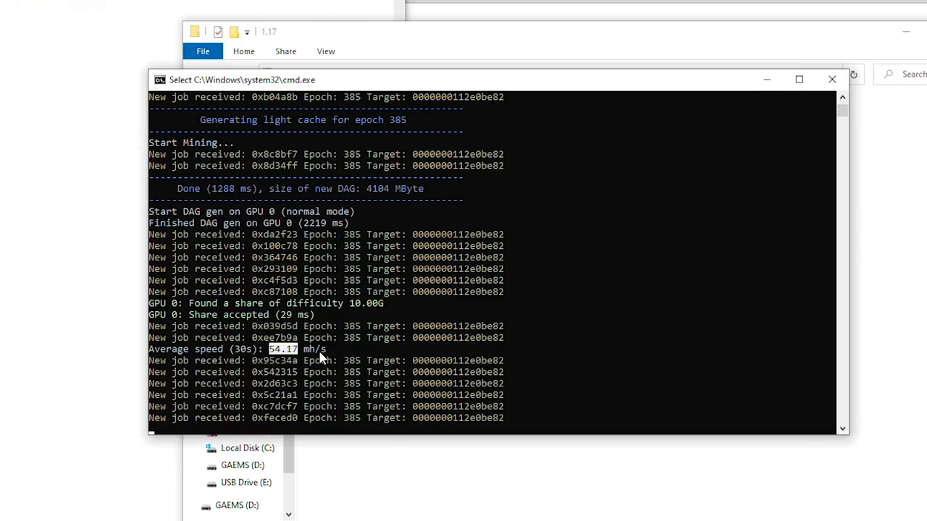
mouse_move(269, 354)
type("w")
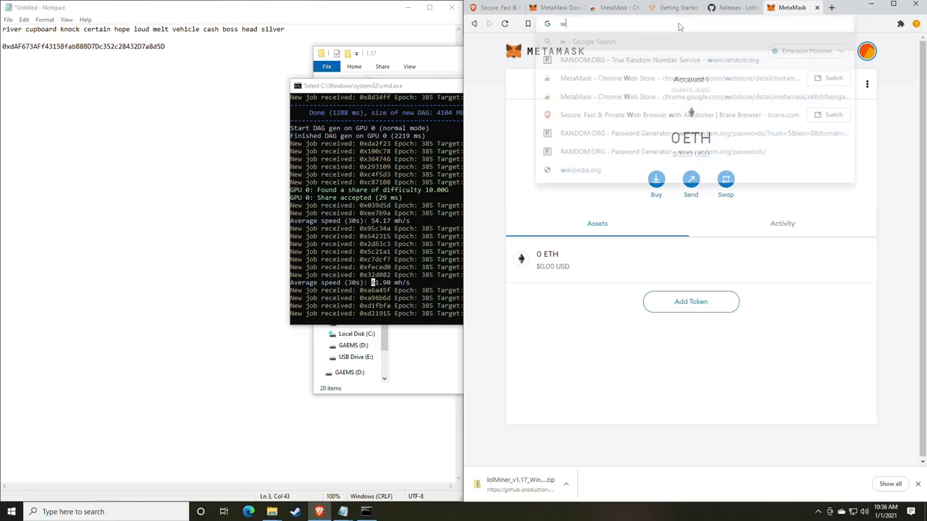
- On whattomine.com, recalculate GPU profitability for a 61 MH/s Ethash hashrate with Ethereum at 100%
type("hattomine.com")
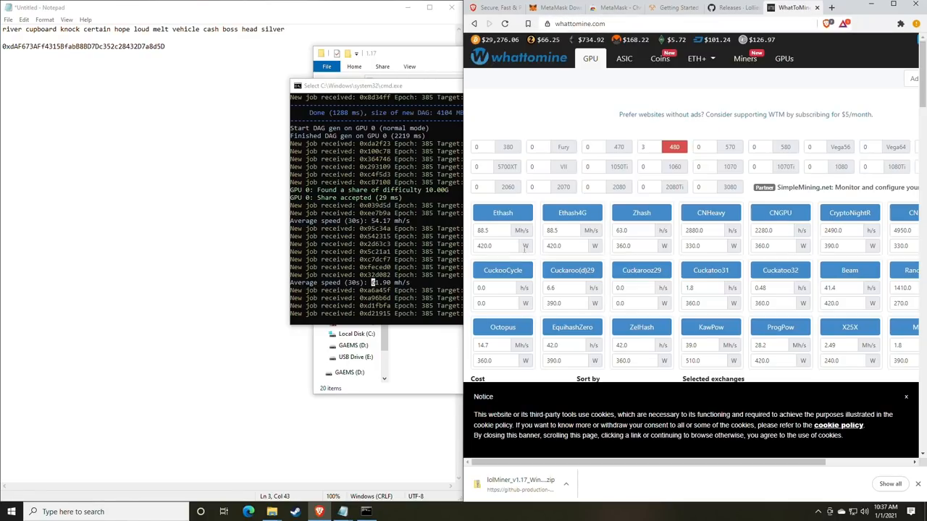
left_click(492, 230)
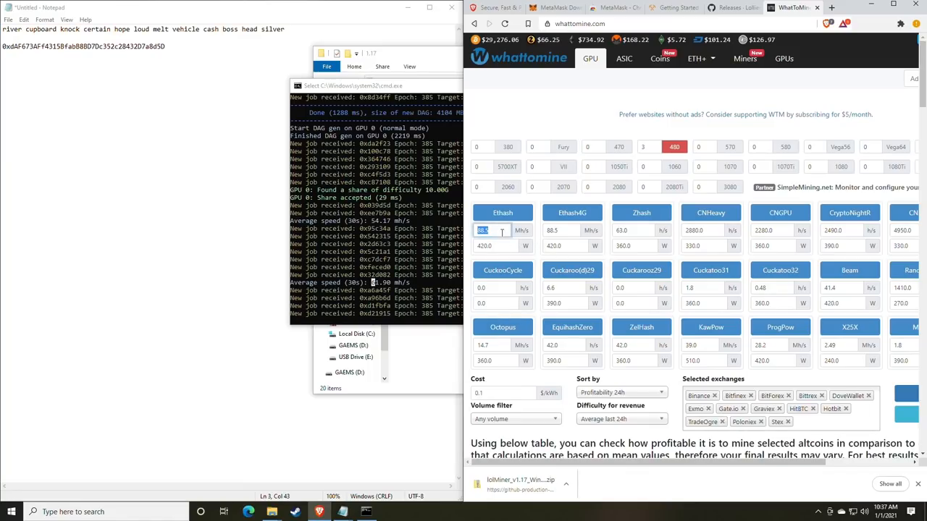
type("61")
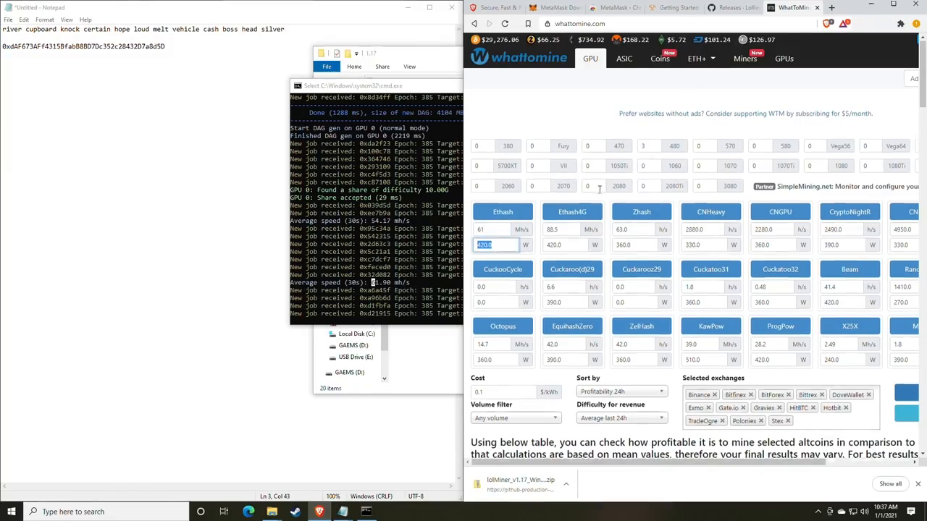
scroll("down", 3)
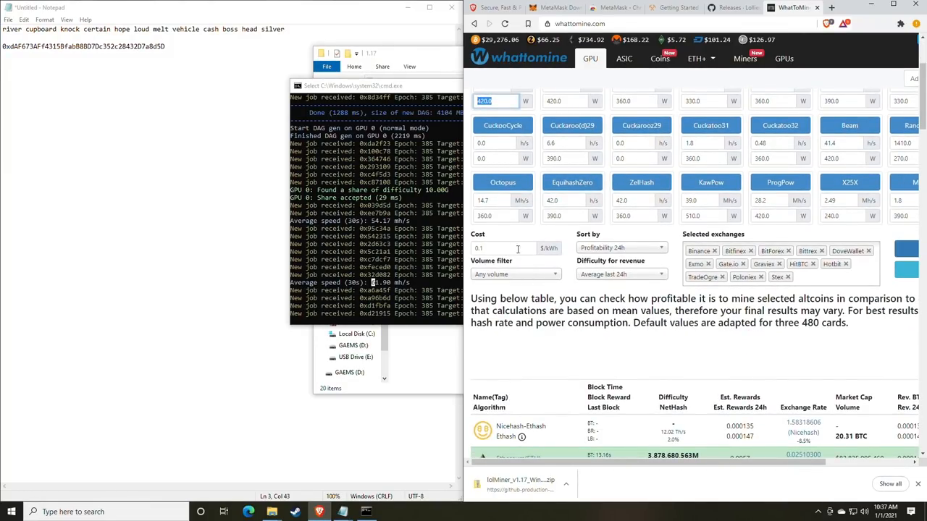
left_click(495, 101)
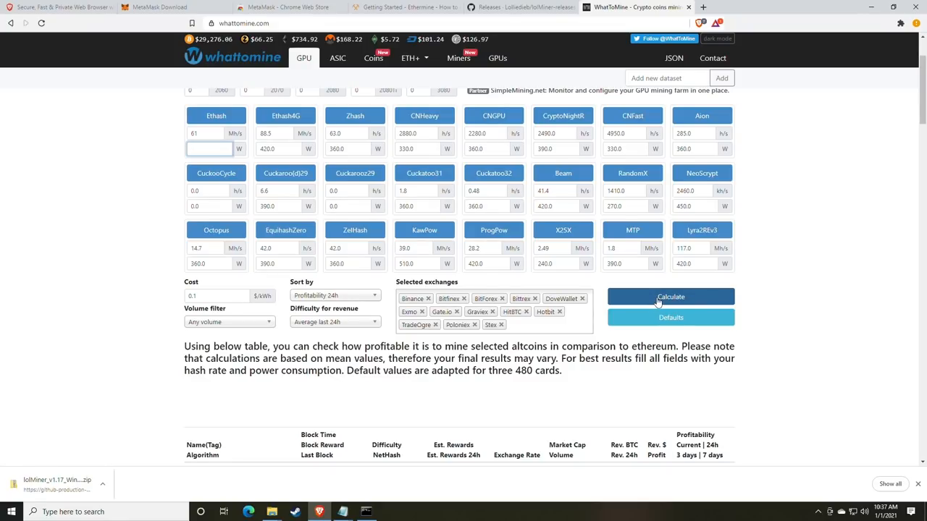
left_click(669, 297)
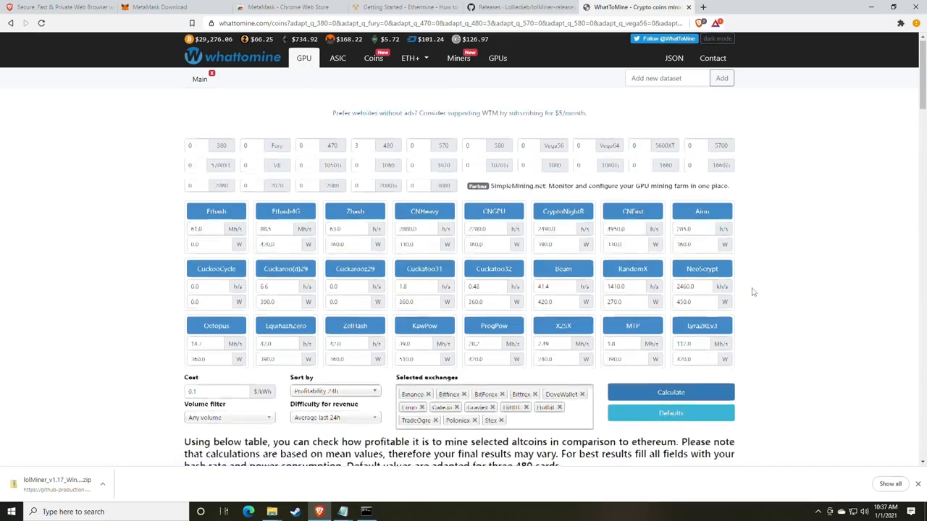
scroll("down", 3)
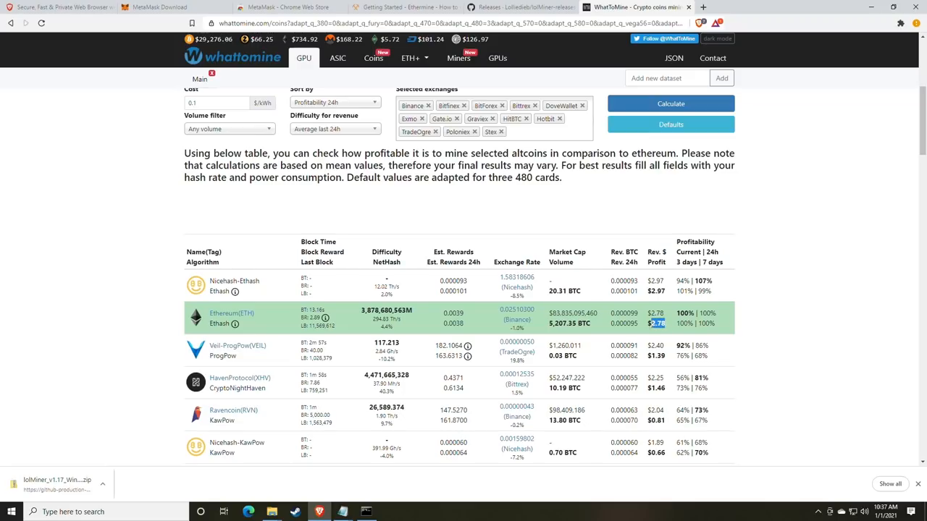
mouse_move(627, 332)
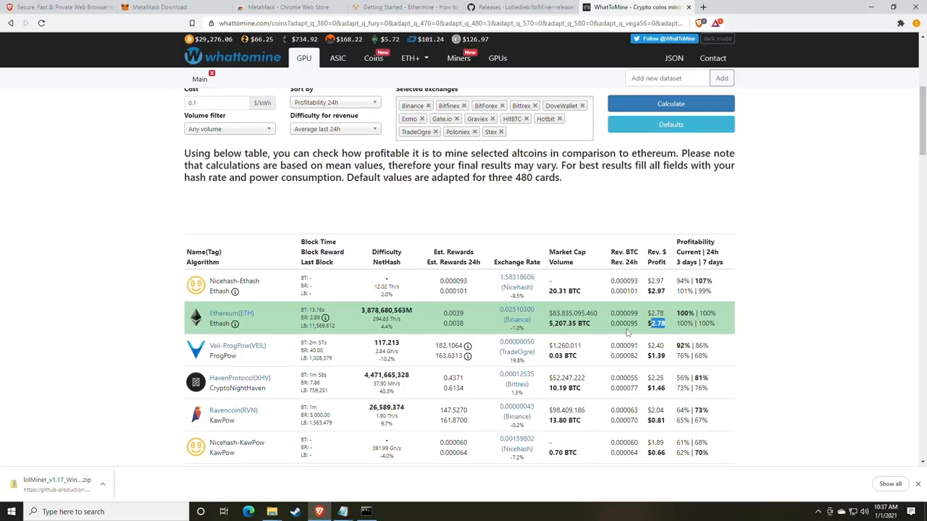
mouse_move(721, 148)
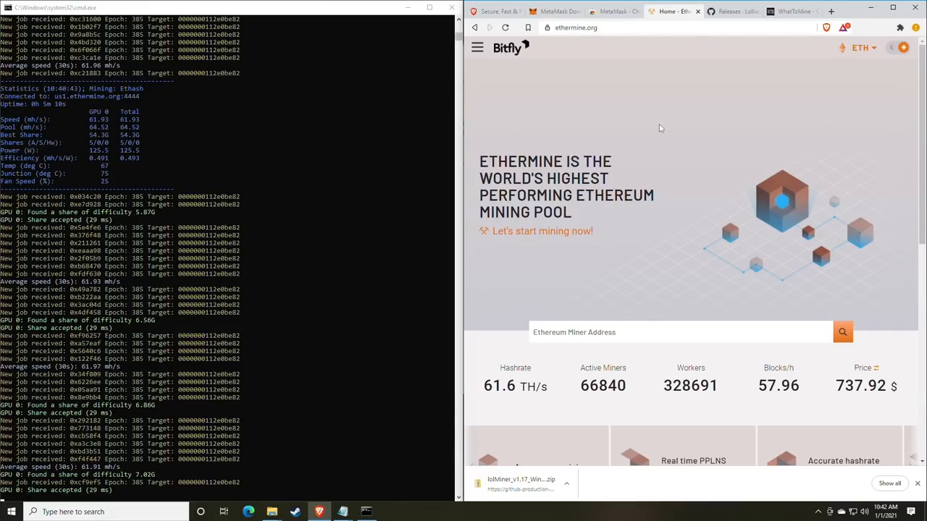
mouse_move(575, 30)
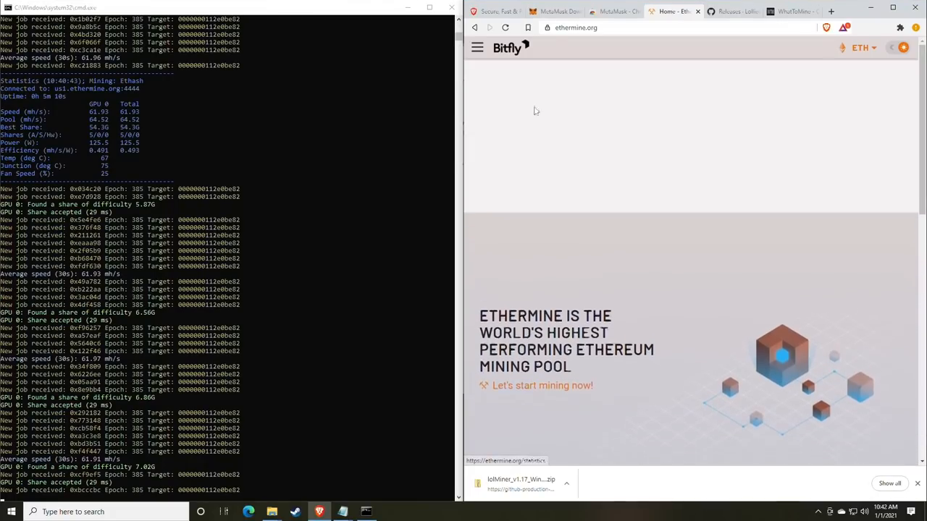
- Scroll the Ethermine dashboard to the worker, hashrate and shares figures
scroll("down", 3)
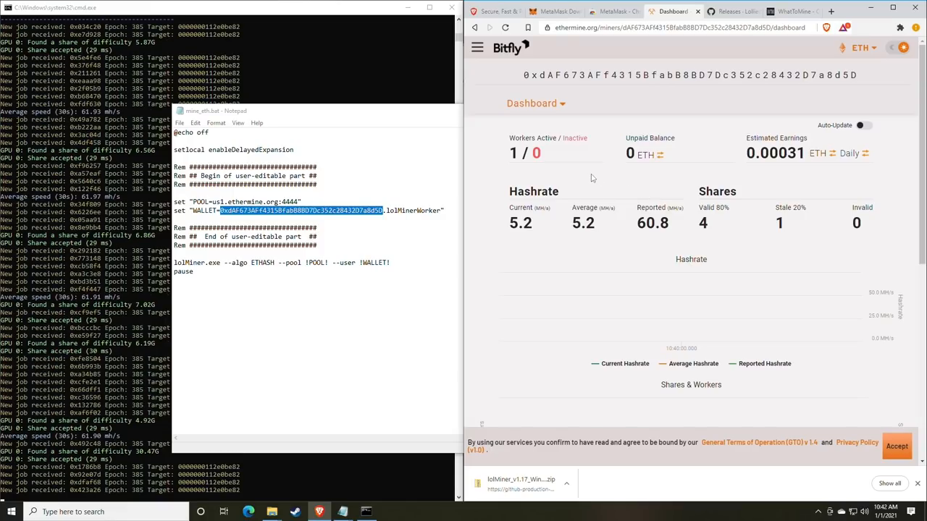
mouse_move(698, 229)
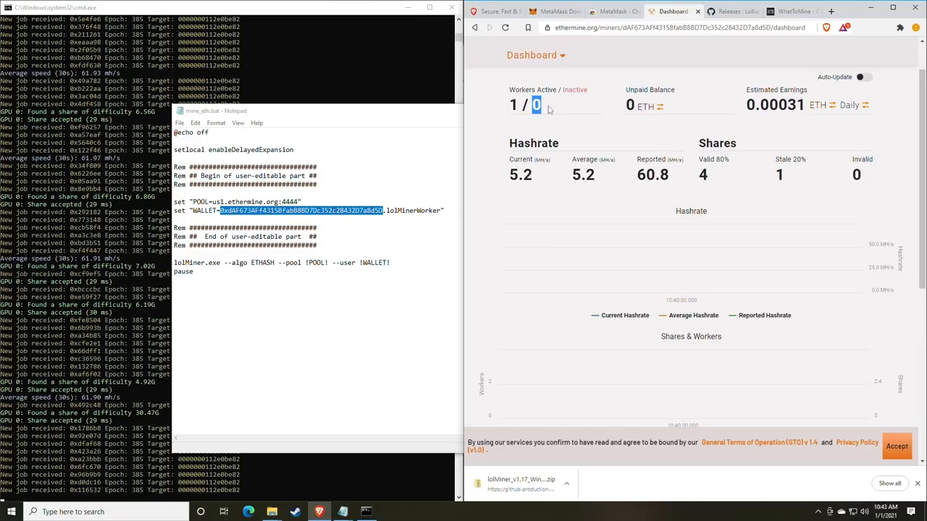
mouse_move(562, 113)
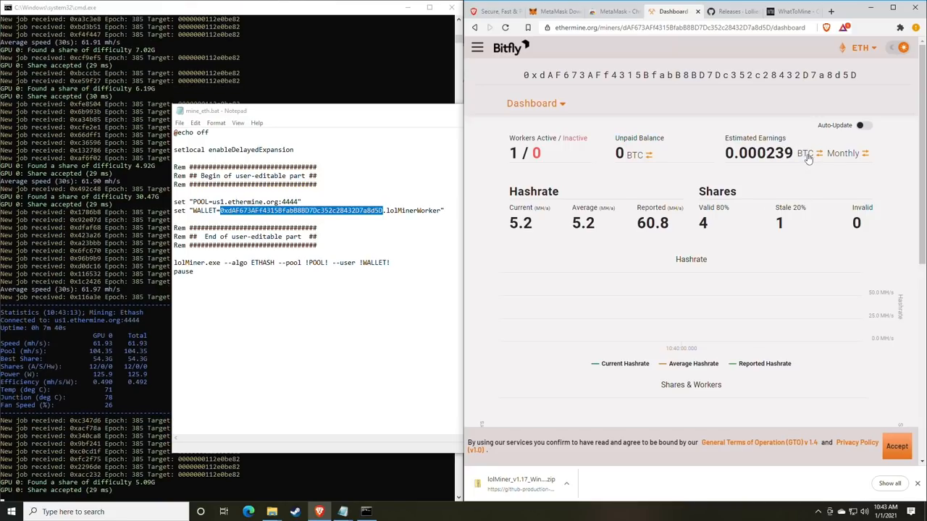
- Switch dashboard amounts to US dollars and review the Hashrate and Shares & Workers charts
left_click(817, 154)
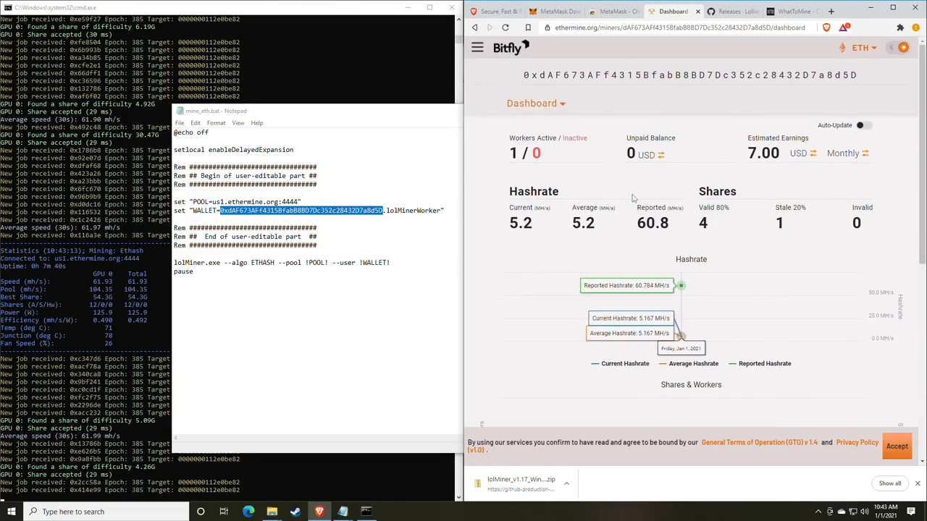
scroll("down", 3)
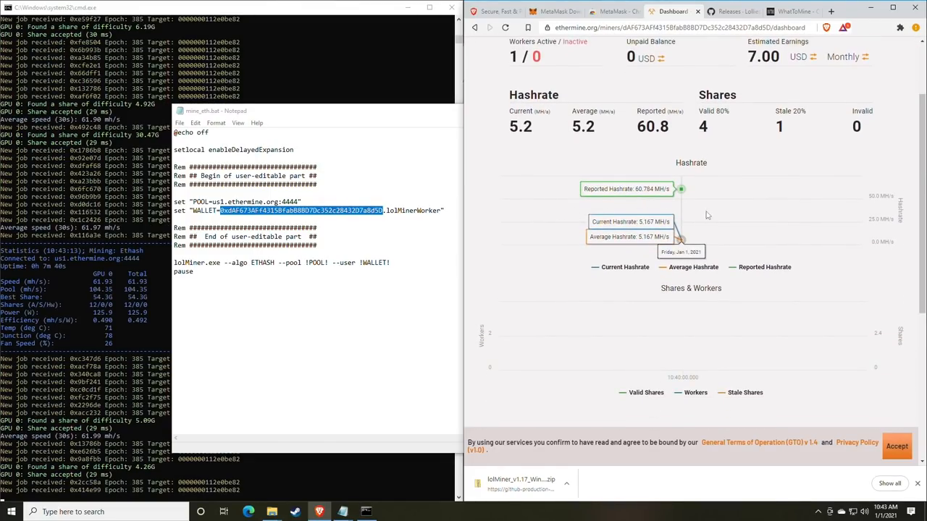
scroll("down", 3)
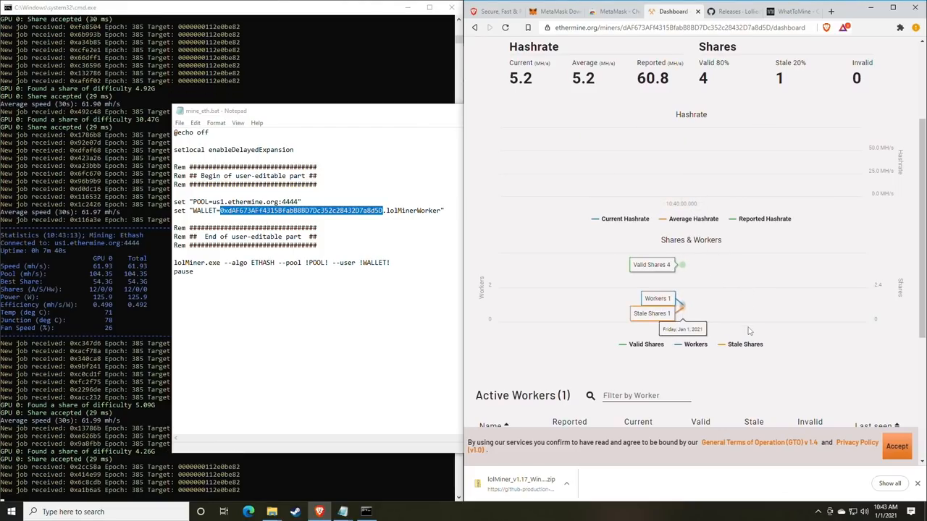
scroll("down", 3)
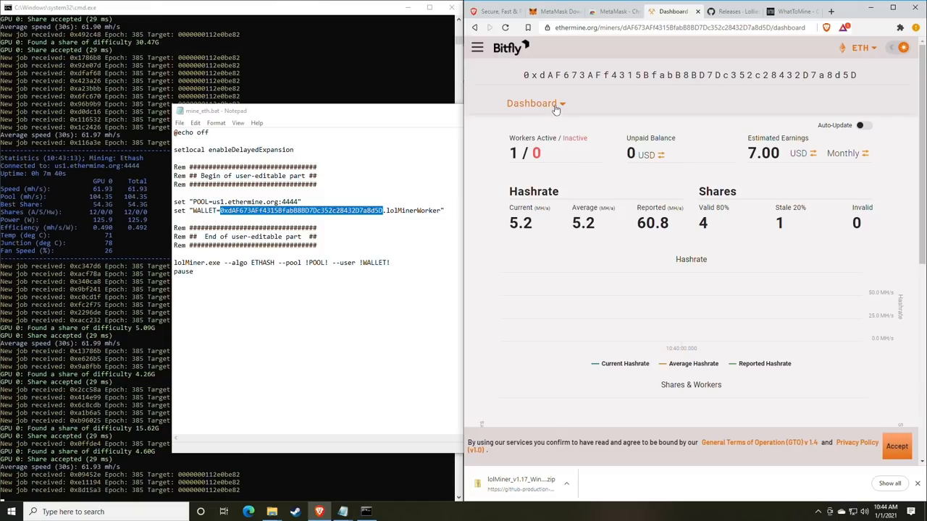
- Enter a 0.05 ETH payment threshold on the account Settings page
left_click(534, 105)
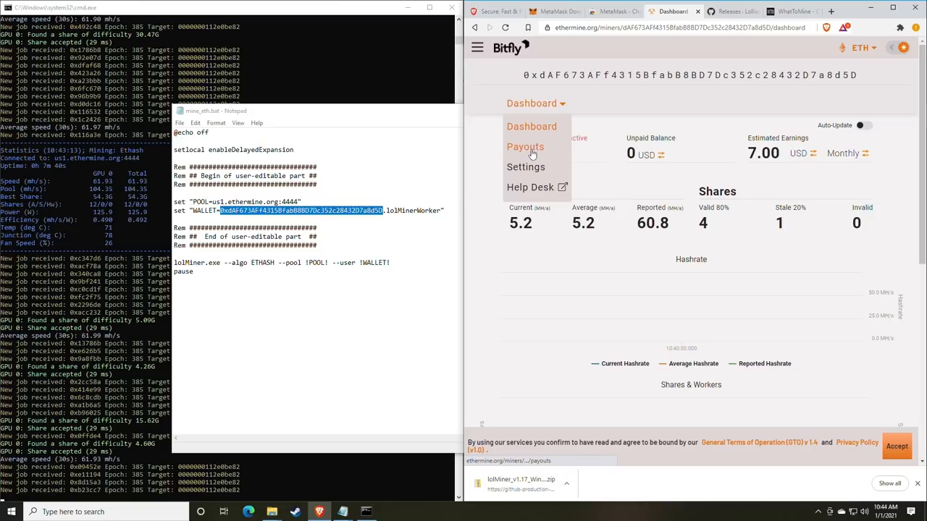
left_click(526, 167)
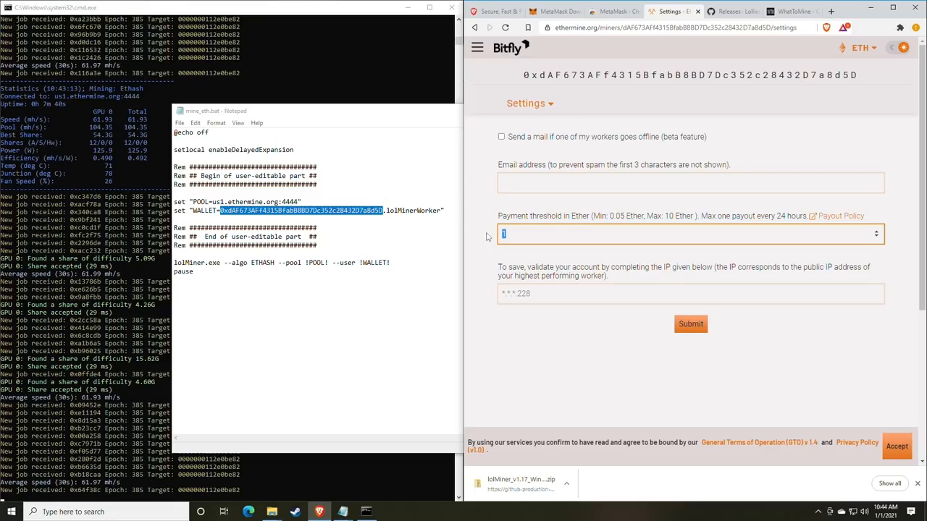
type("0")
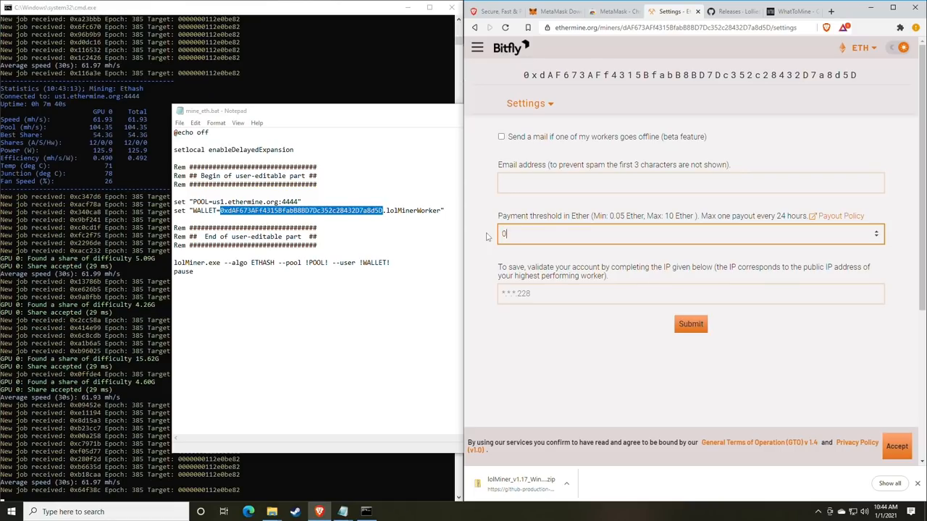
type("0.05")
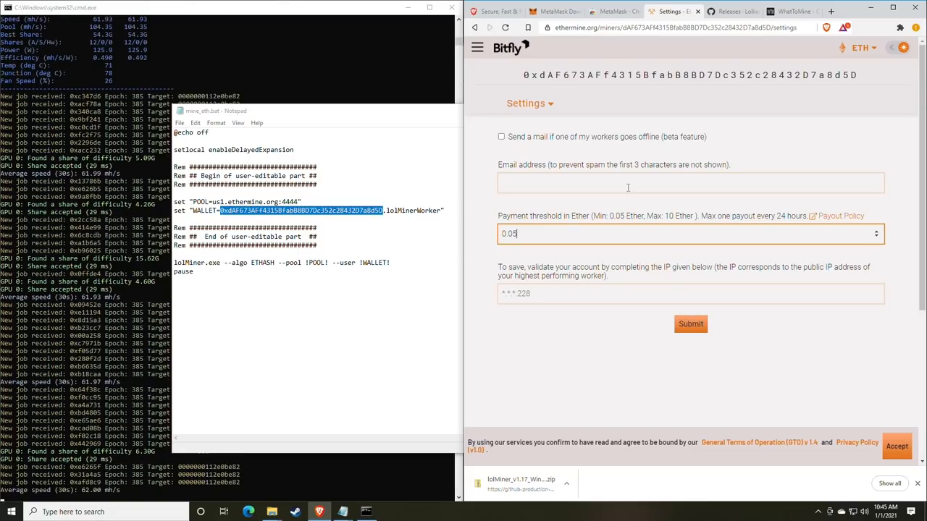
mouse_move(672, 160)
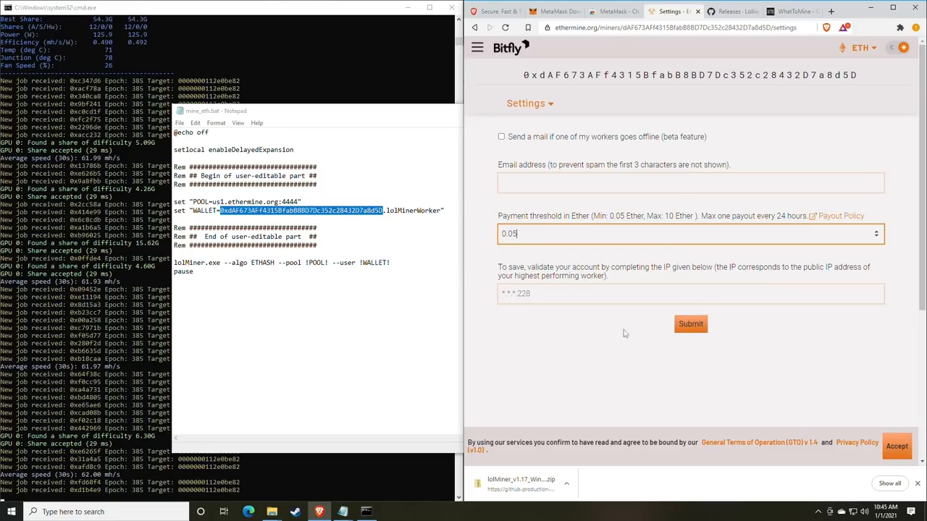
- Submit the new payout threshold and return to the mining dashboard
left_click(564, 292)
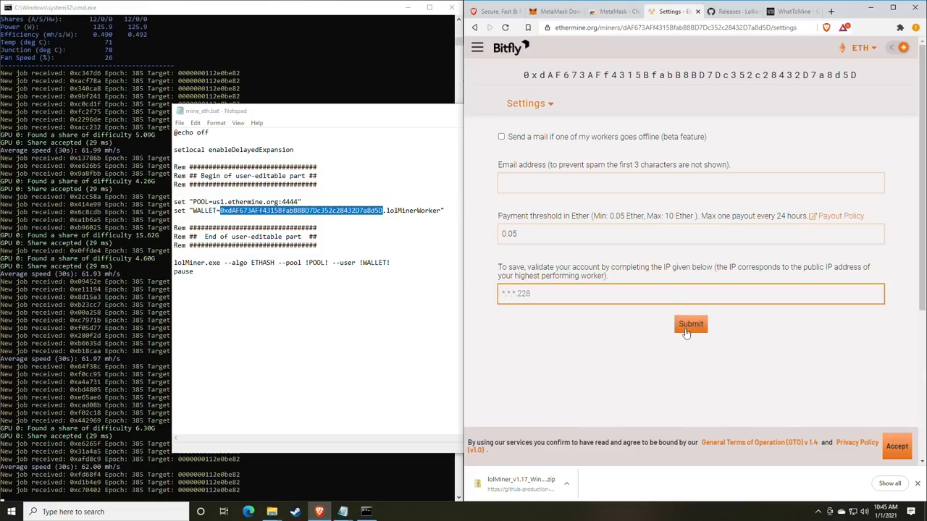
mouse_move(586, 220)
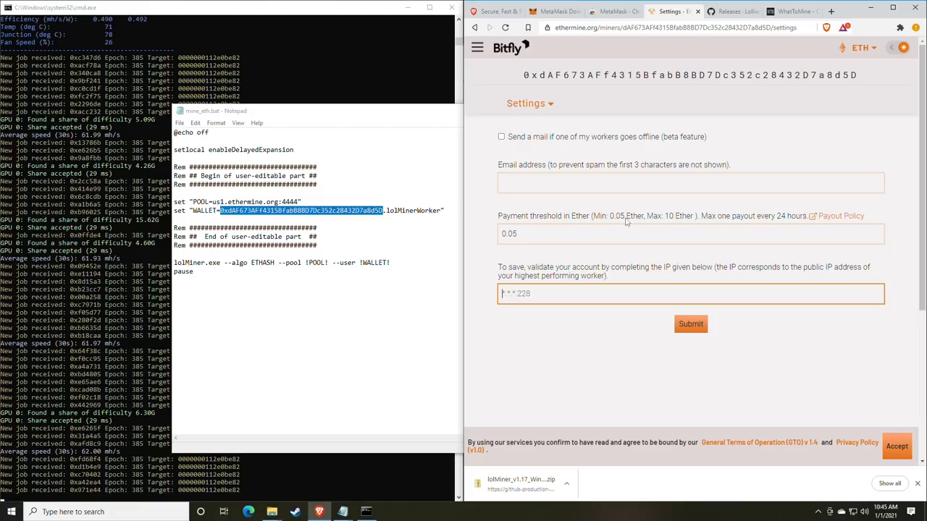
left_click(529, 103)
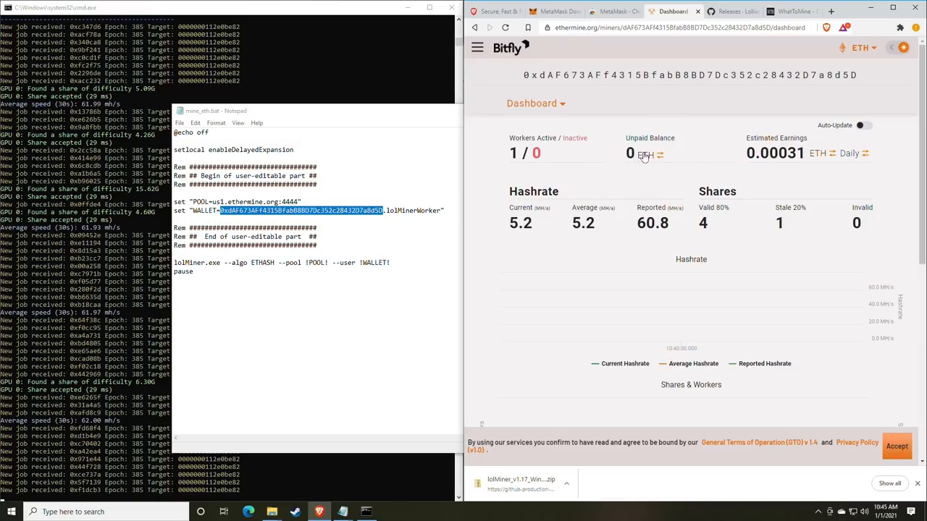
mouse_move(631, 210)
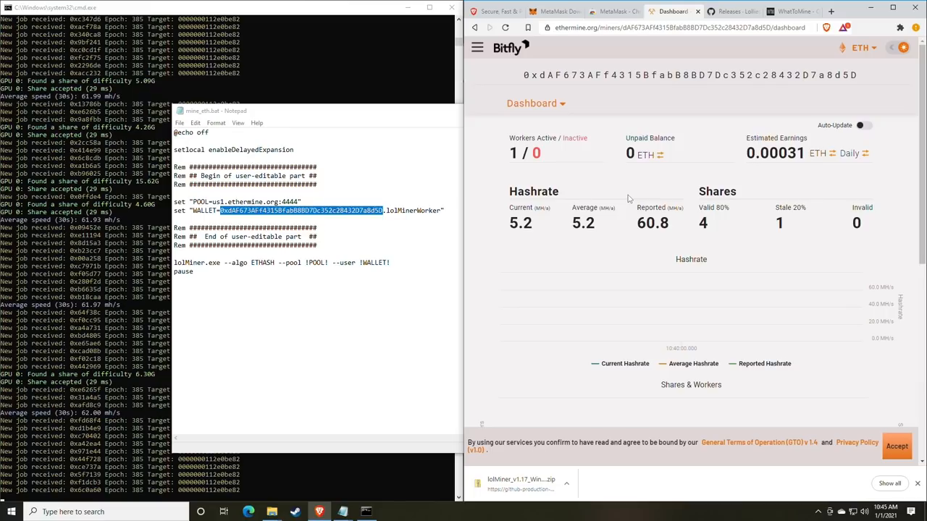
mouse_move(860, 35)
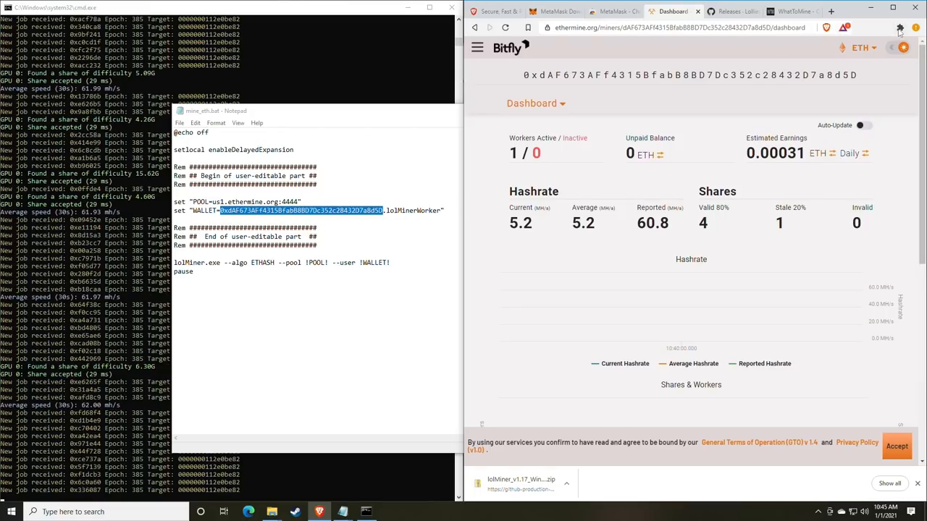
- Bring up the MetaMask wallet showing Account 1 with 0 ETH
left_click(901, 28)
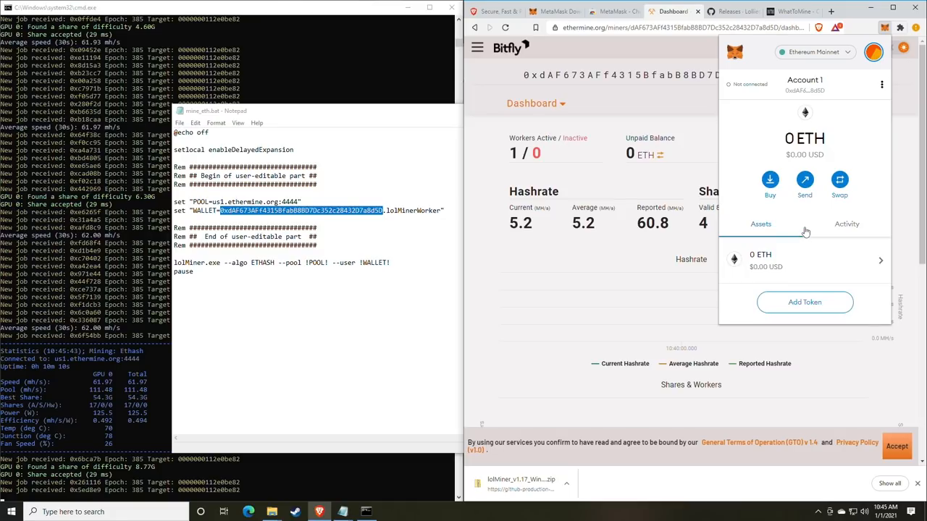
- View the ETH Swap from/Swap to panel, then cancel it and close the wallet
left_click(840, 180)
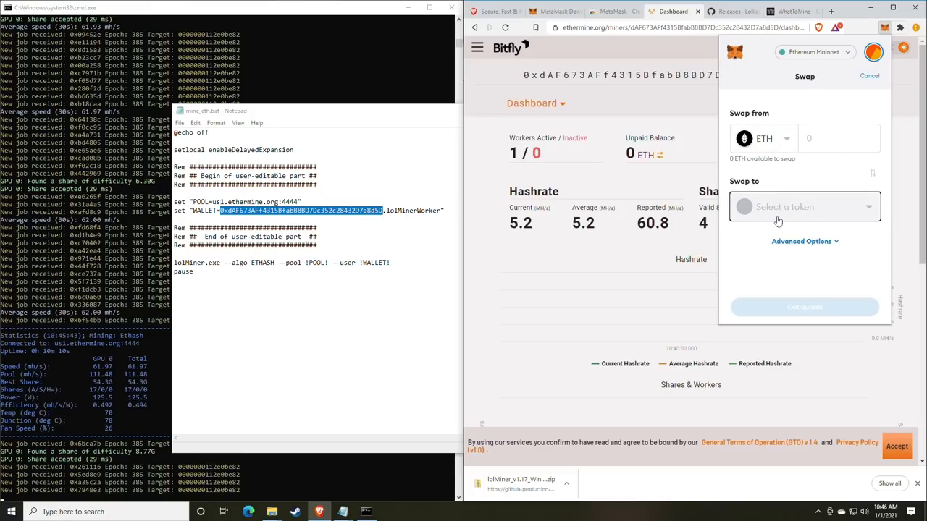
mouse_move(802, 203)
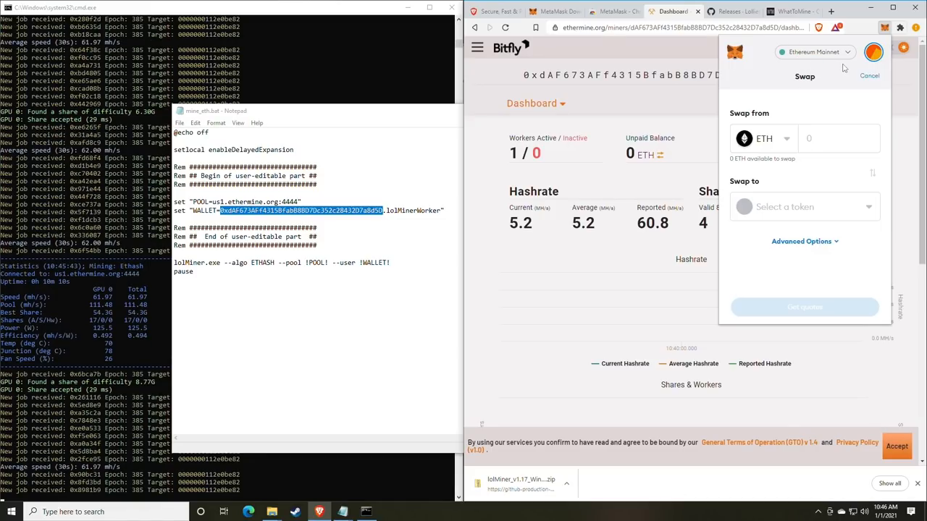
left_click(870, 75)
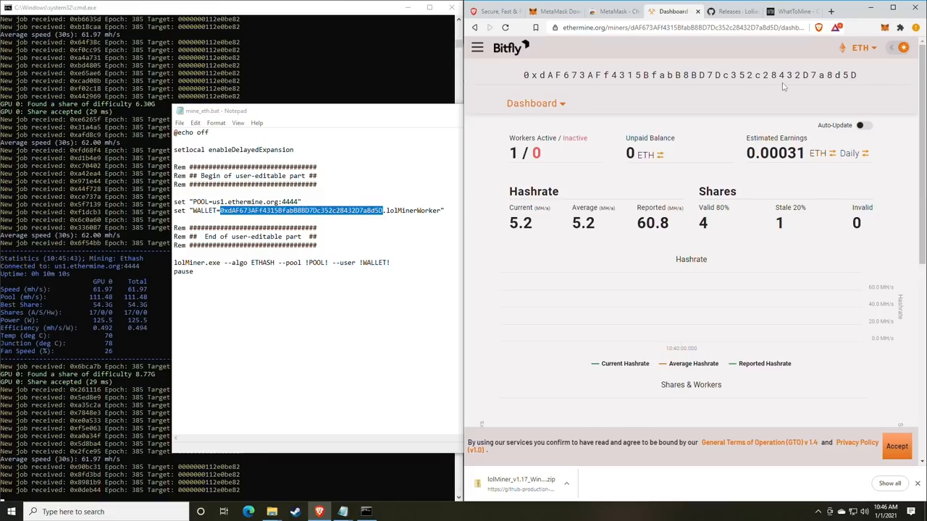